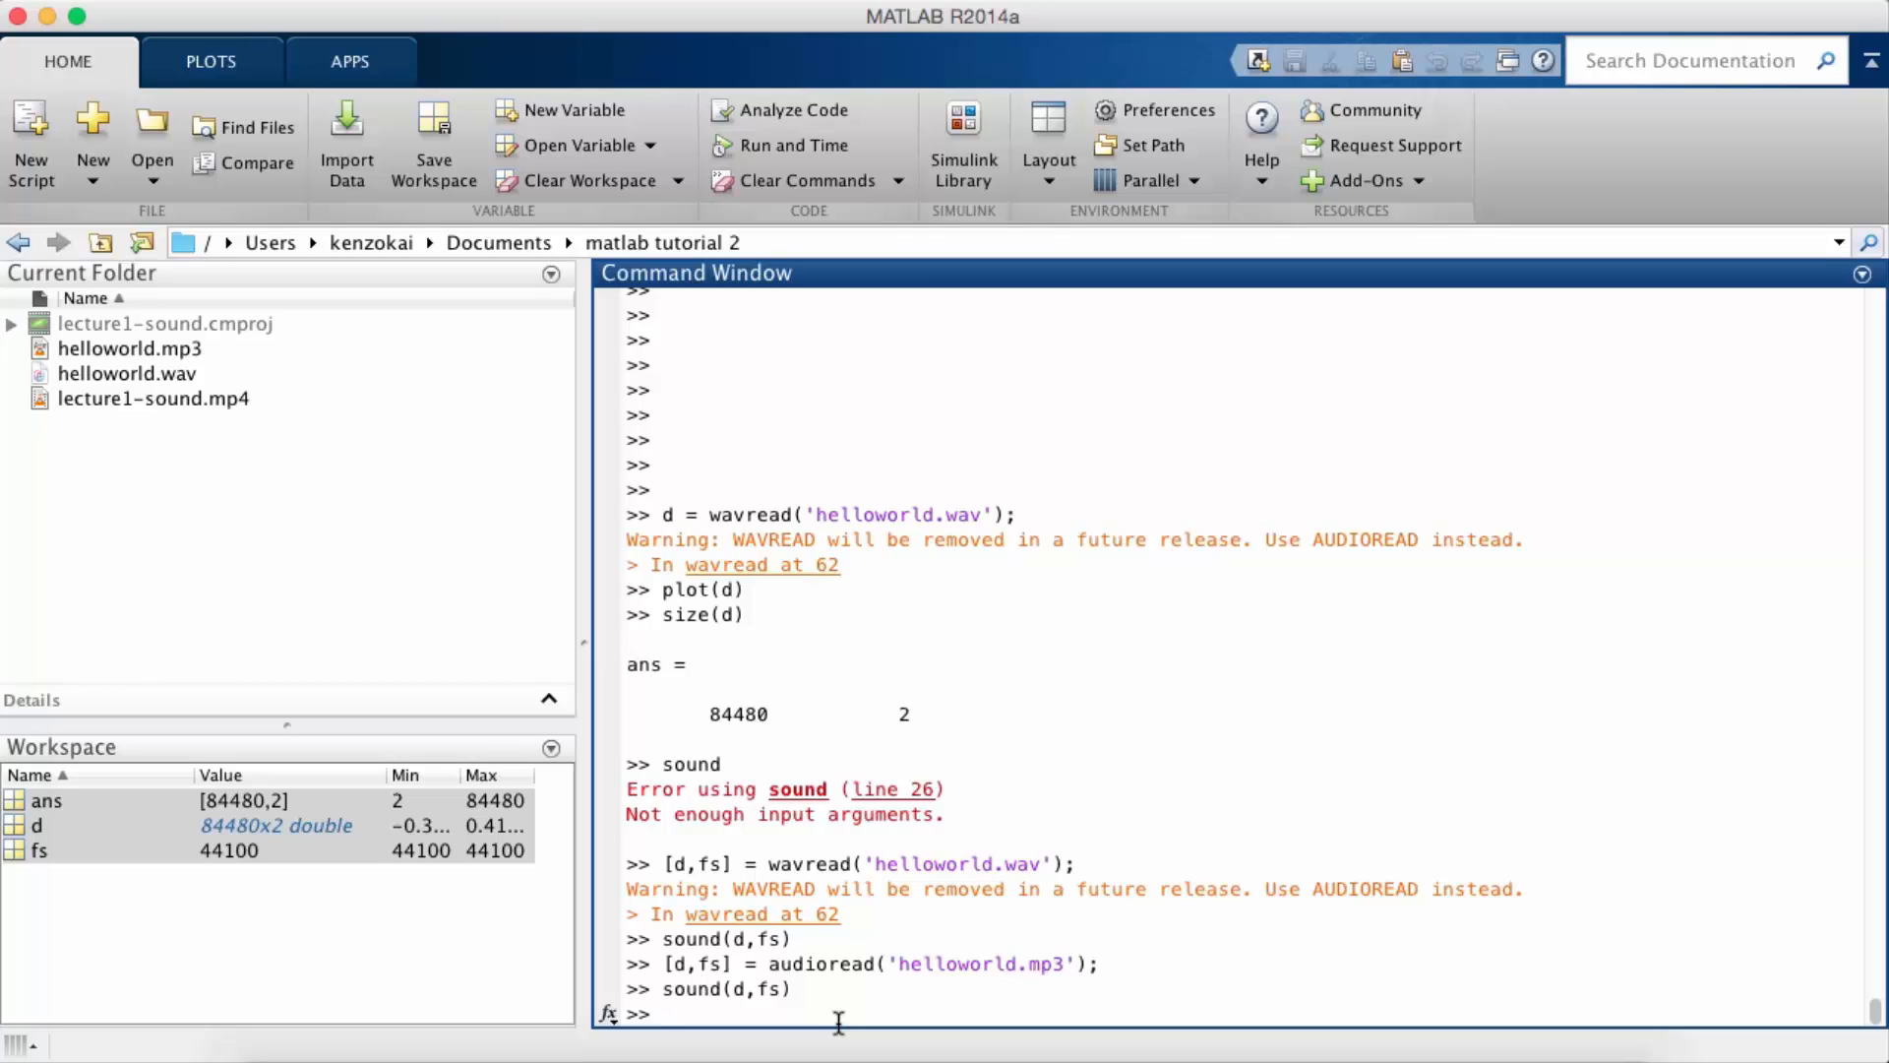
# Step: Run size(d) to confirm the audio data is 84480 by 2
pyautogui.write('size(d')
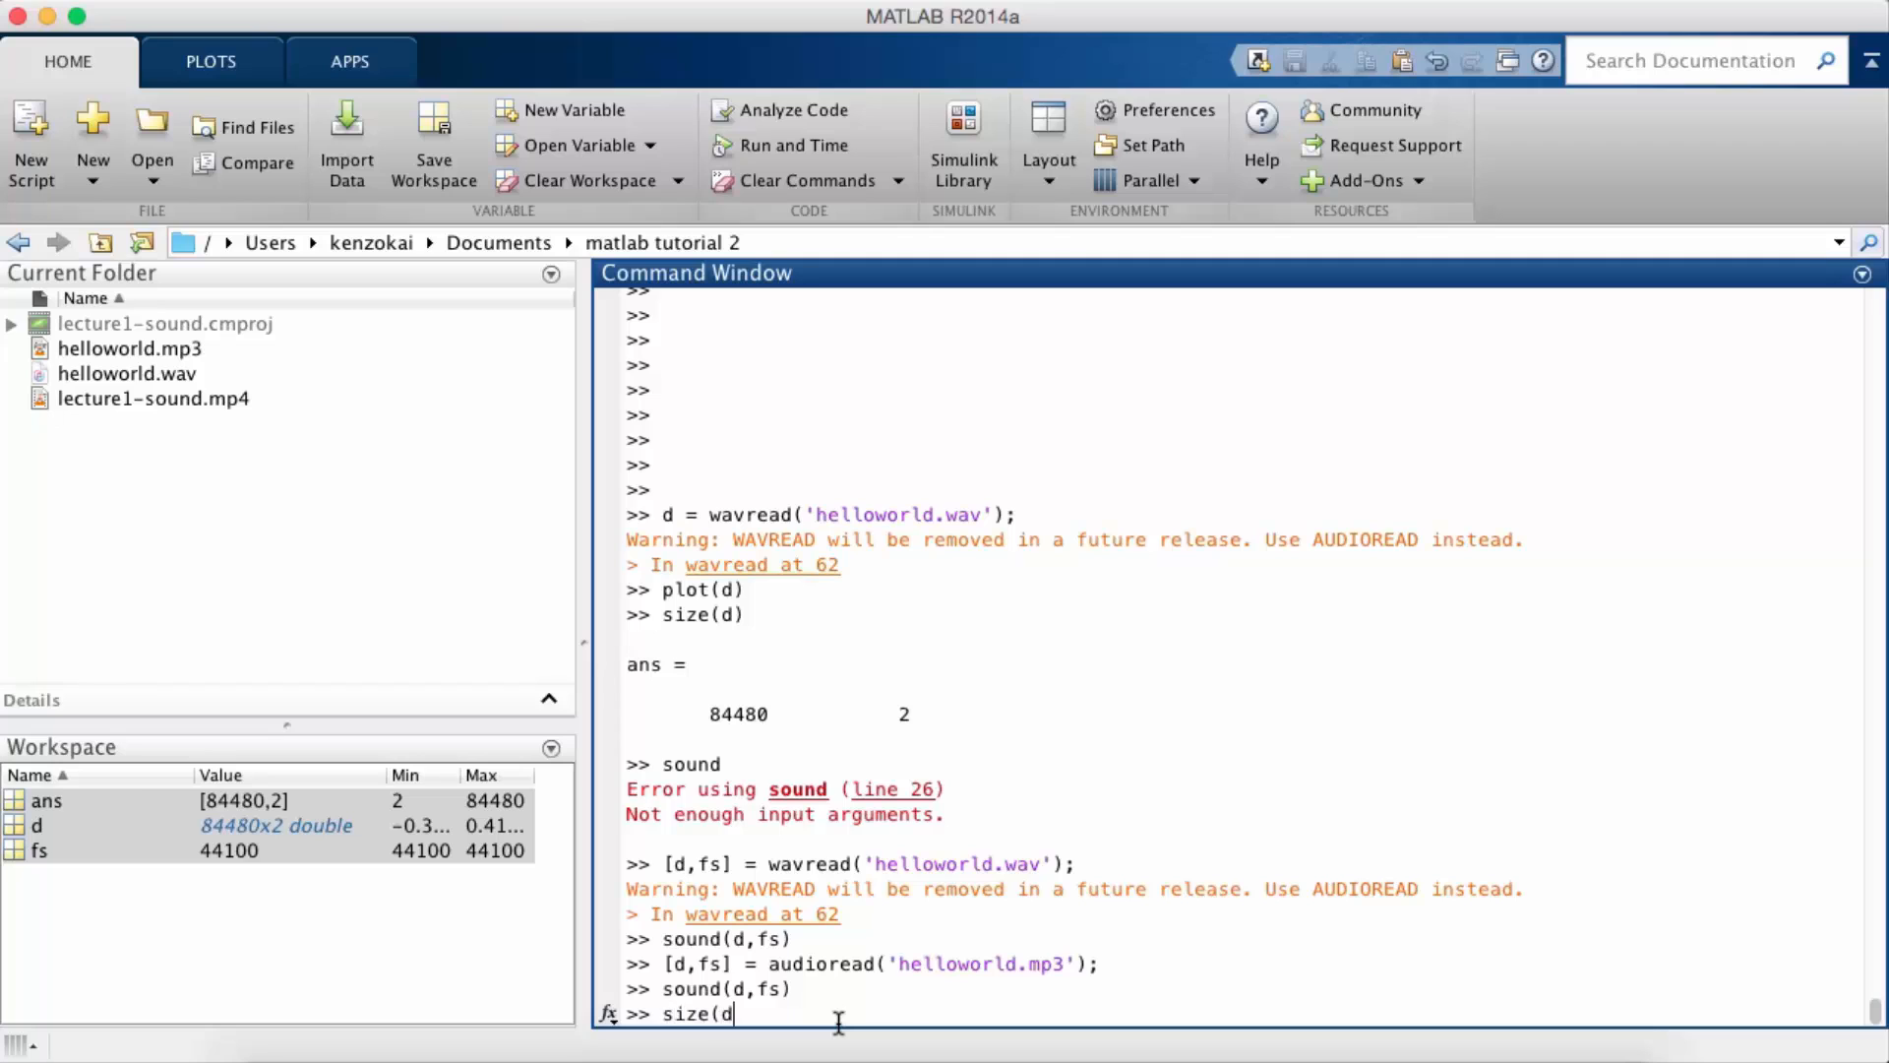
pyautogui.press('enter')
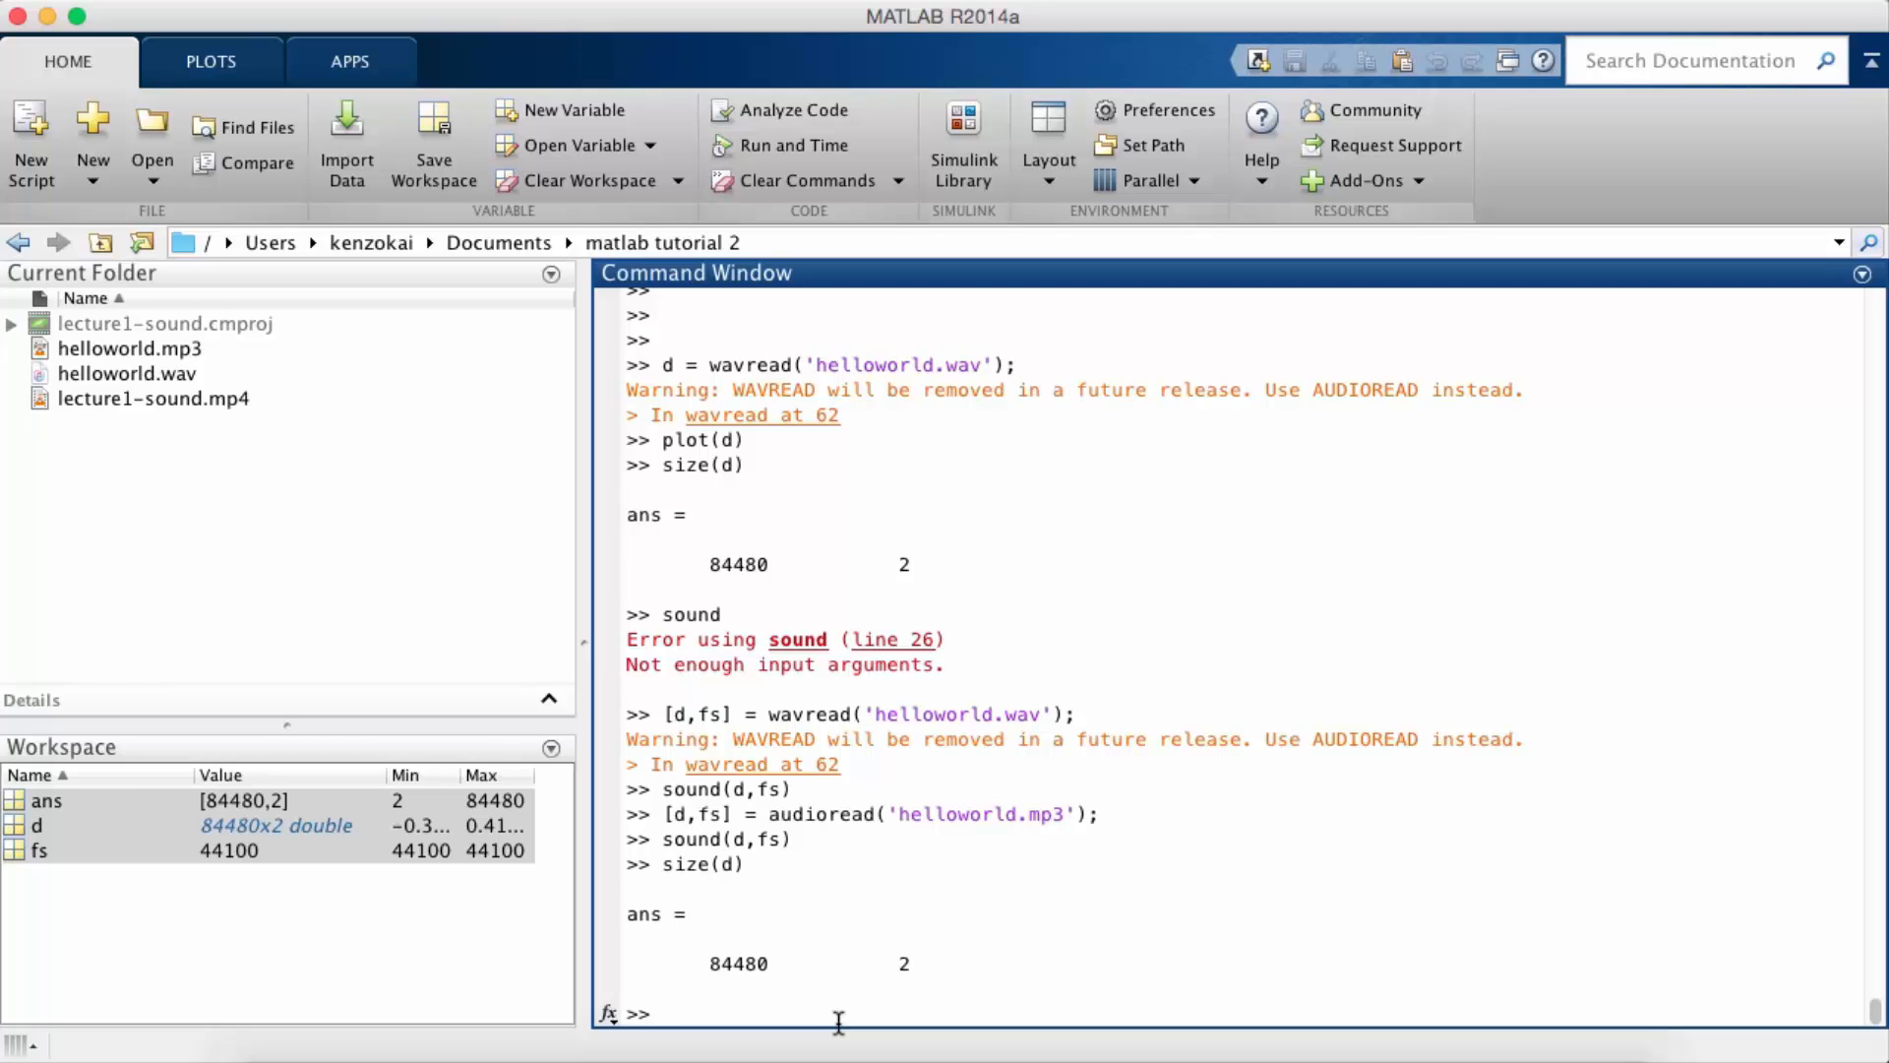
pyautogui.moveTo(789, 999)
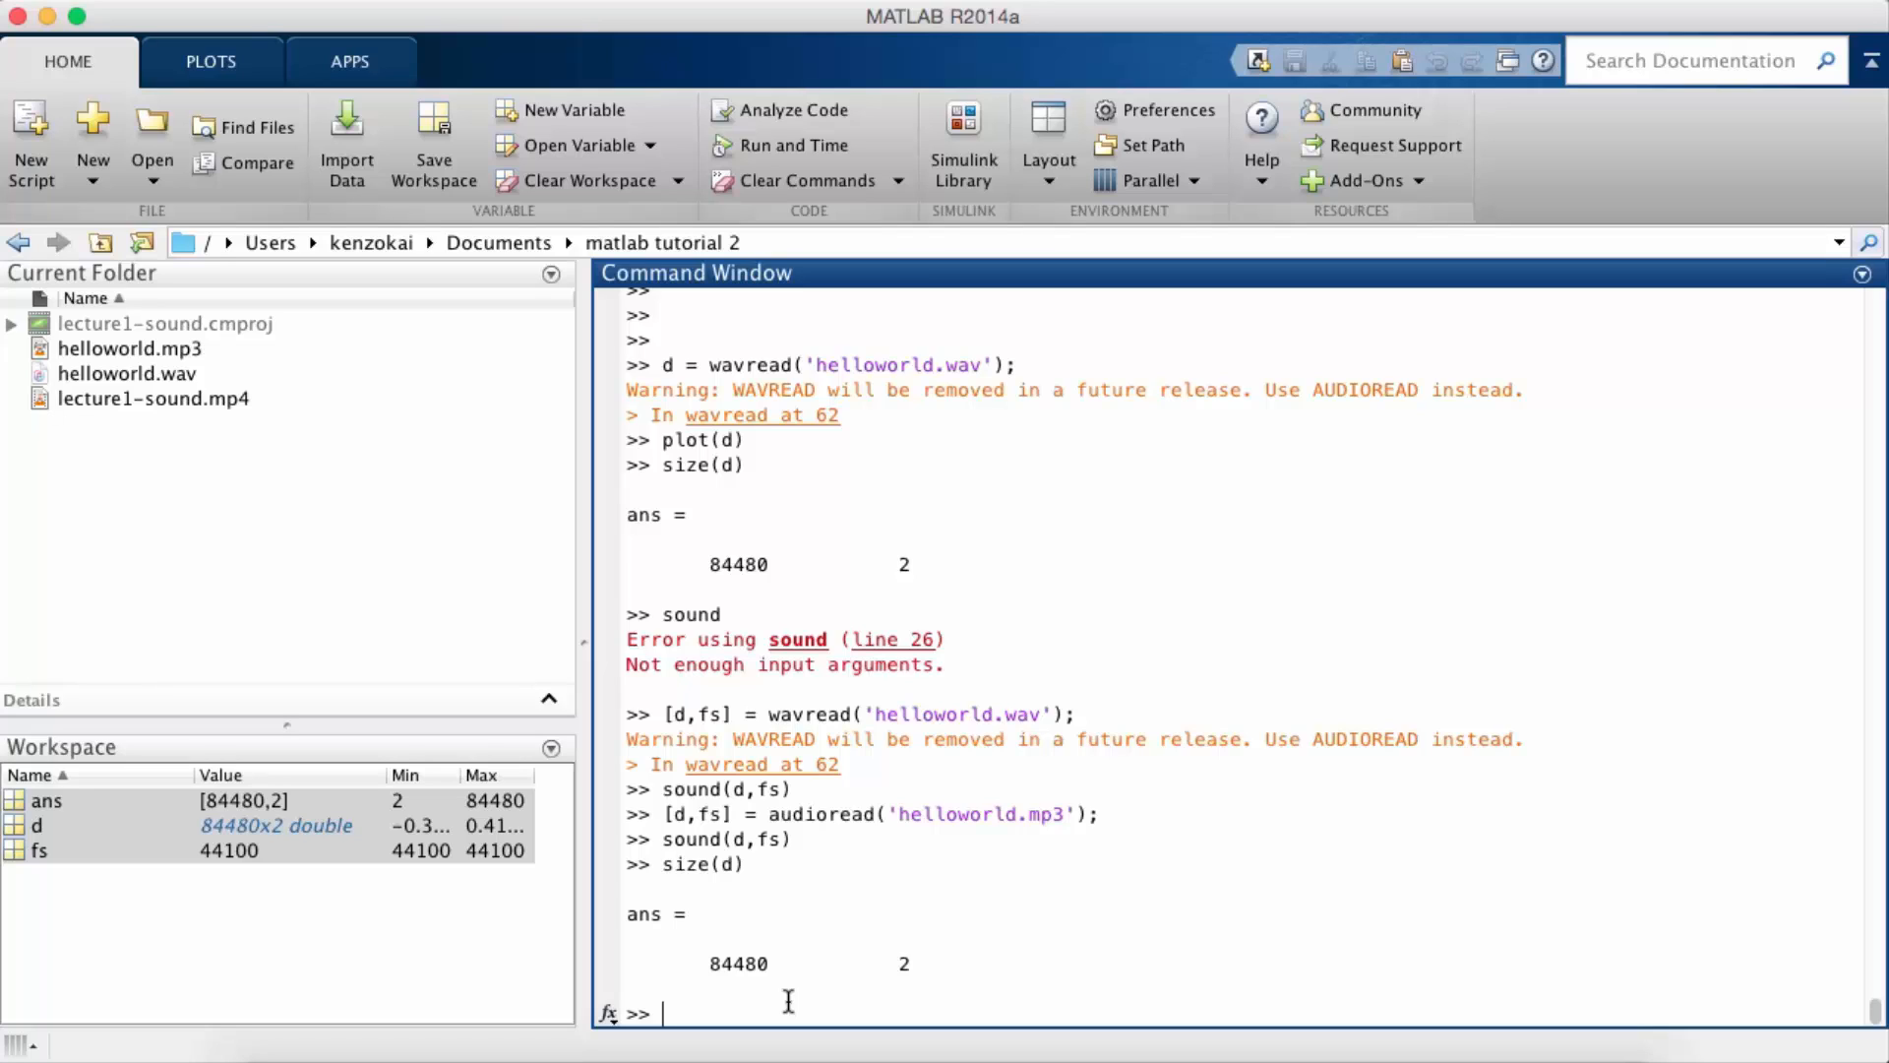
# Step: Create d2 = flipud(d), a time-reversed copy of the audio
pyautogui.write('d2 =')
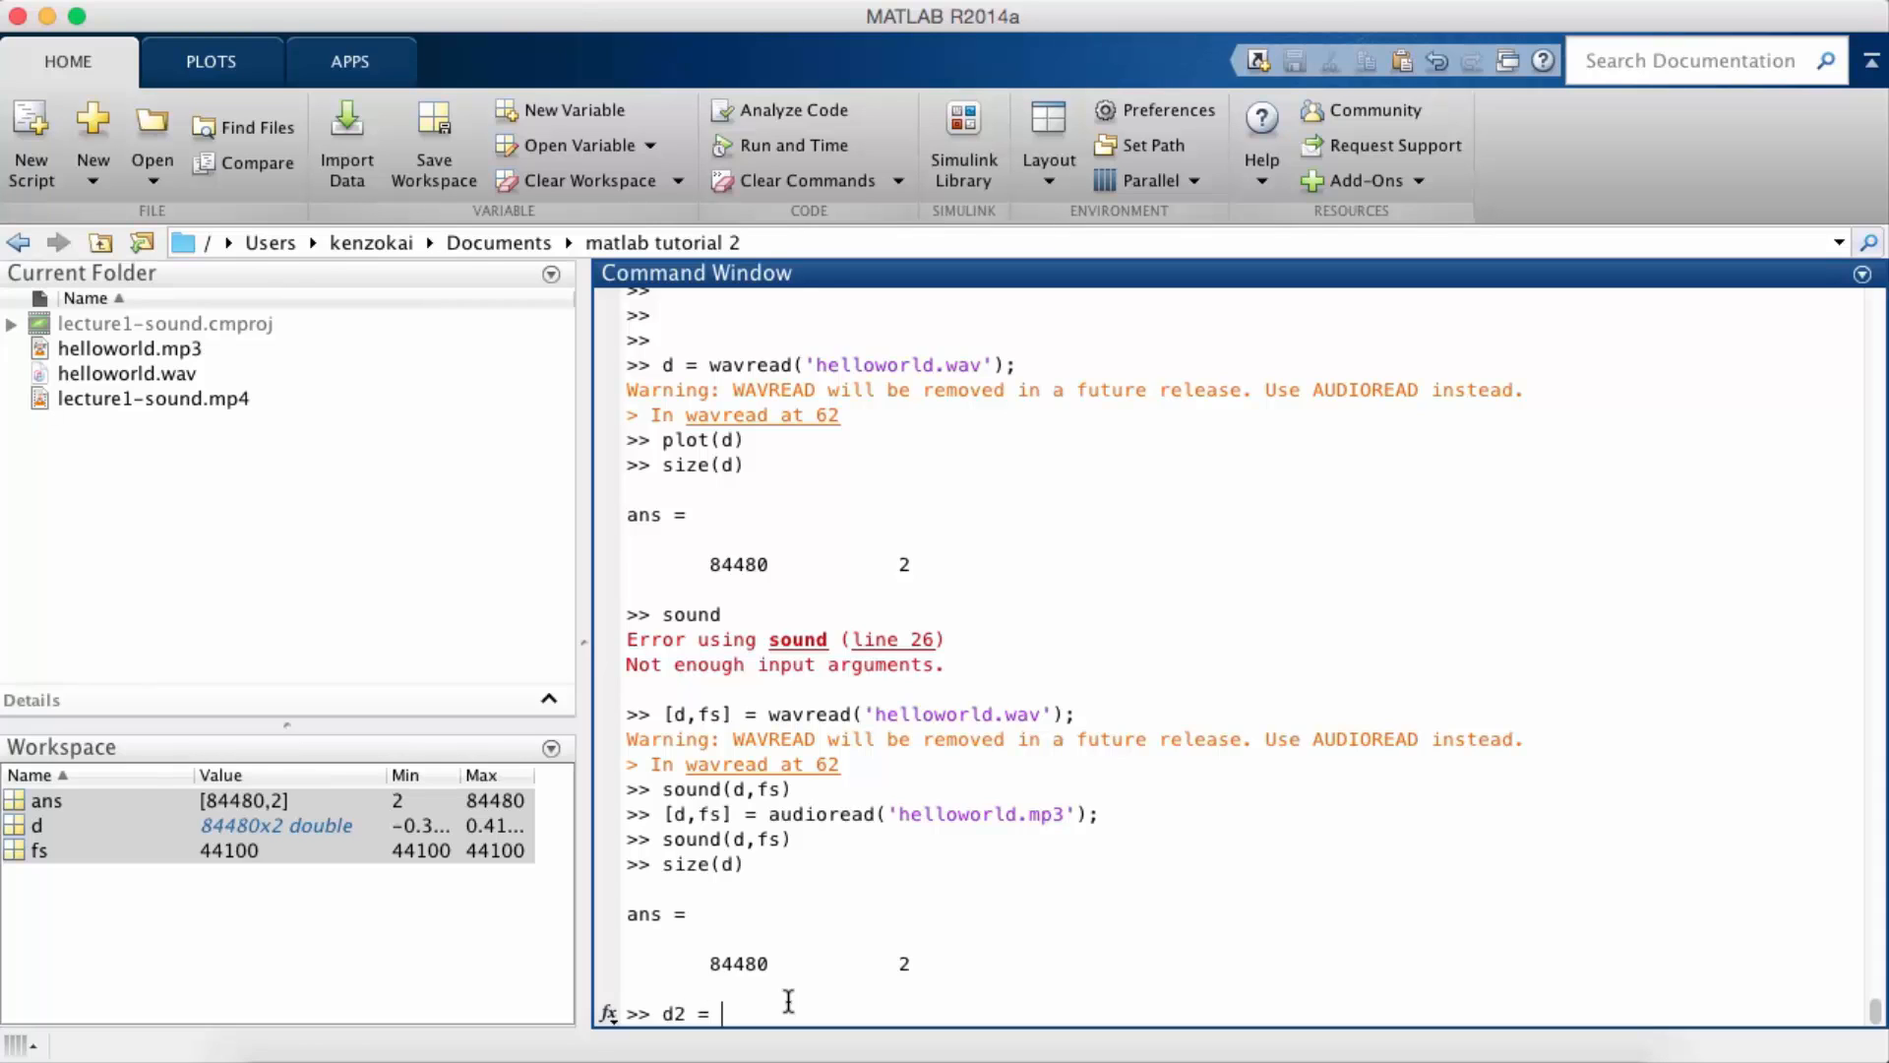
pyautogui.write('flipud(')
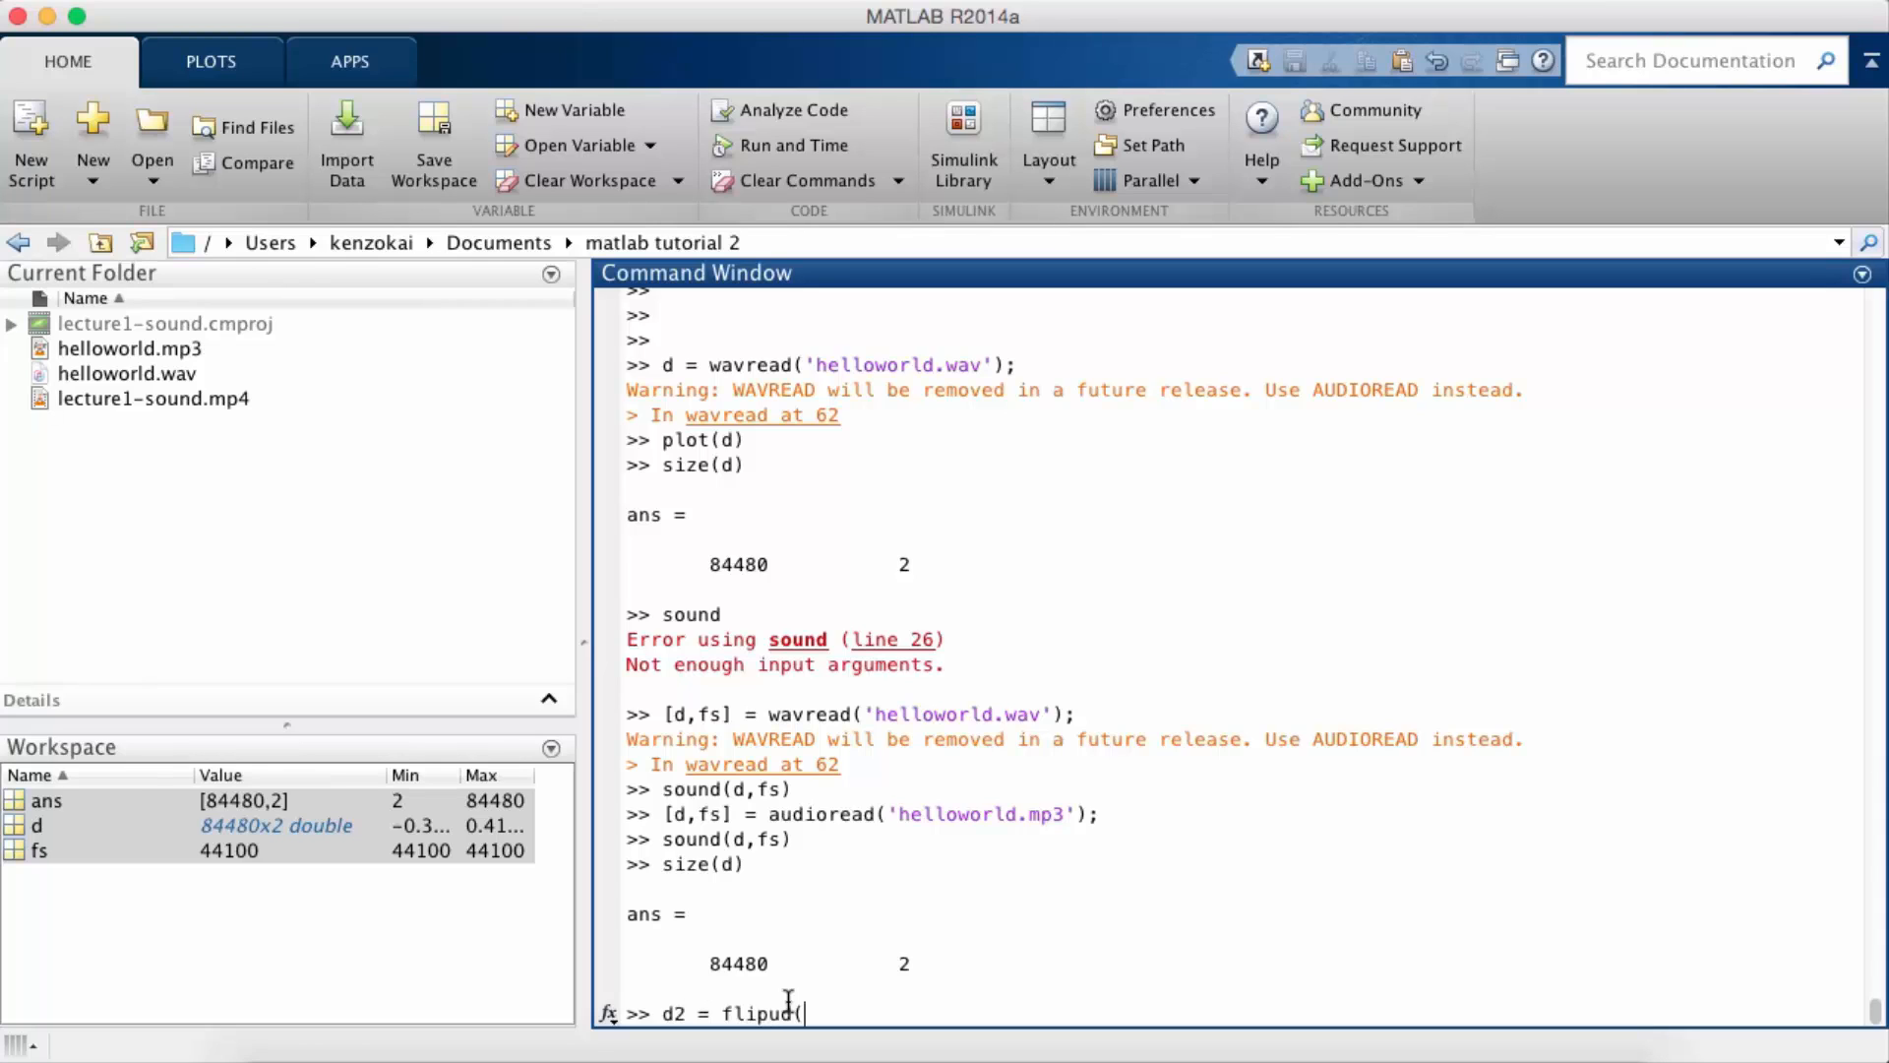
pyautogui.write('d)')
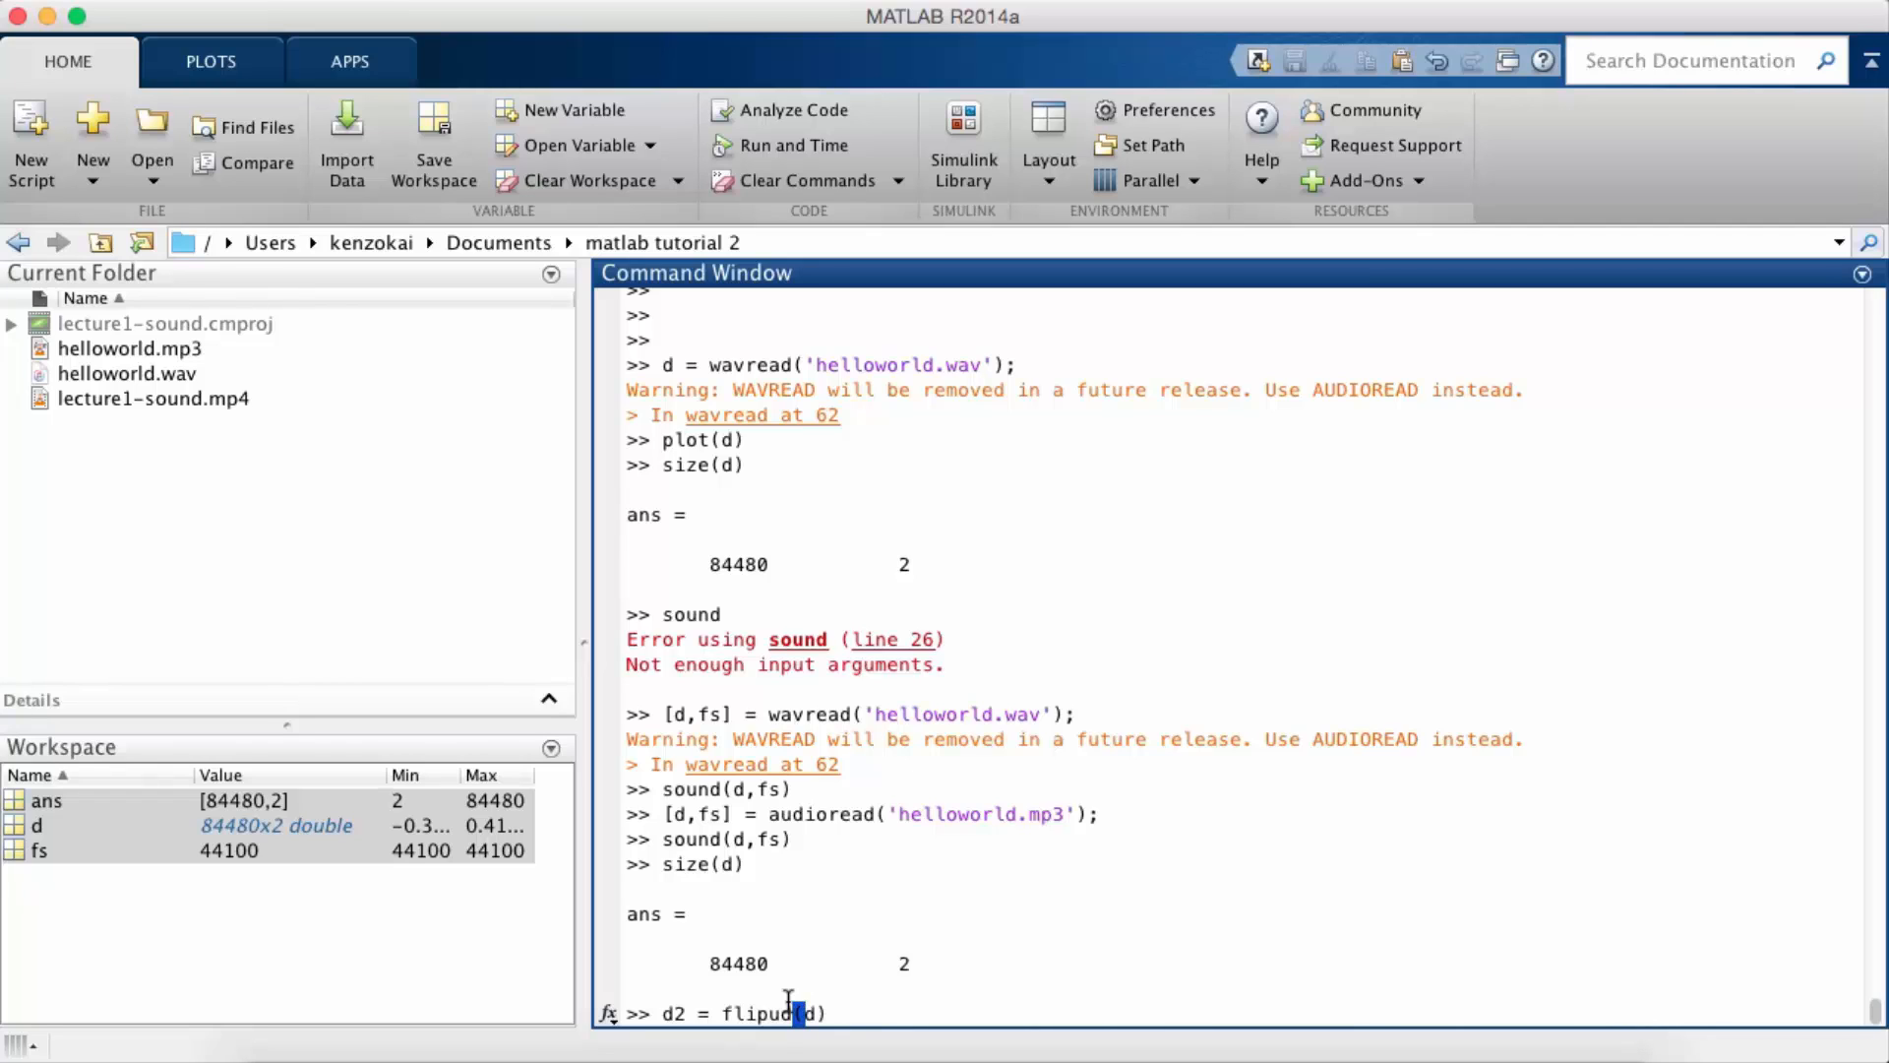
pyautogui.press('enter')
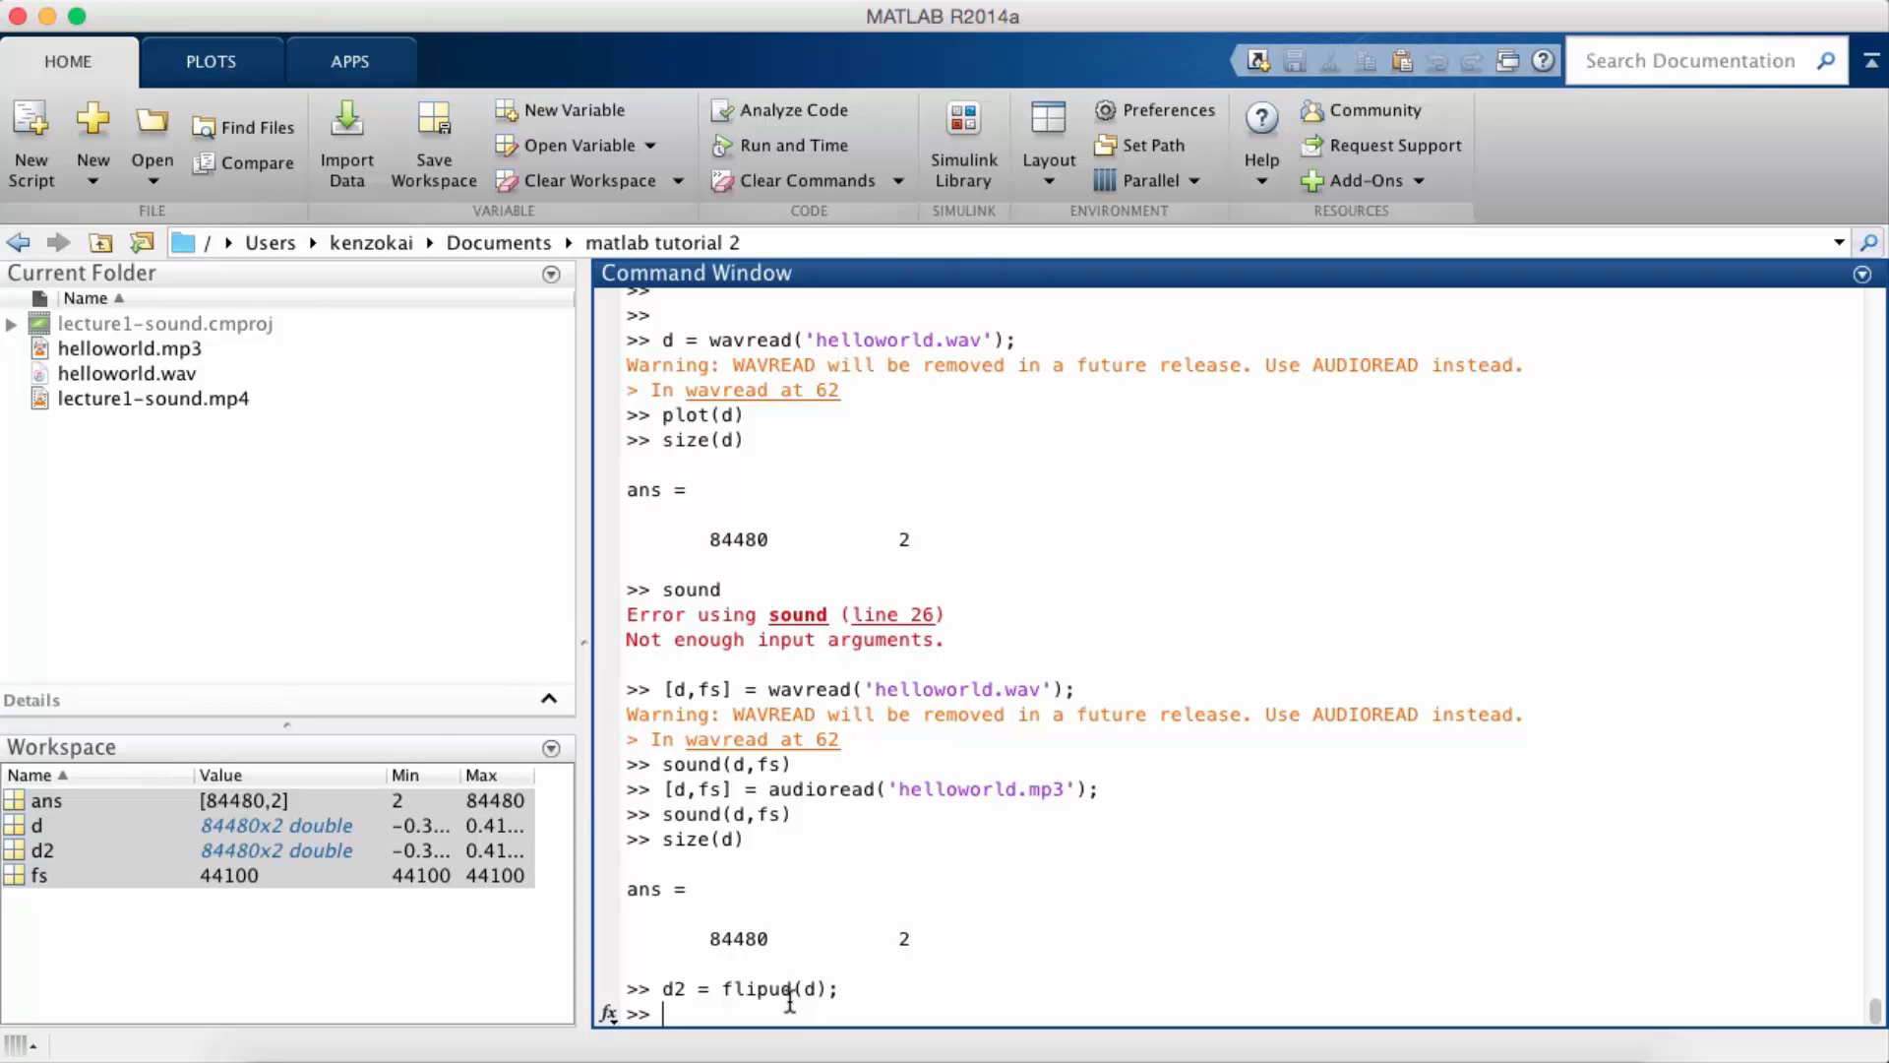
# Step: Plot d2 and reposition the Figure 1 window to inspect the reversed waveform
pyautogui.write('plot(d2')
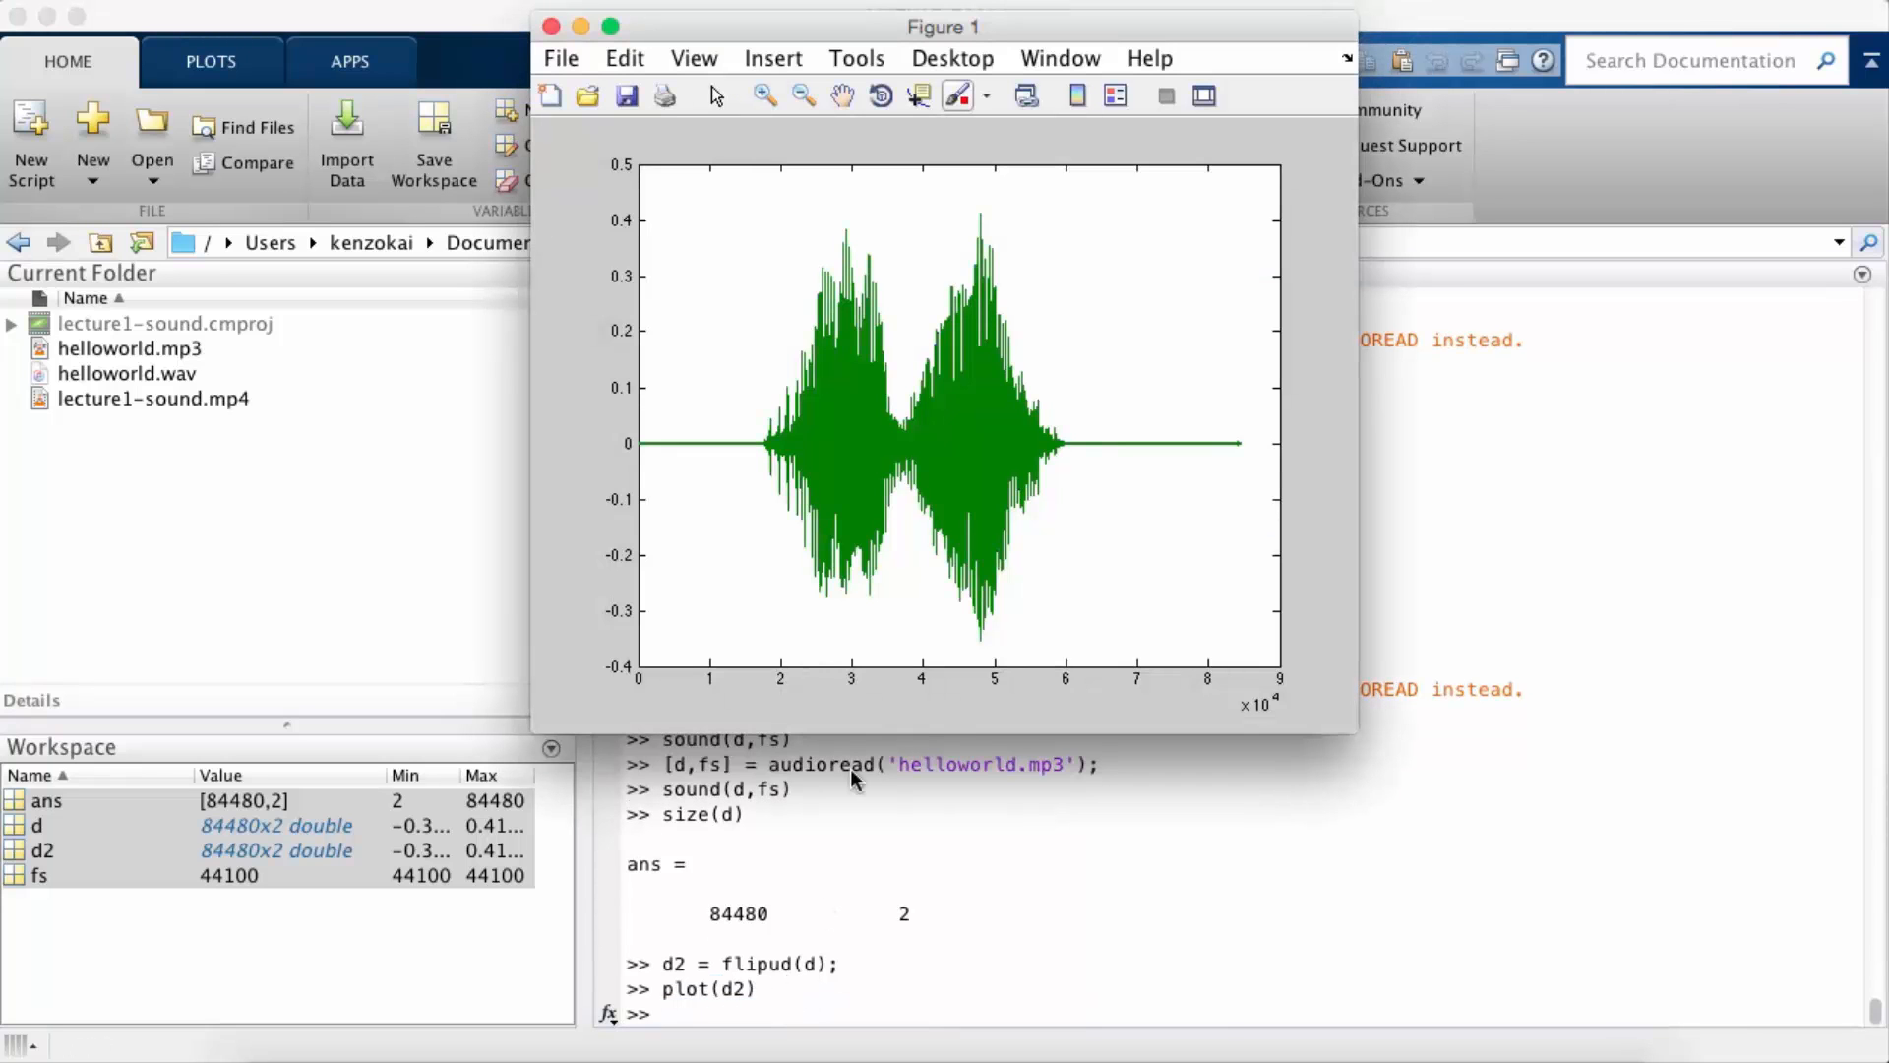
pyautogui.moveTo(783, 30)
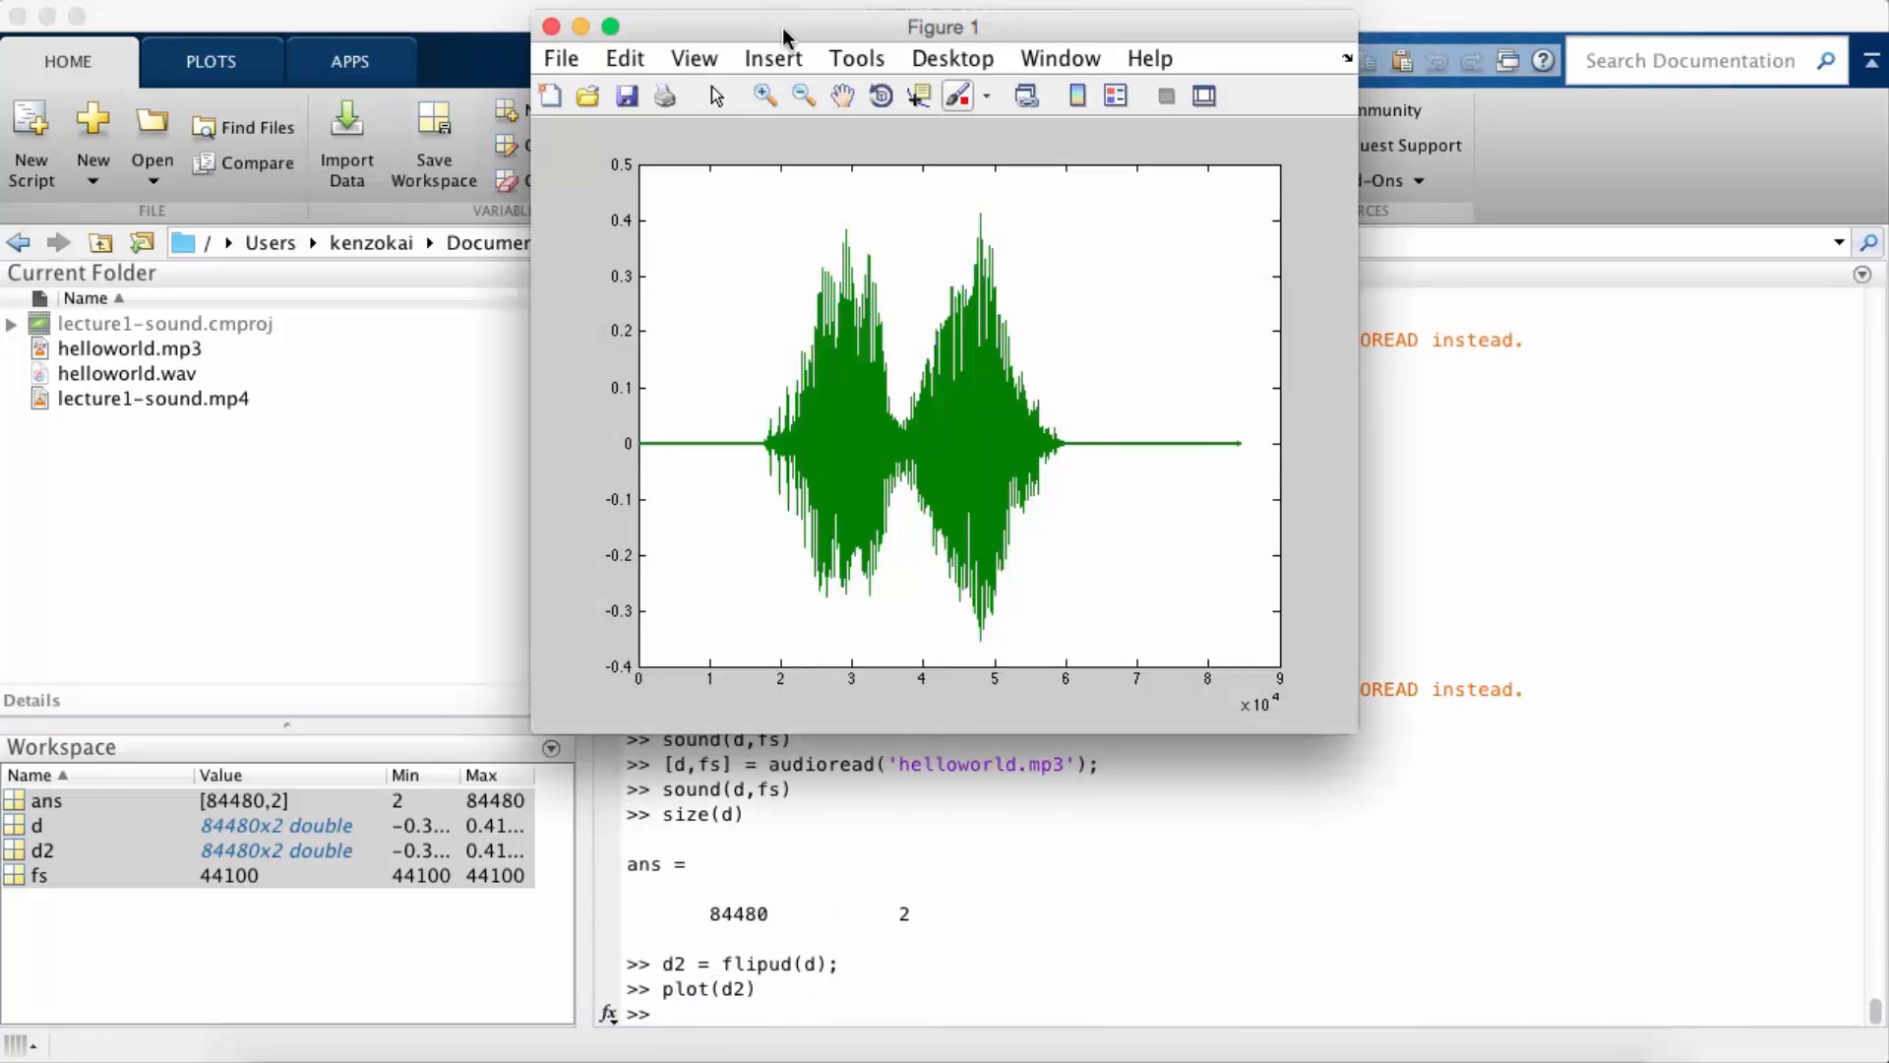
pyautogui.moveTo(944, 27); pyautogui.dragTo(875, 58)
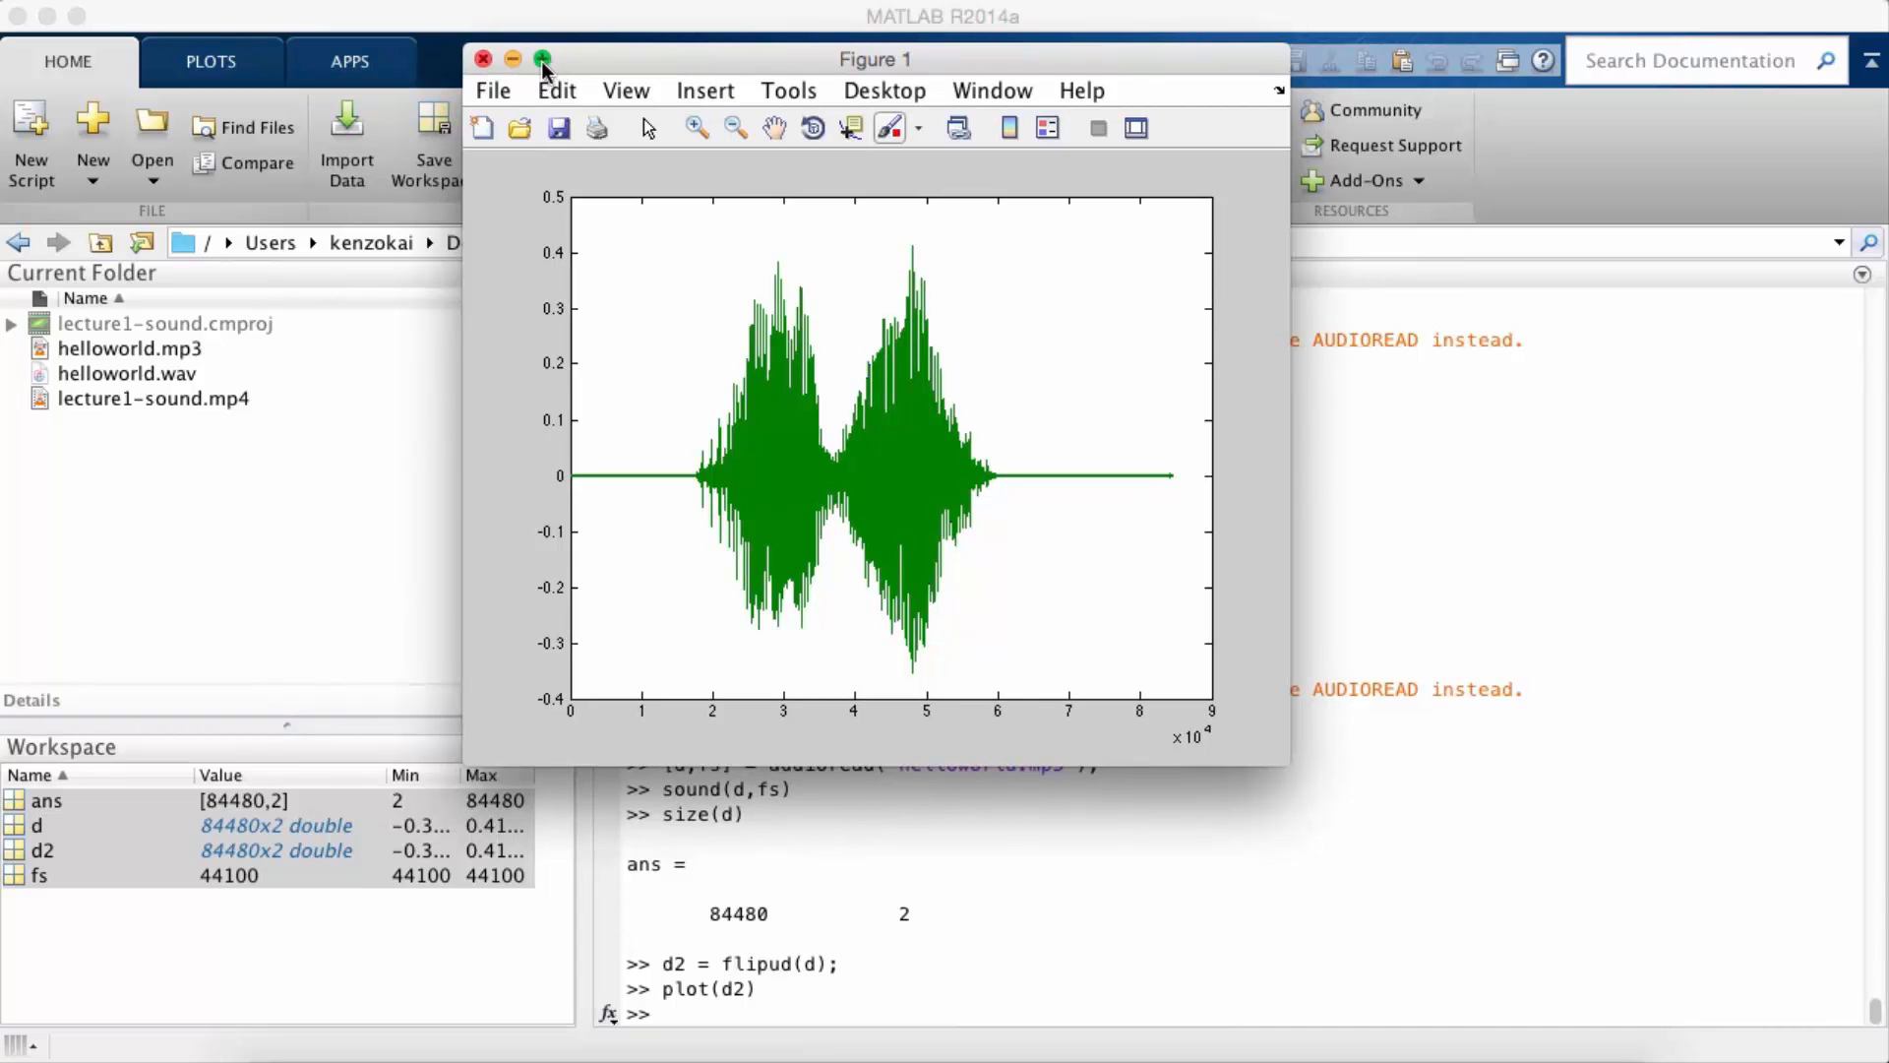
pyautogui.click(542, 59)
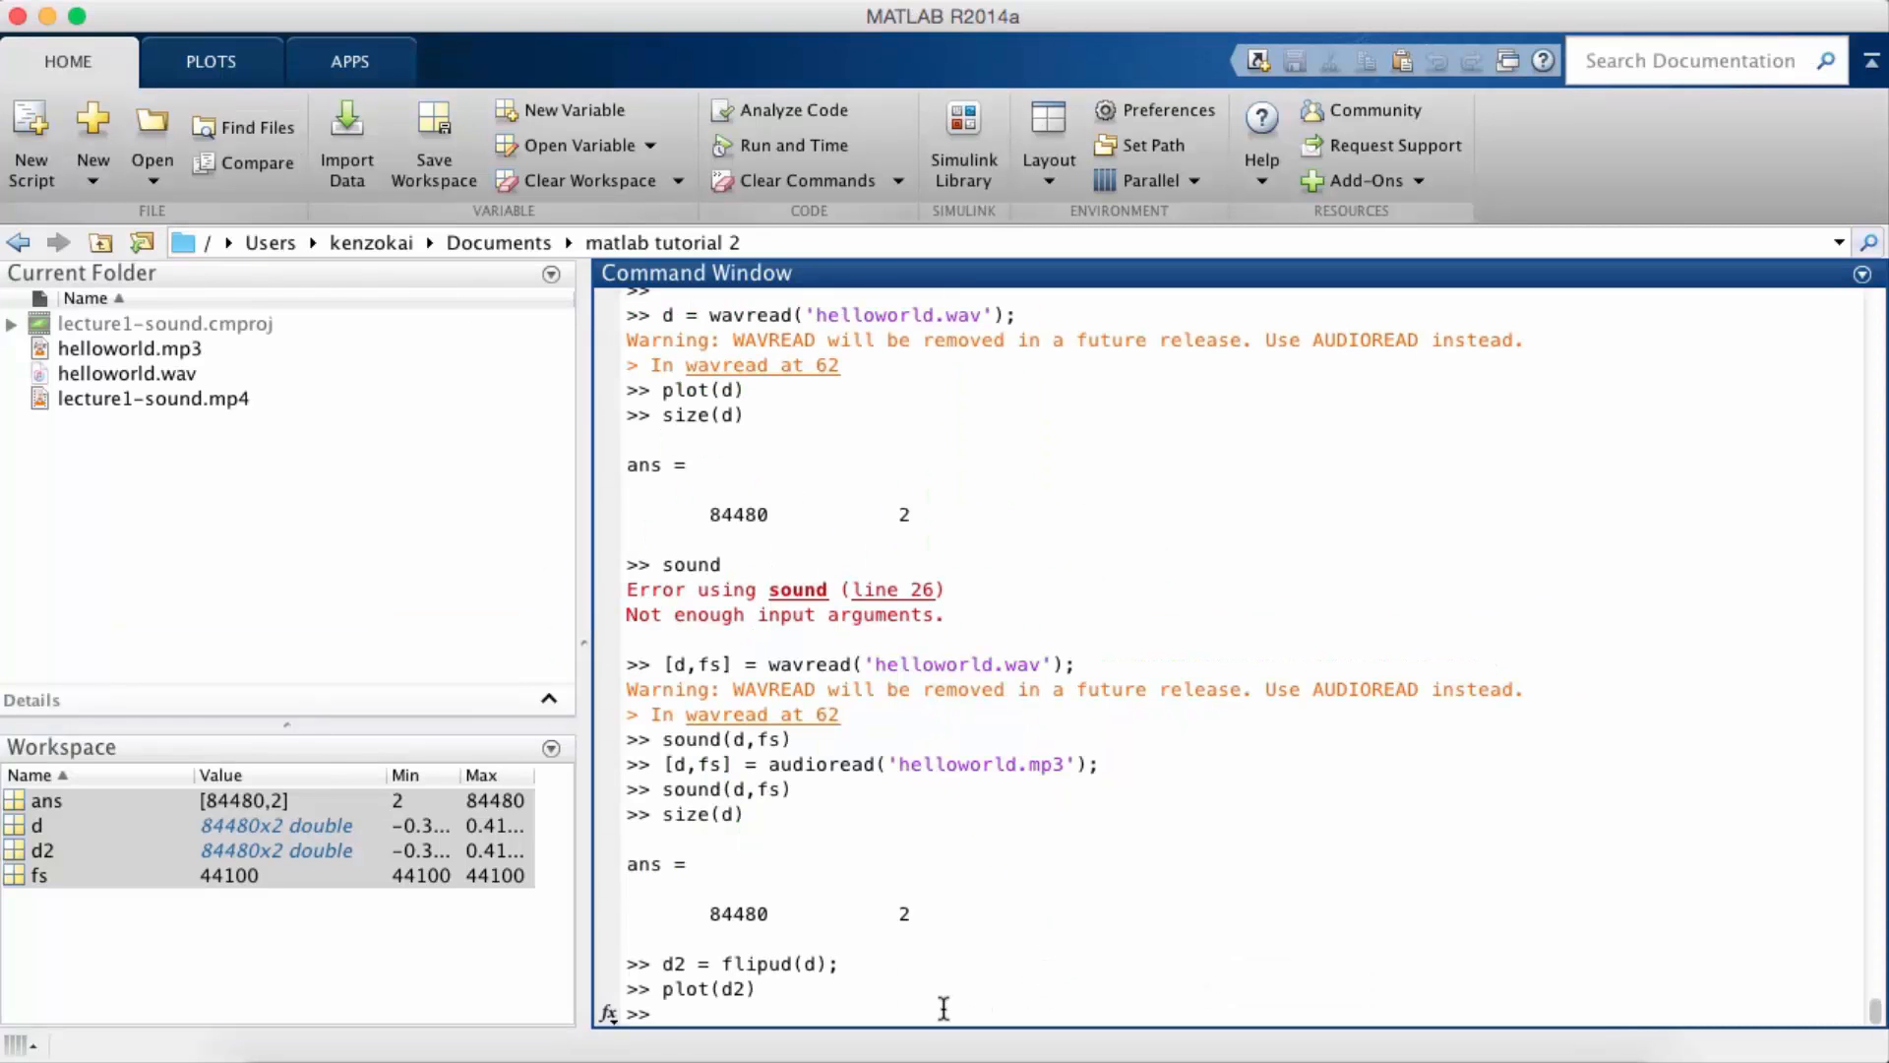
pyautogui.write('sound')
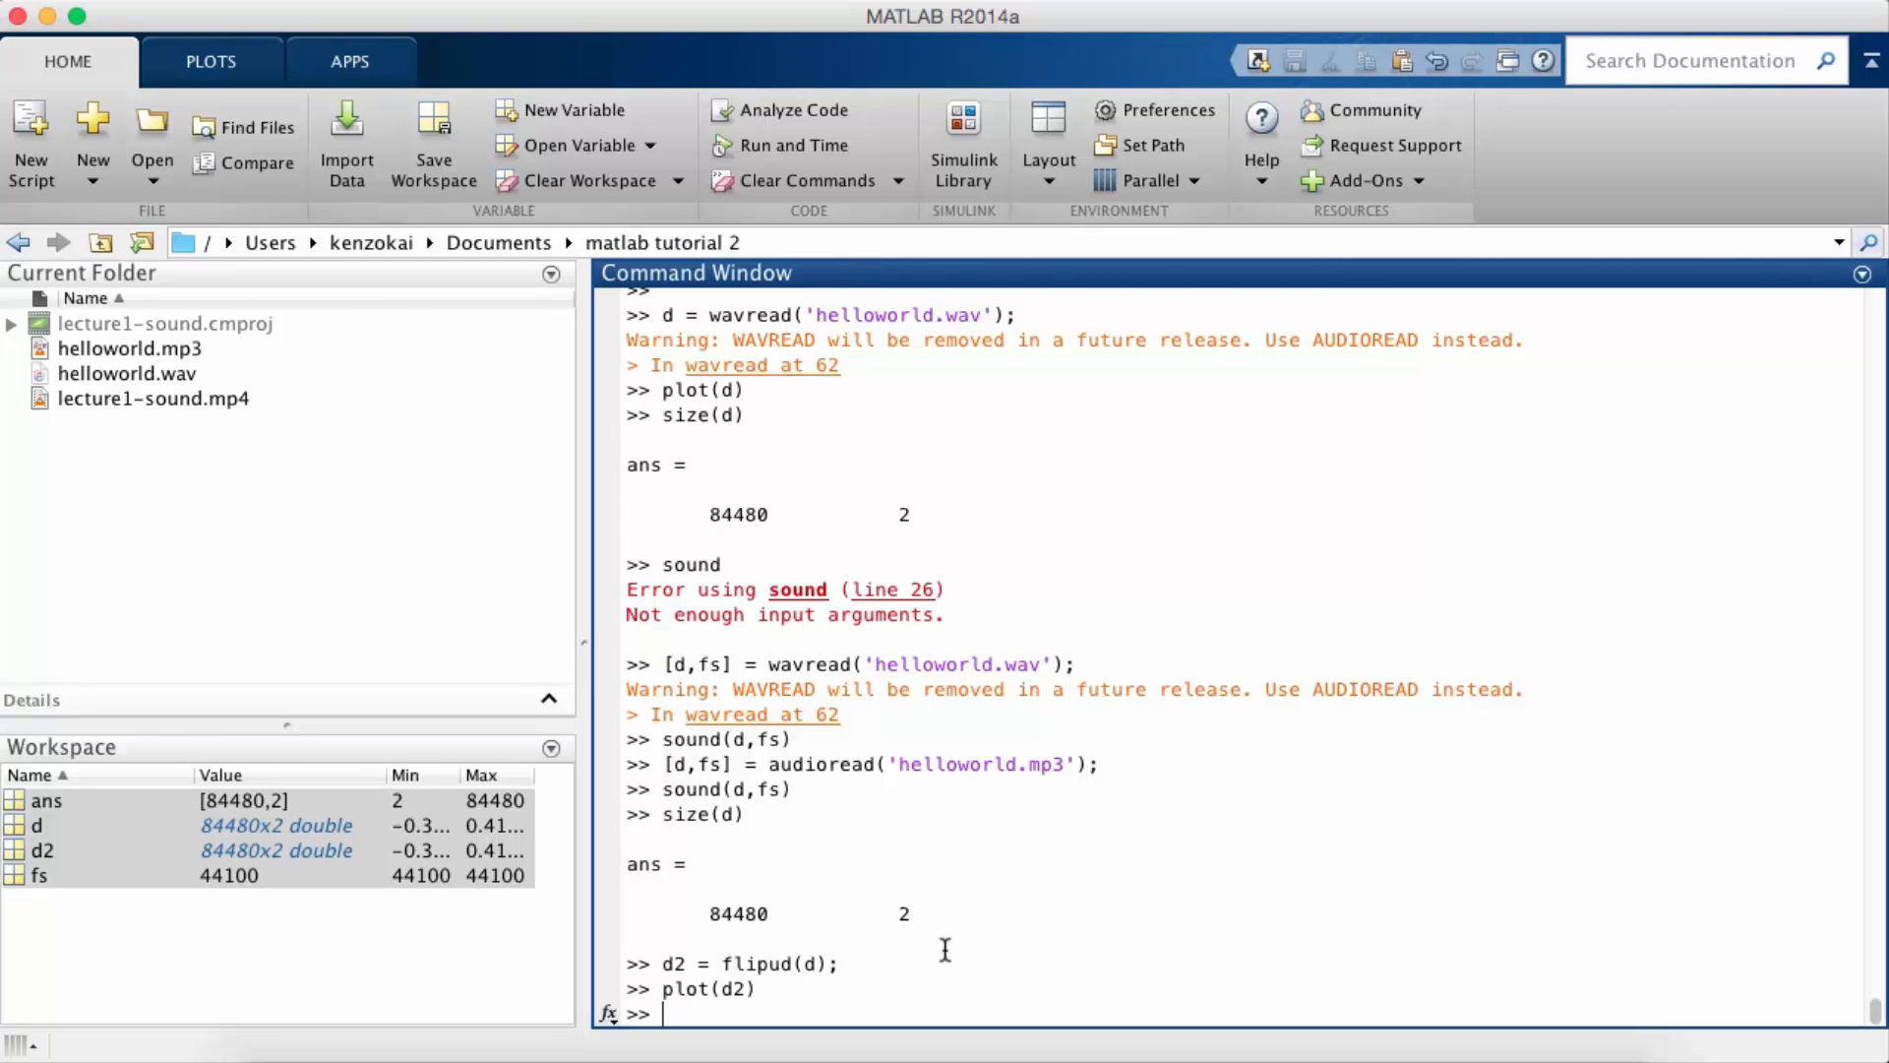
# Step: Write d2 at rate fs to helloworld_reverse.mp4, fixing the rejected .mp3 extension
pyautogui.write('audi')
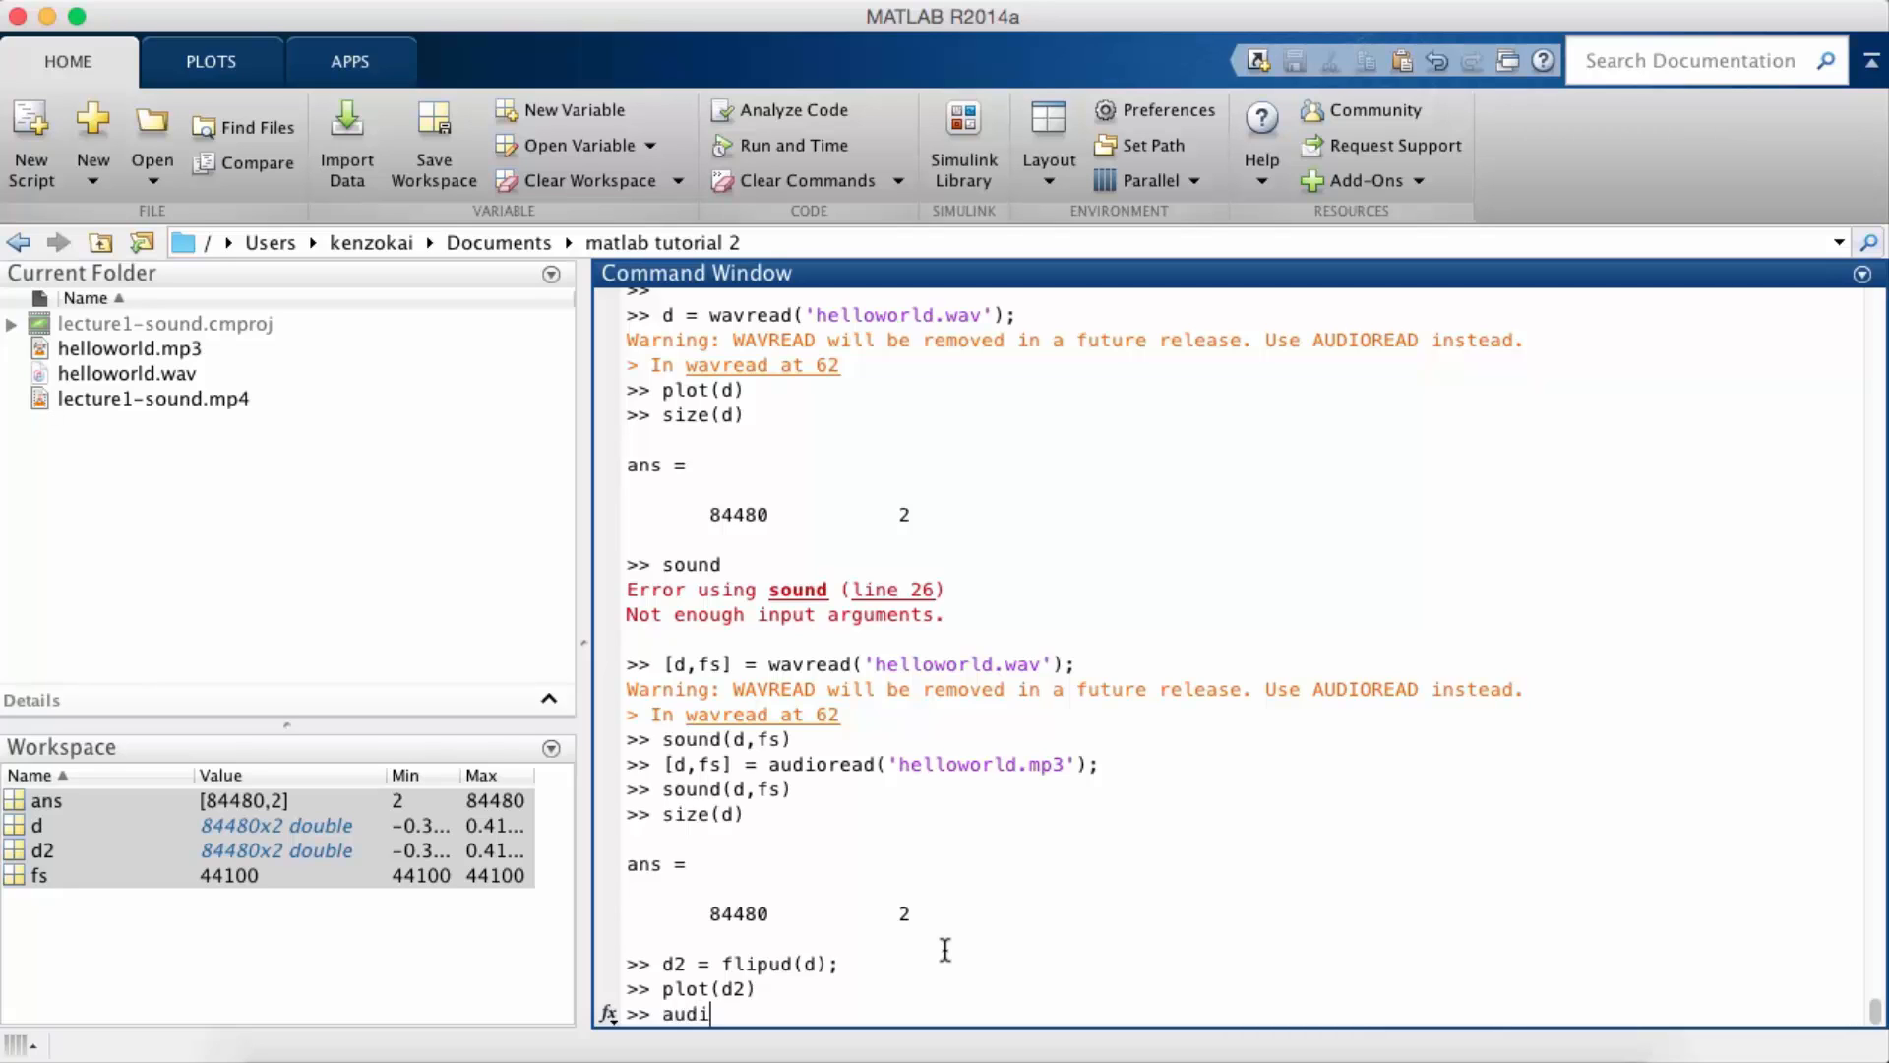
pyautogui.write('owrite(')
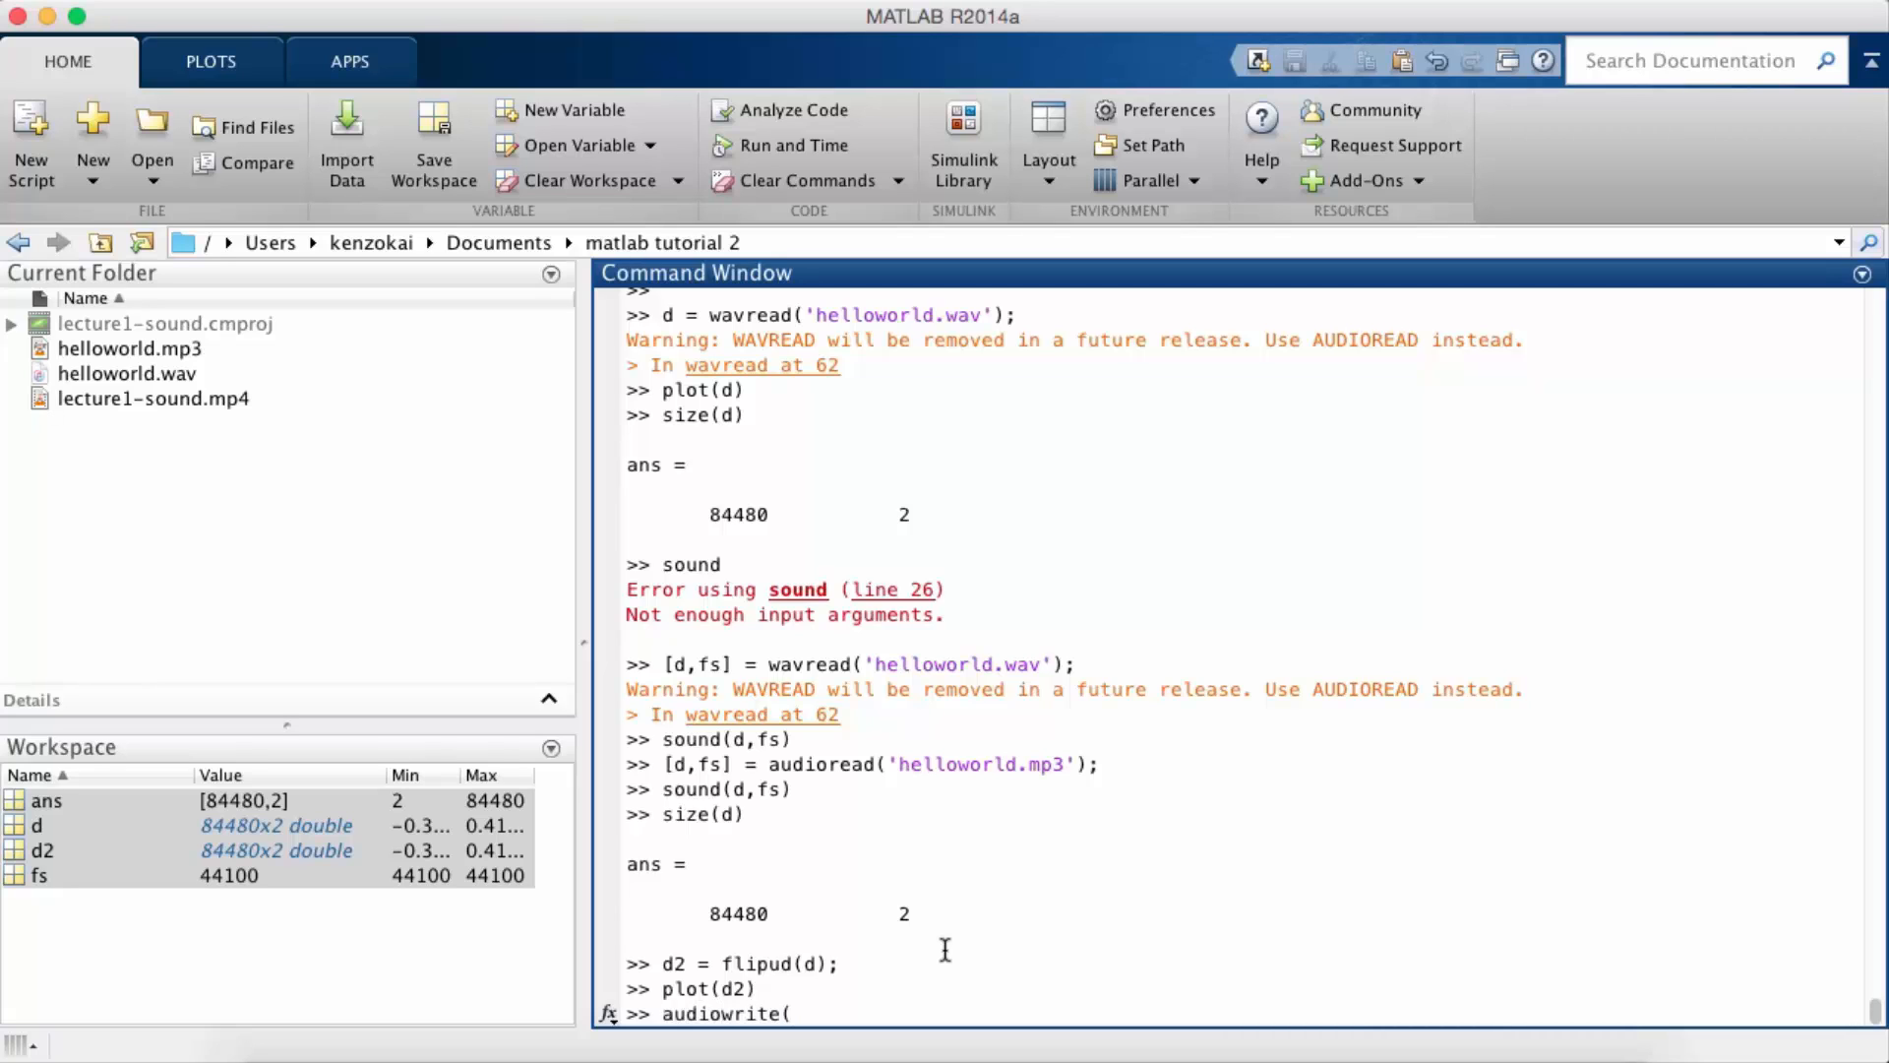
pyautogui.write("'")
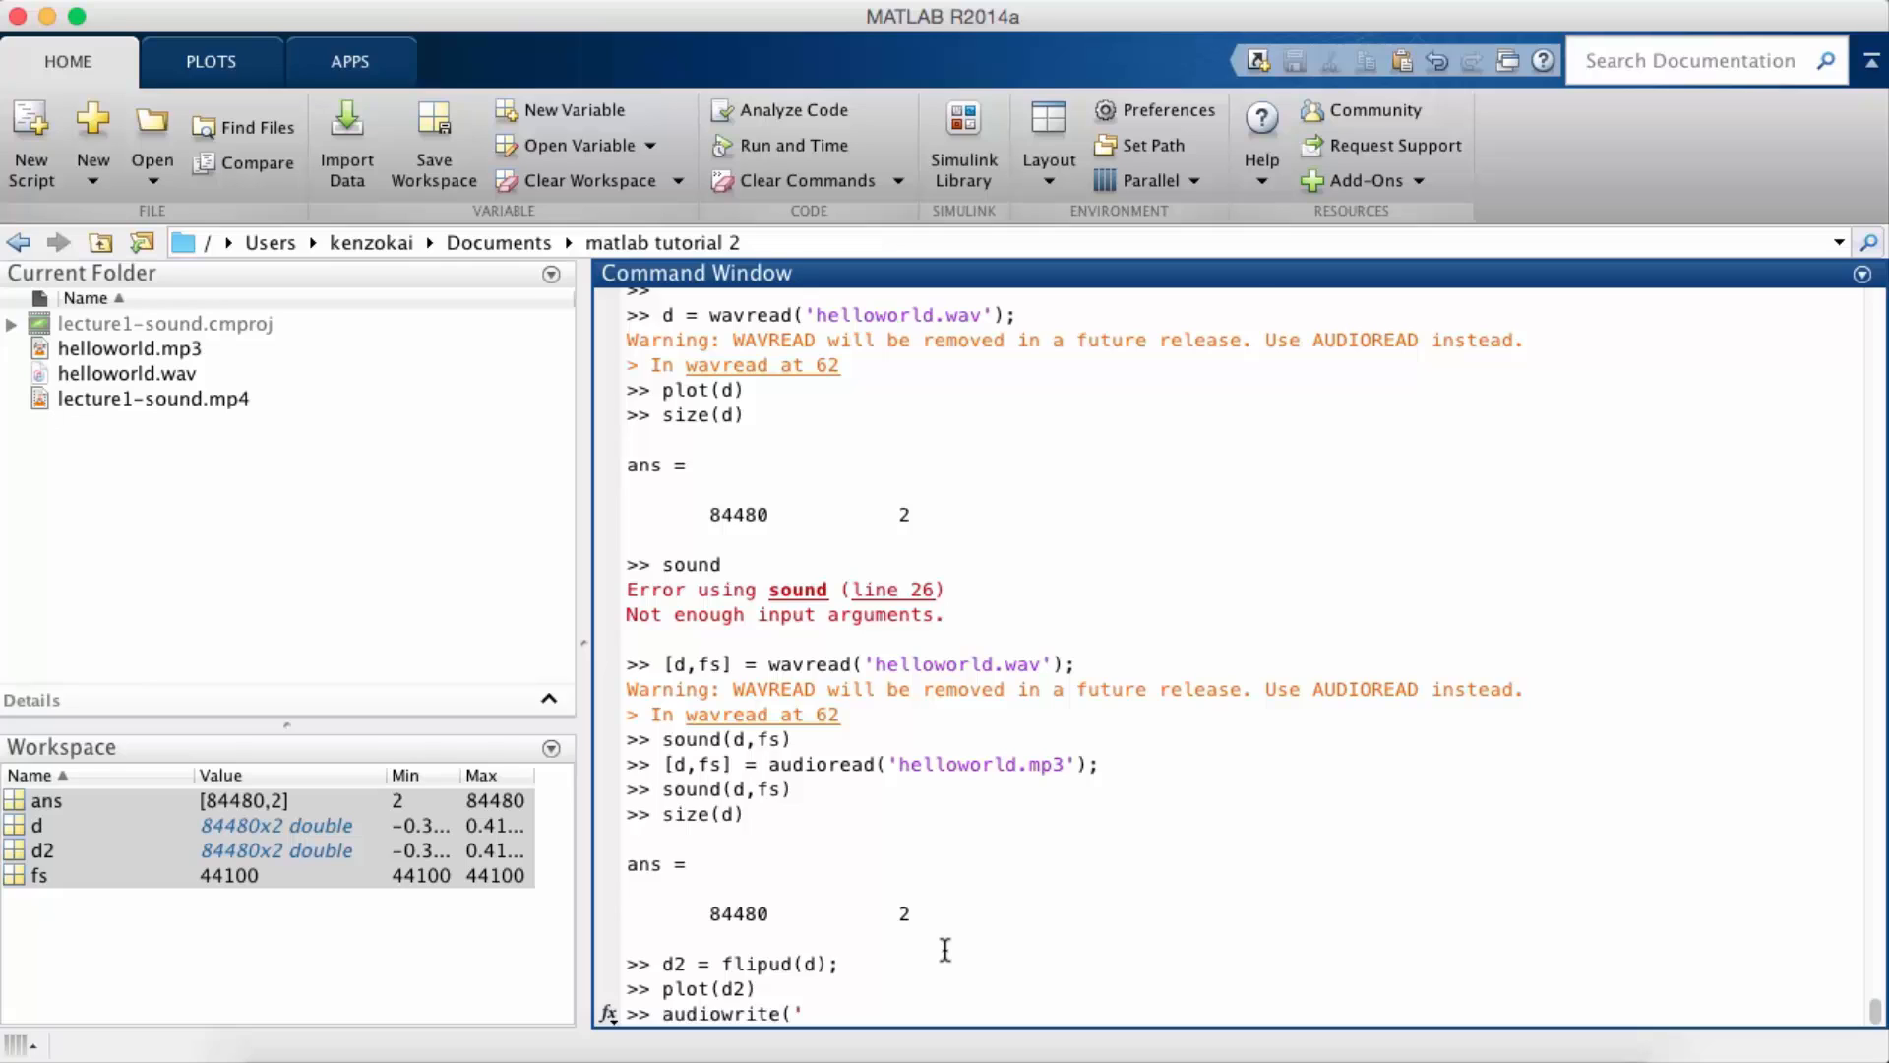
pyautogui.write('helloworld')
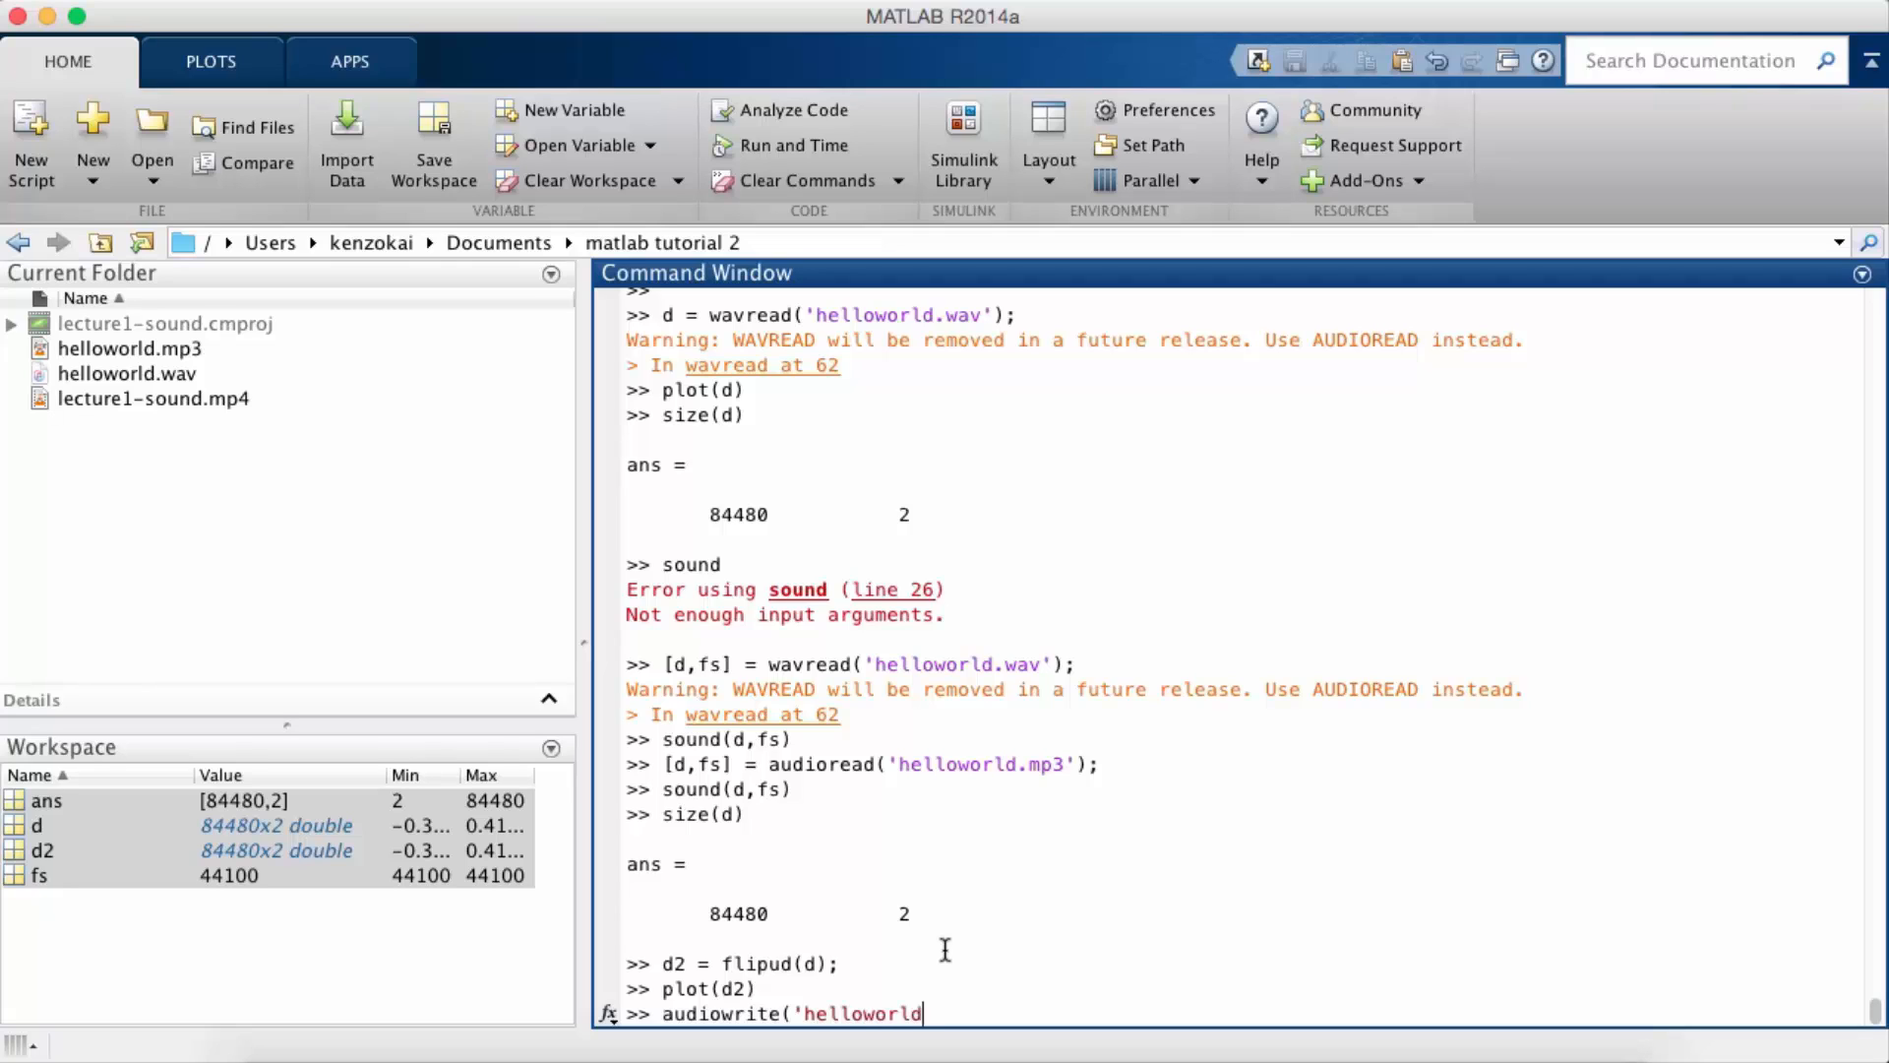
pyautogui.write('_reverse.mp3')
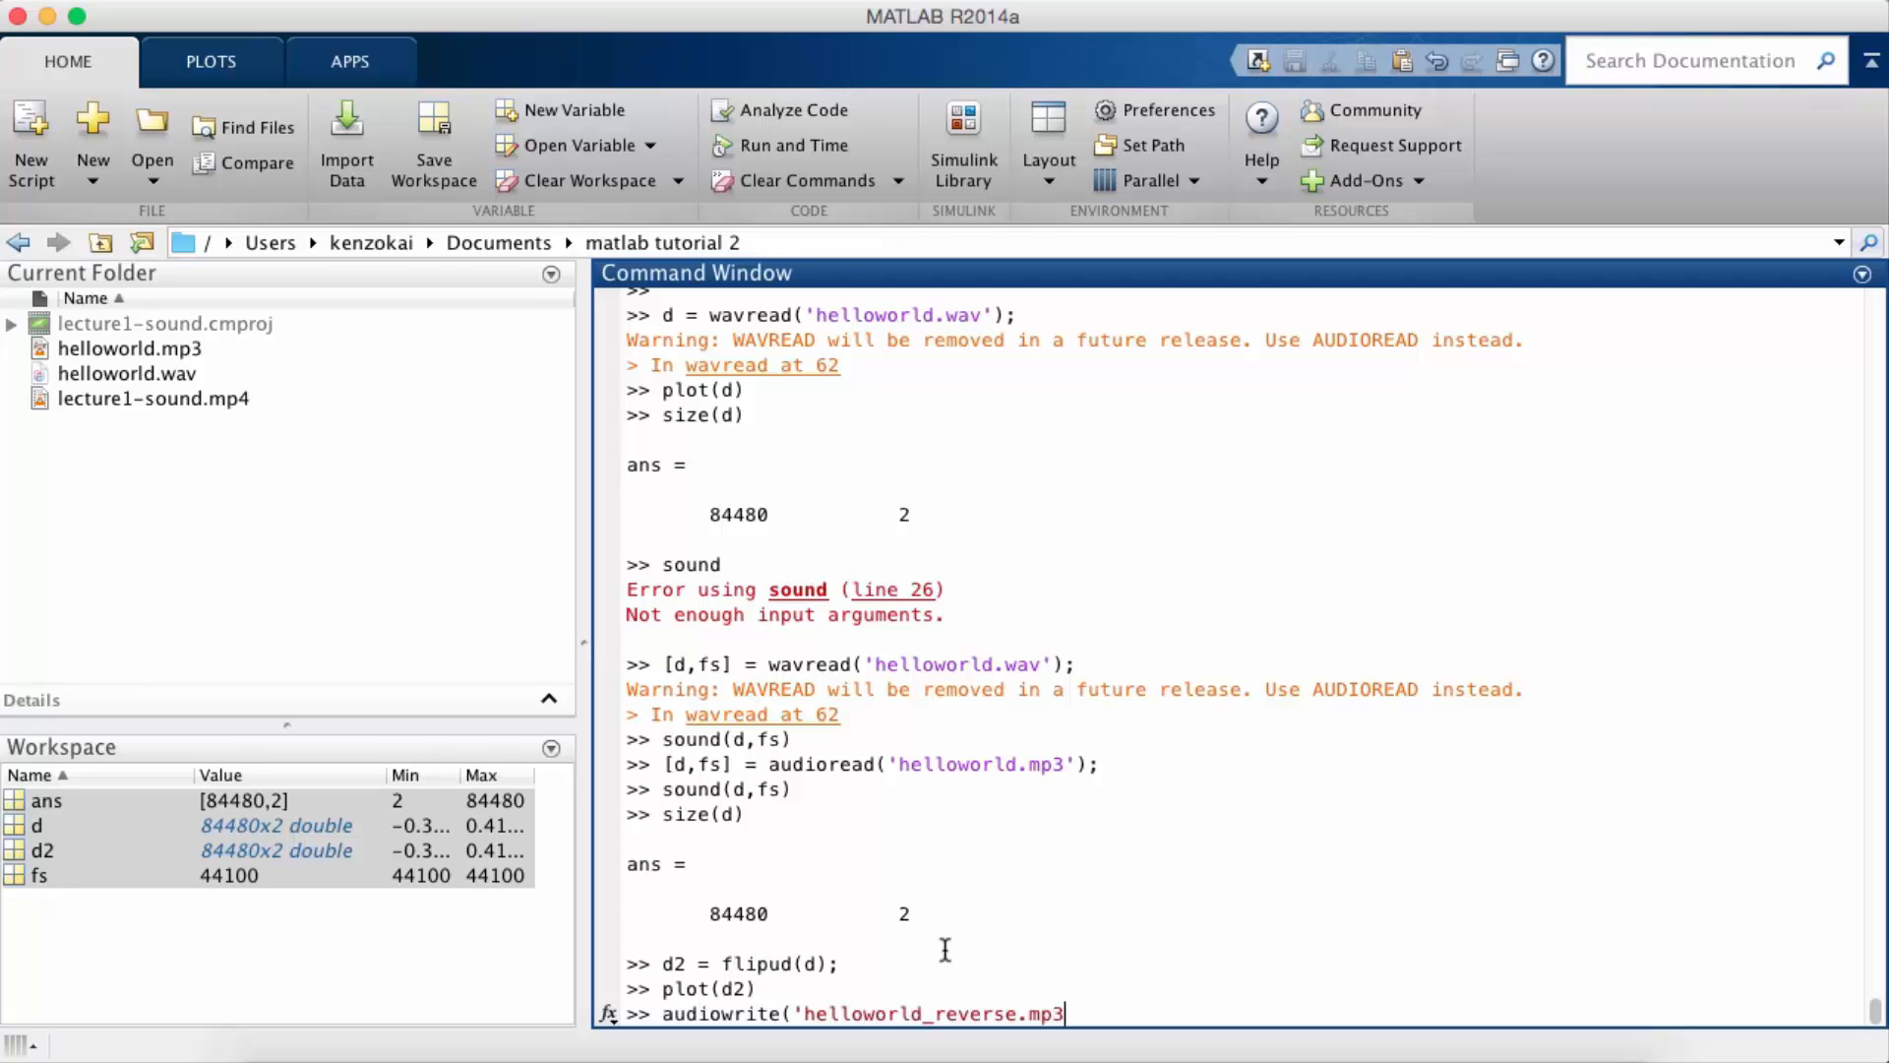
pyautogui.write("', d")
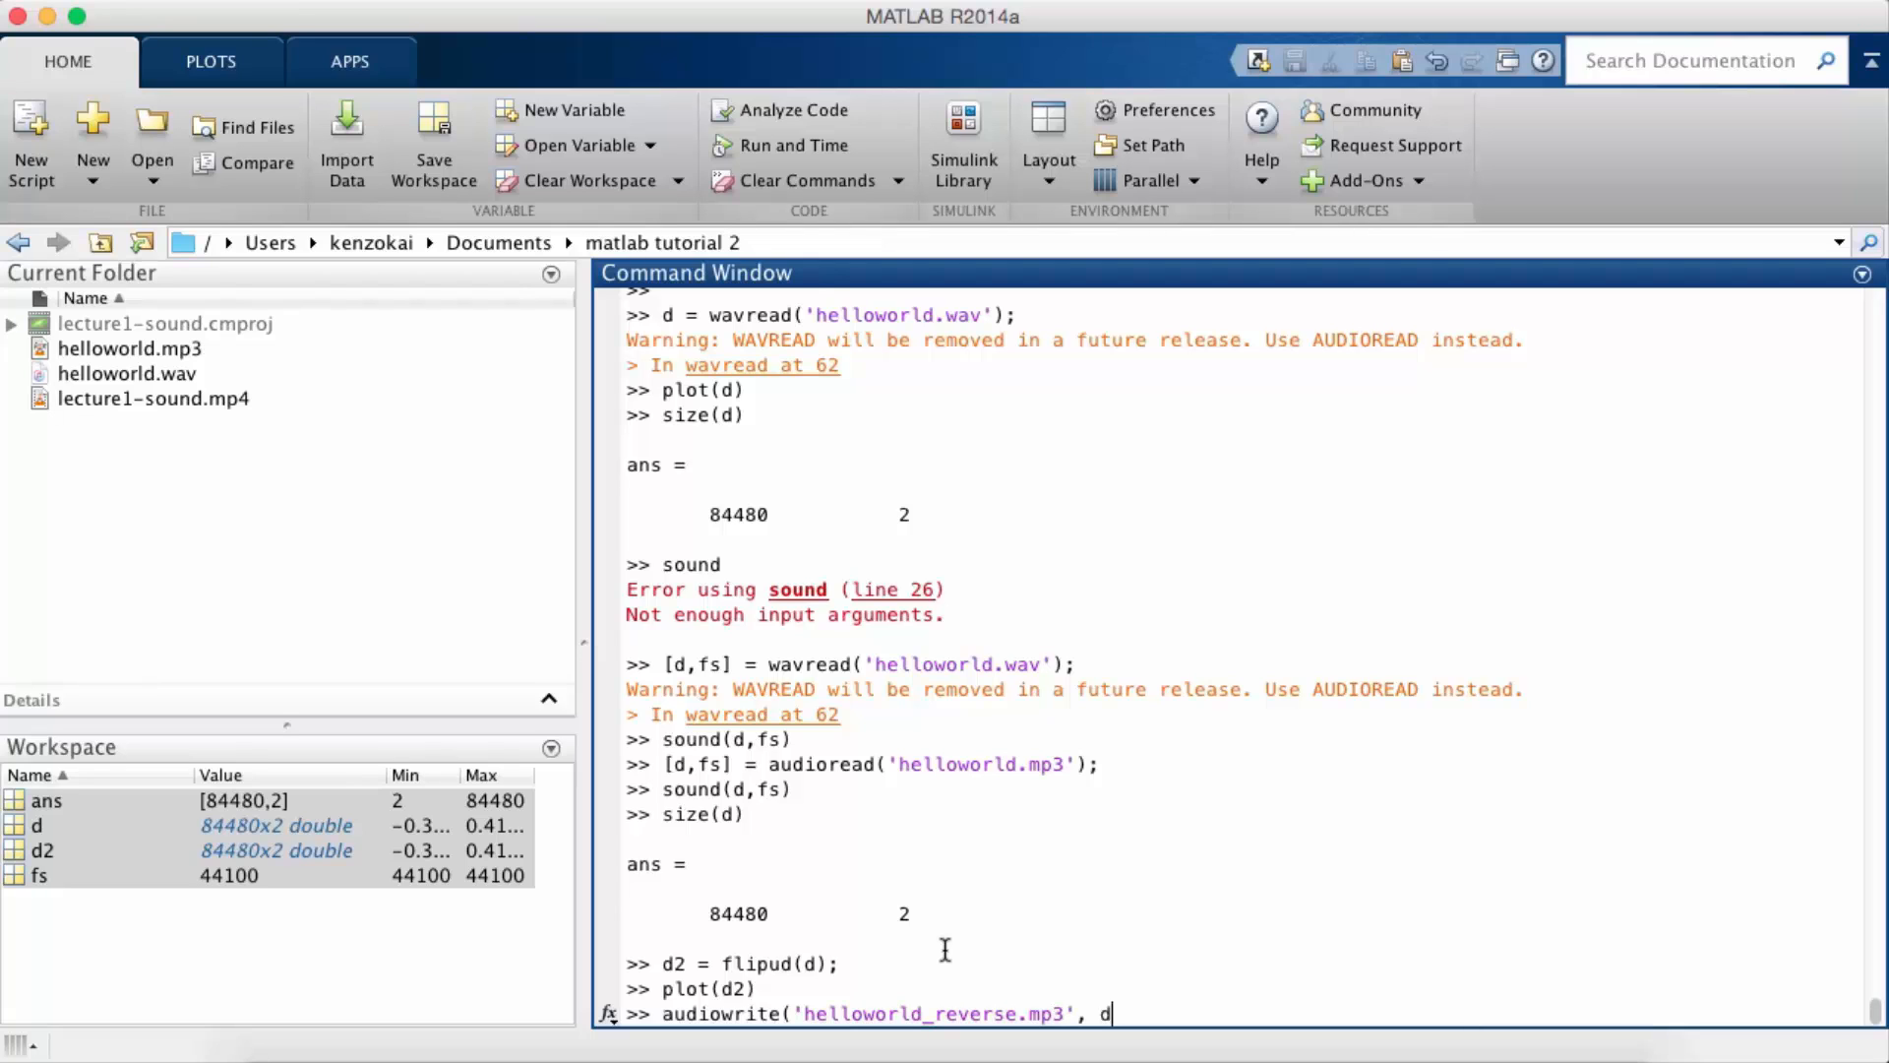
pyautogui.write('2,')
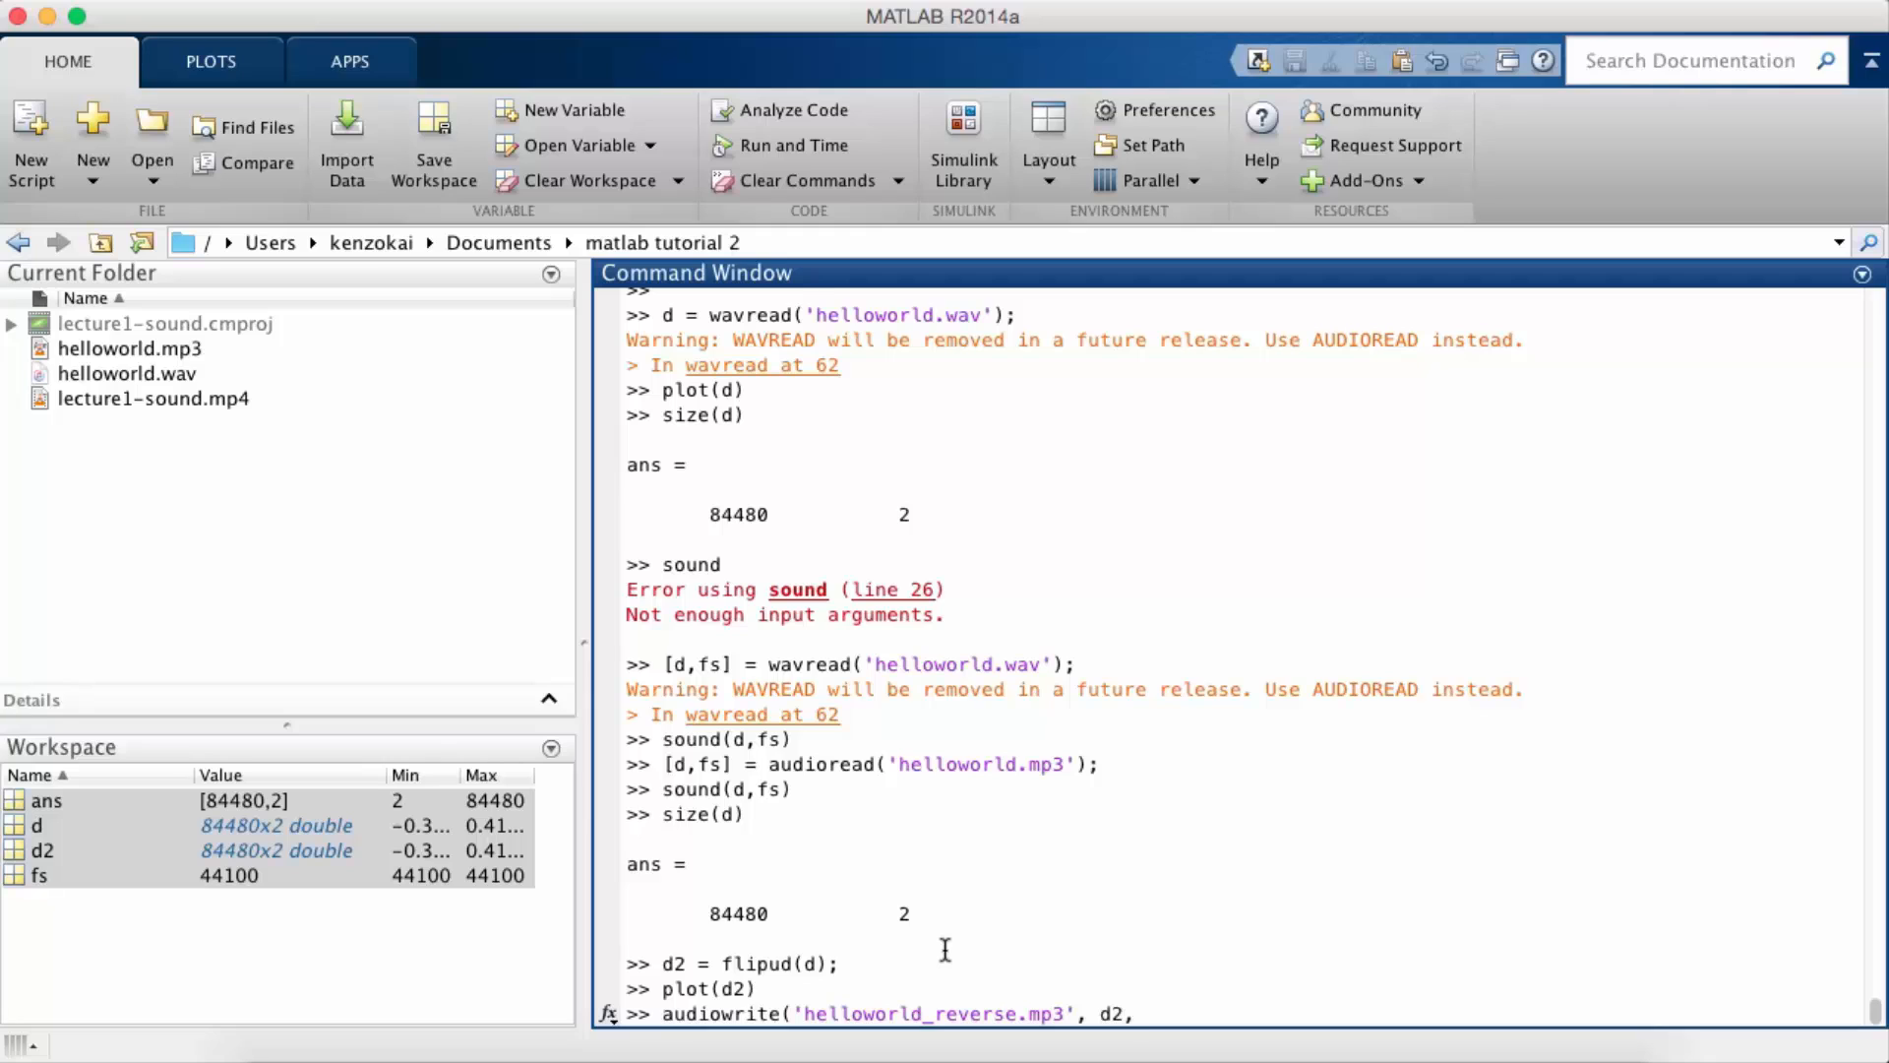
pyautogui.write('fs')
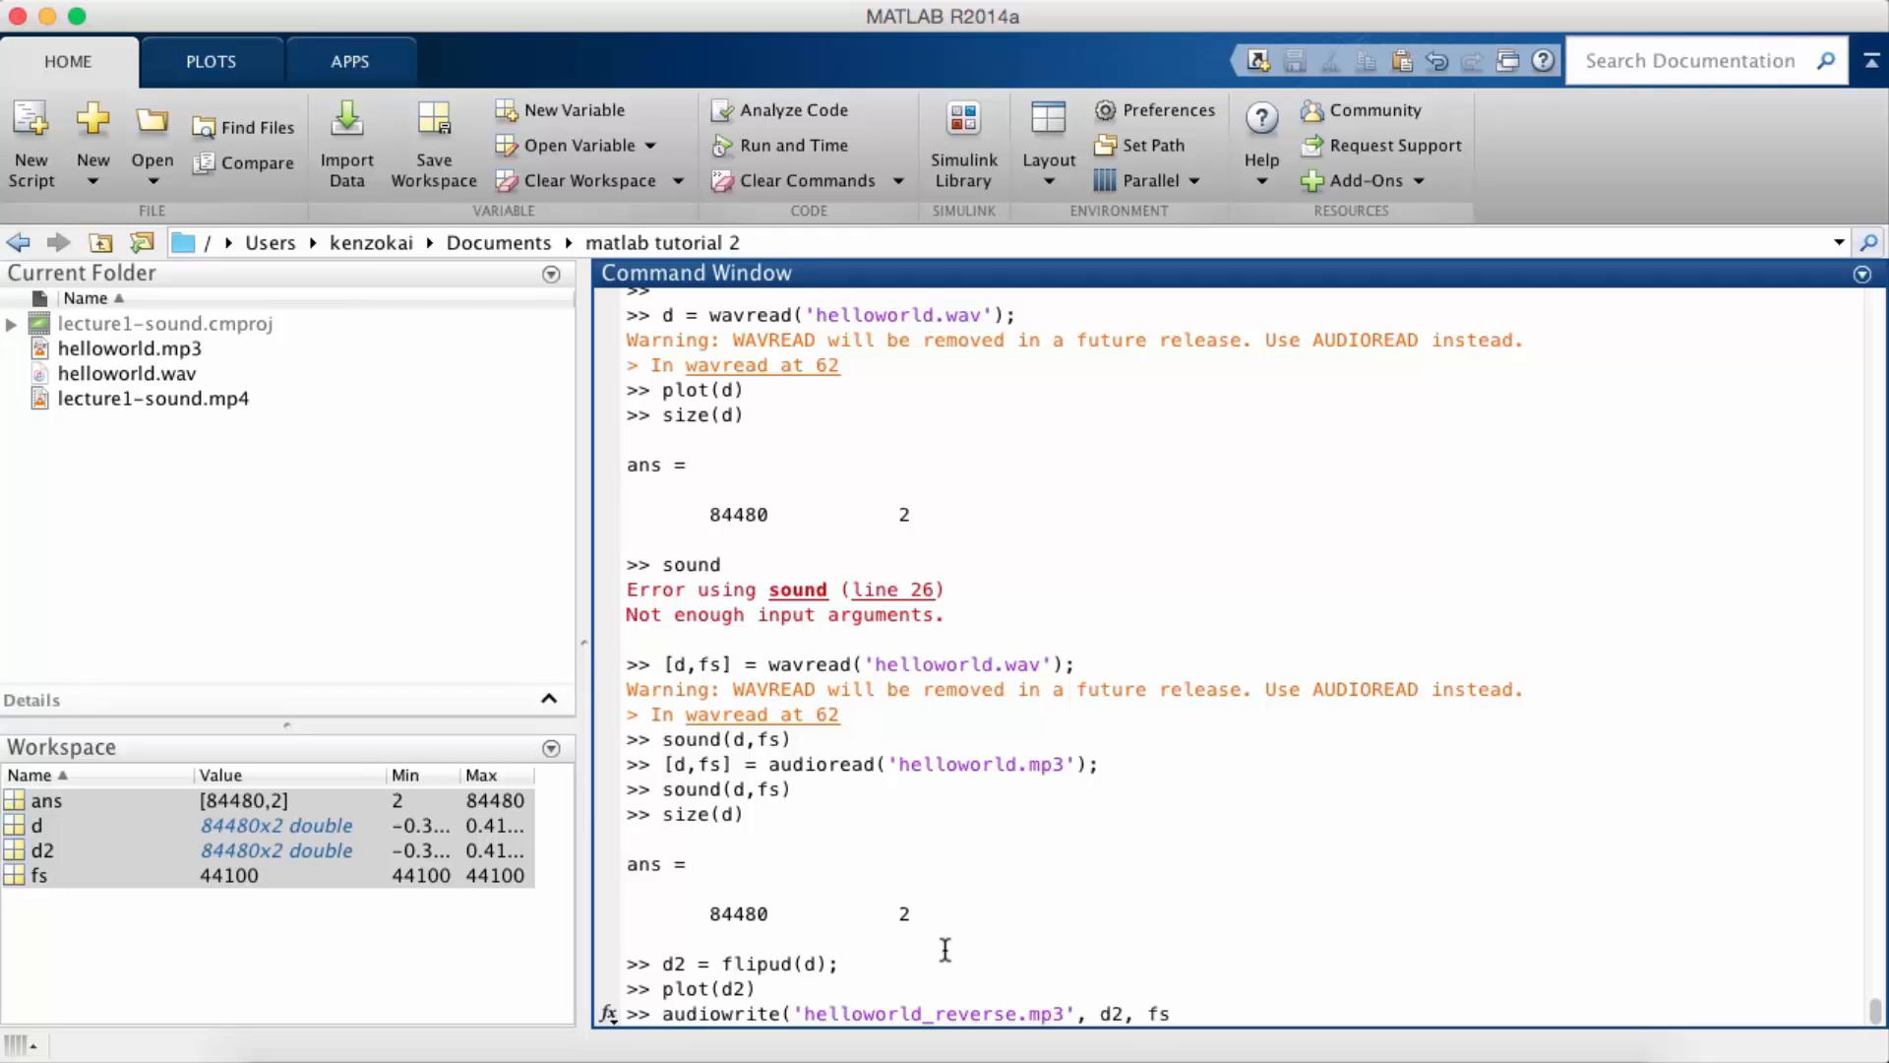
pyautogui.write(';')
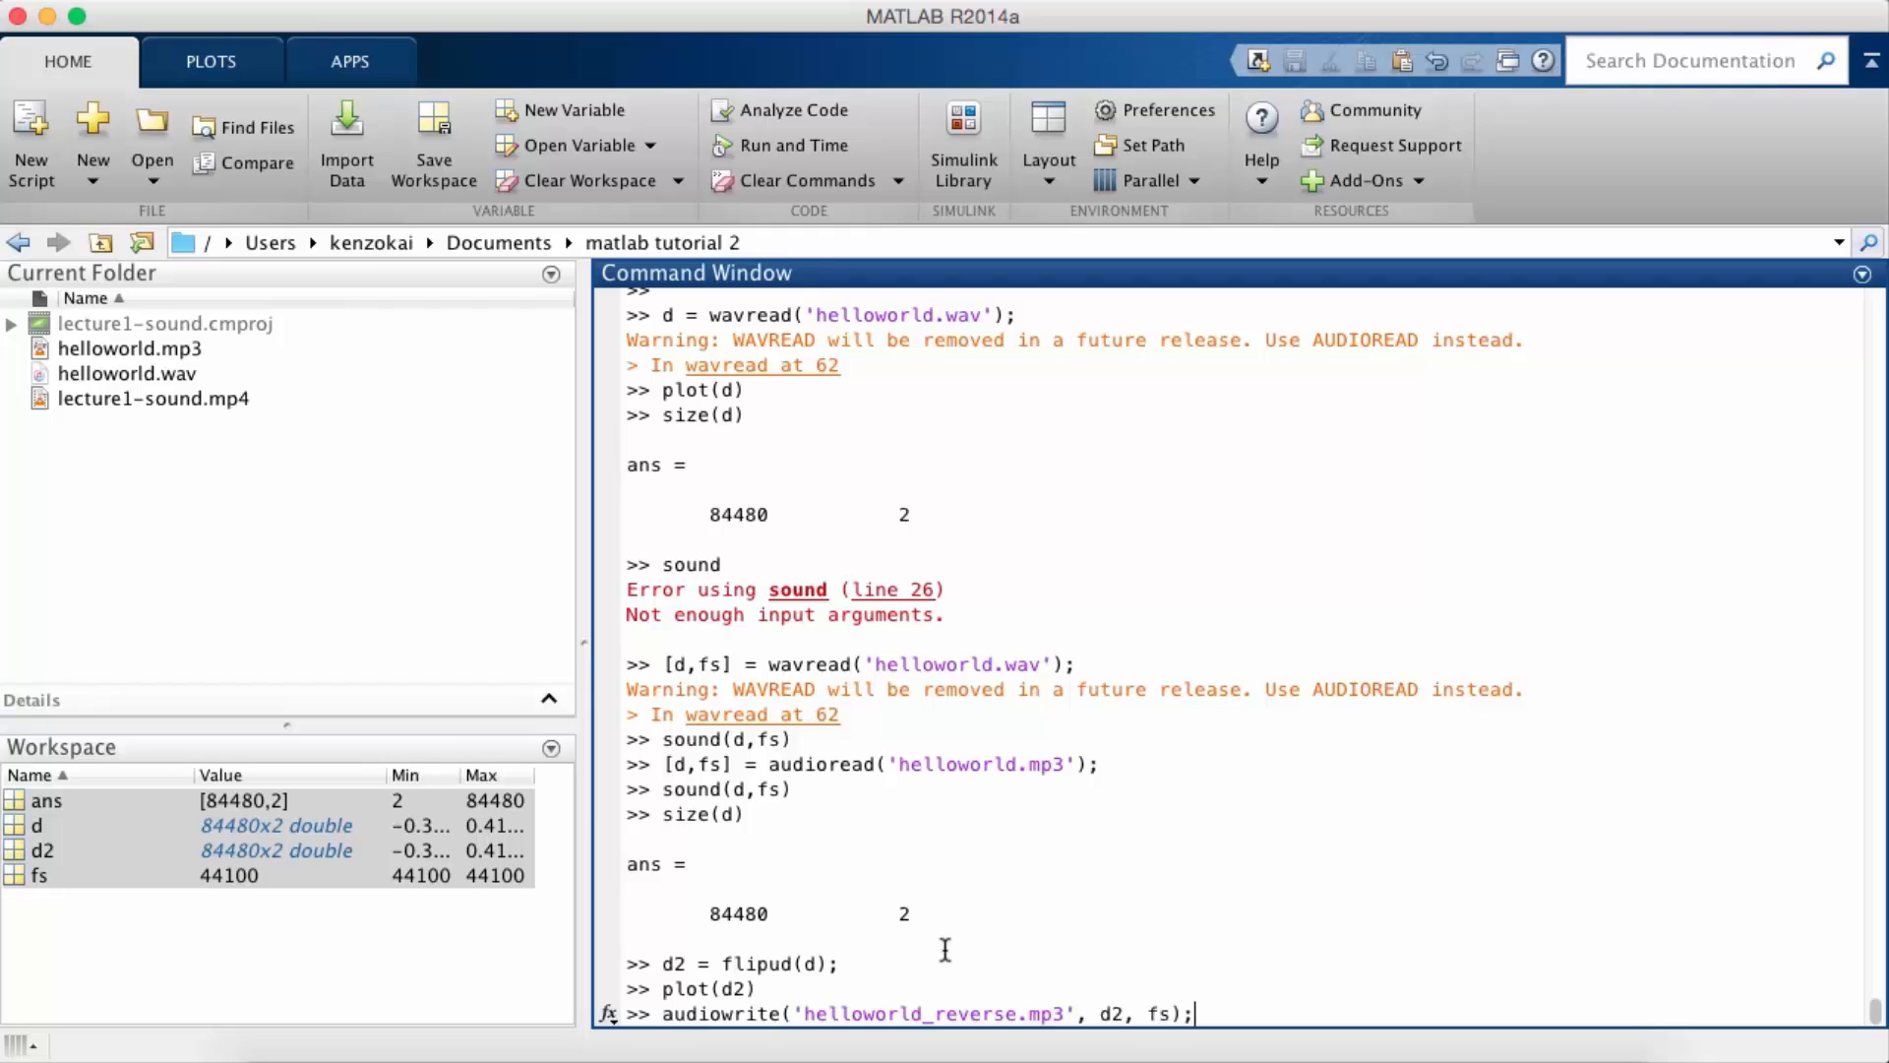
pyautogui.press('Enter')
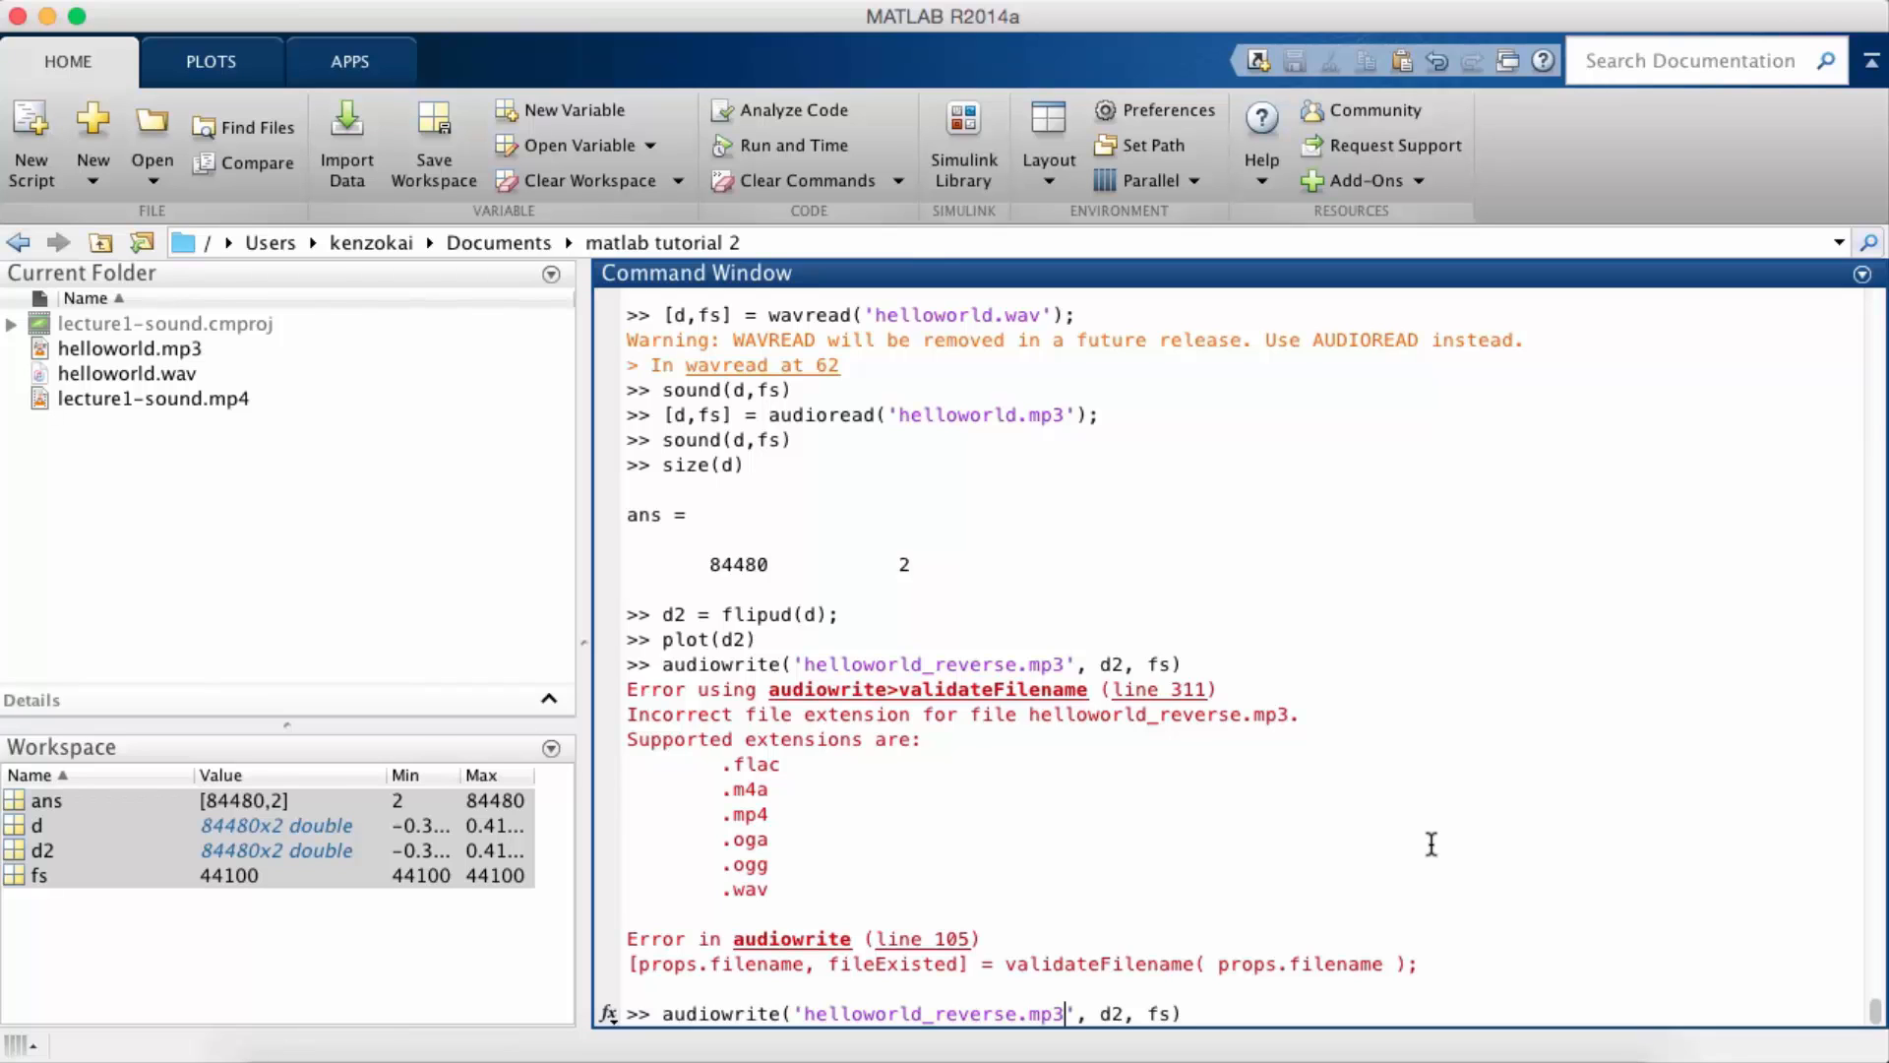
pyautogui.press('Backspace')
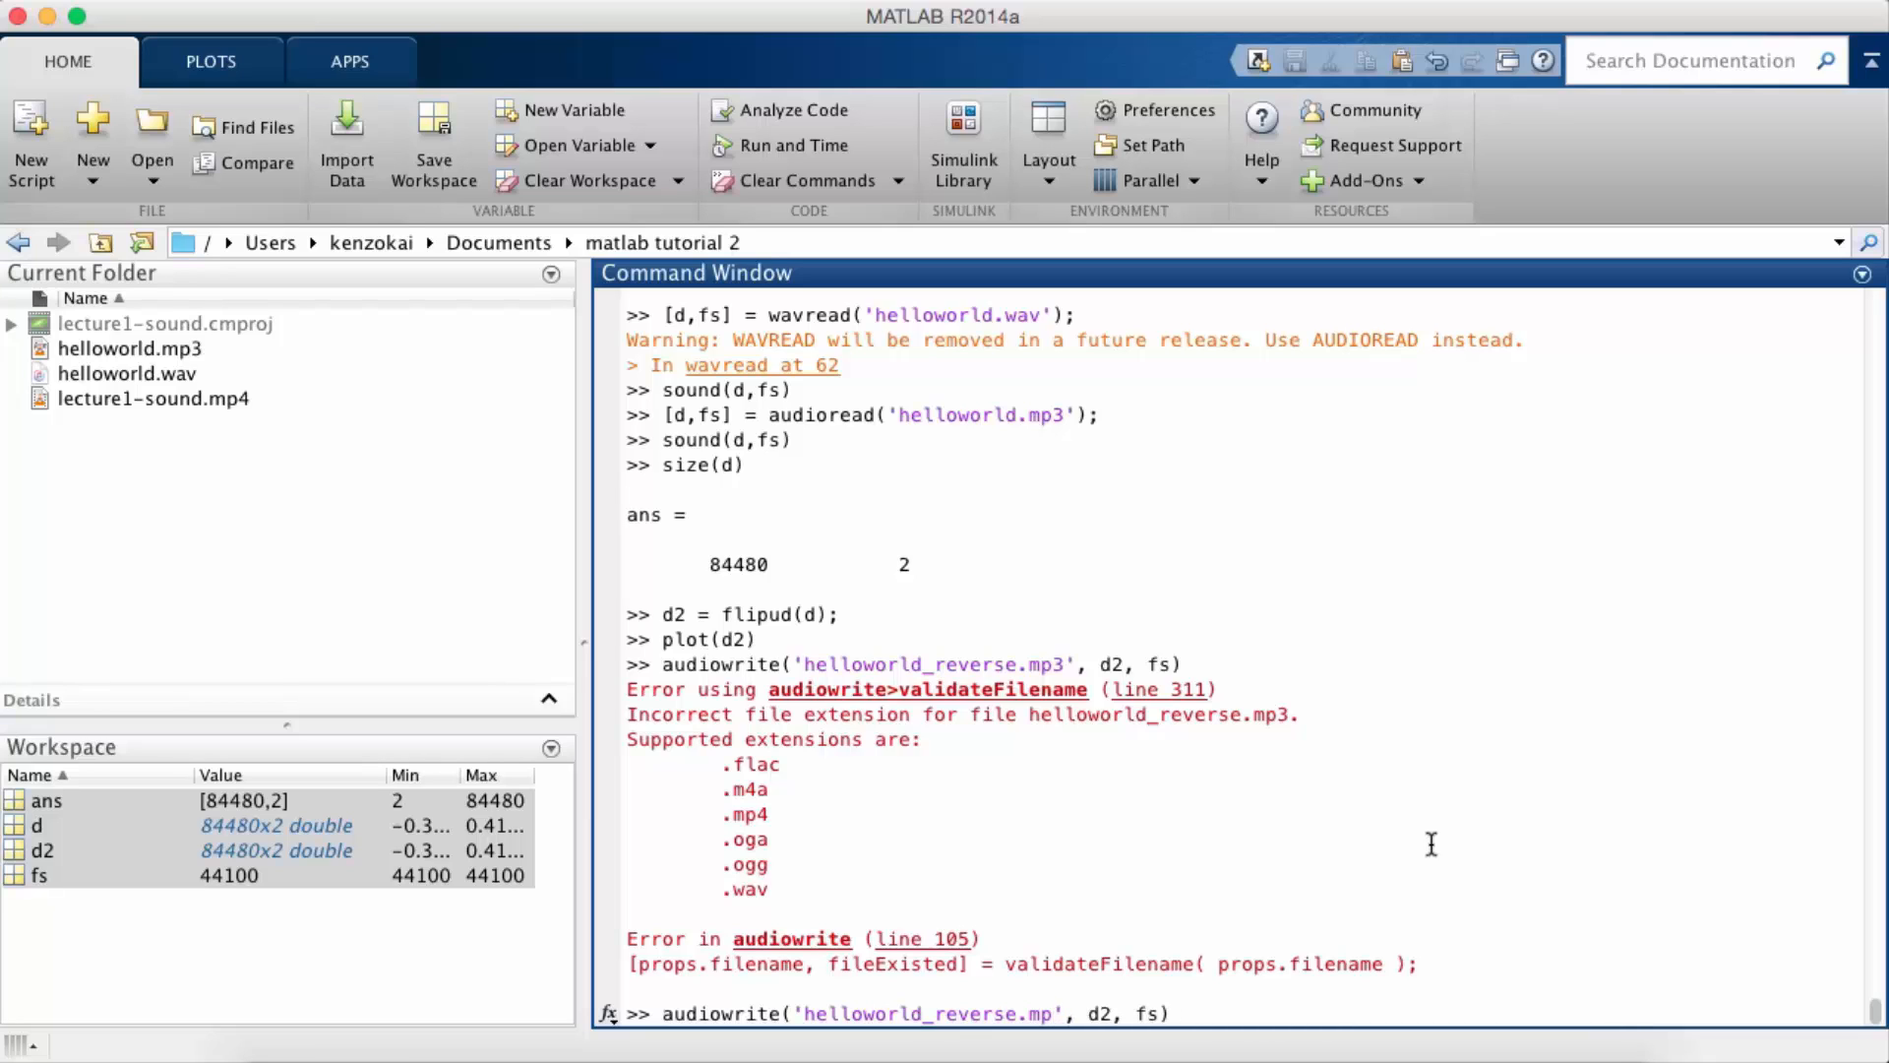
pyautogui.write('4')
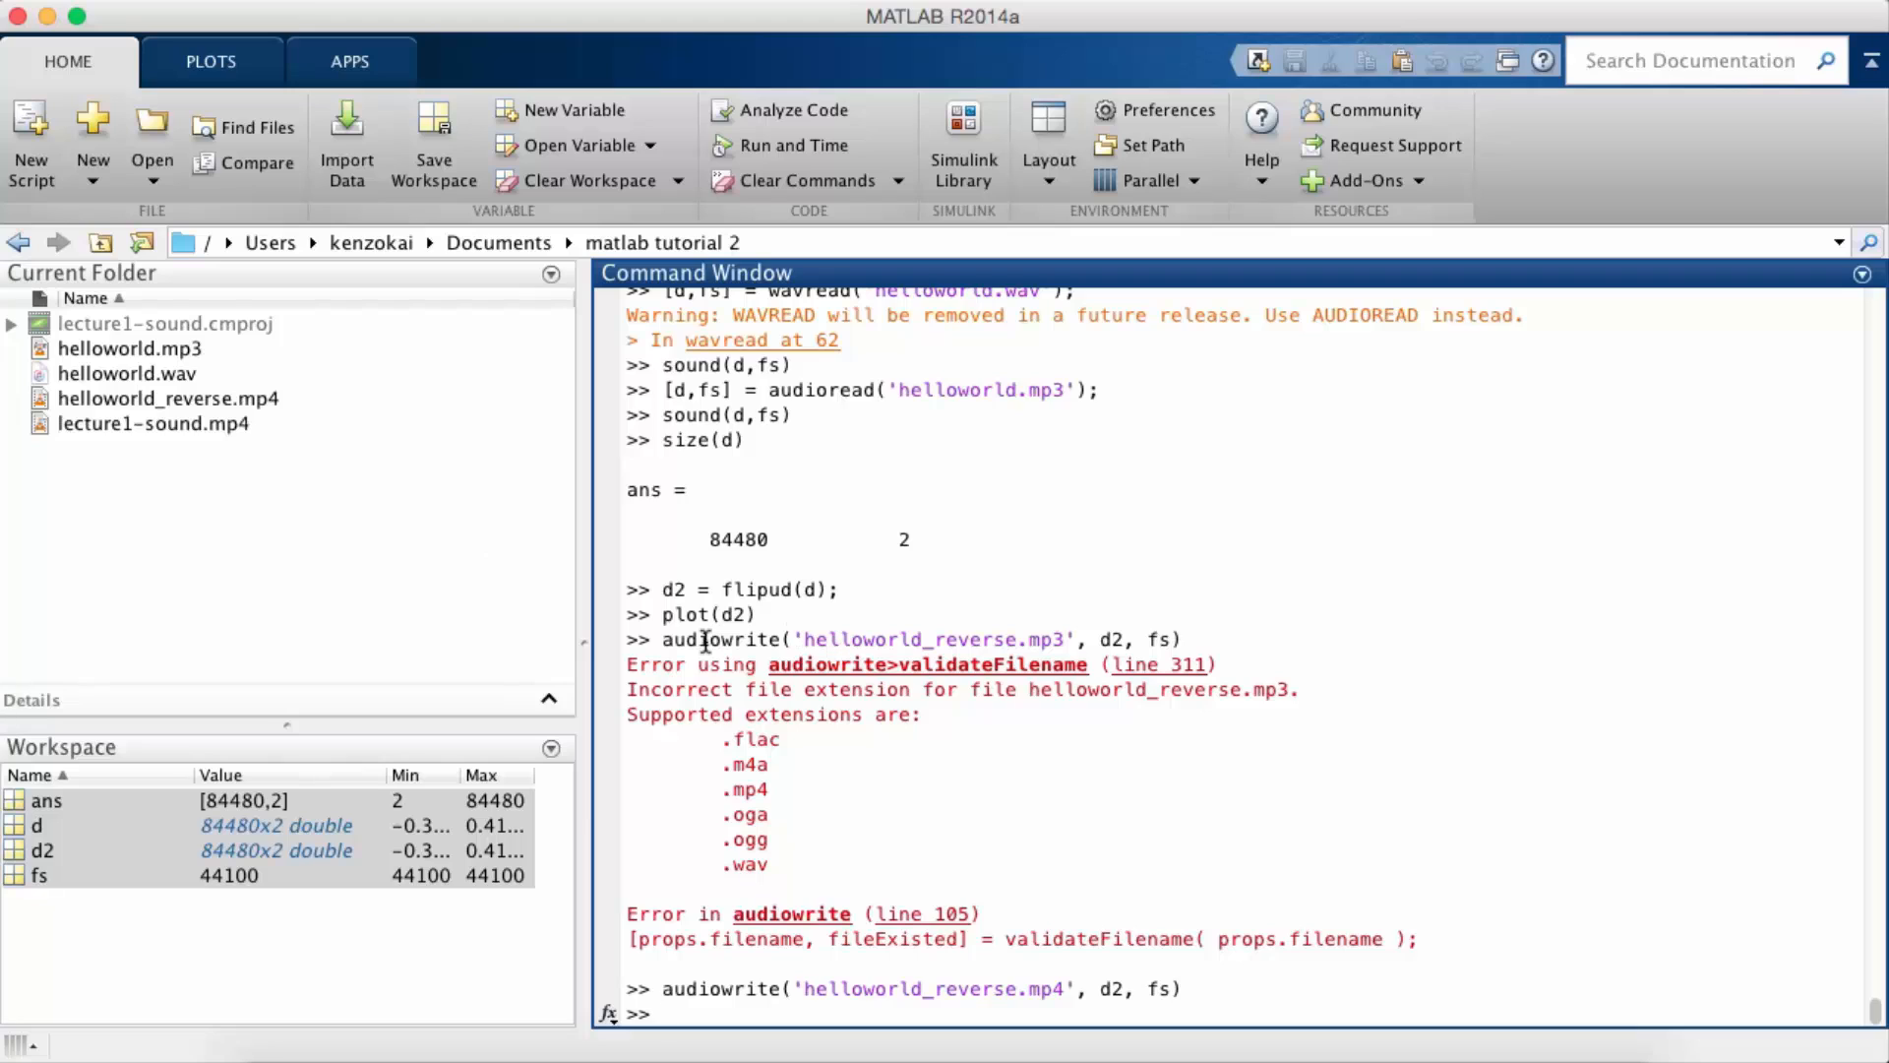
pyautogui.moveTo(1250, 839)
pyautogui.write('d3 =')
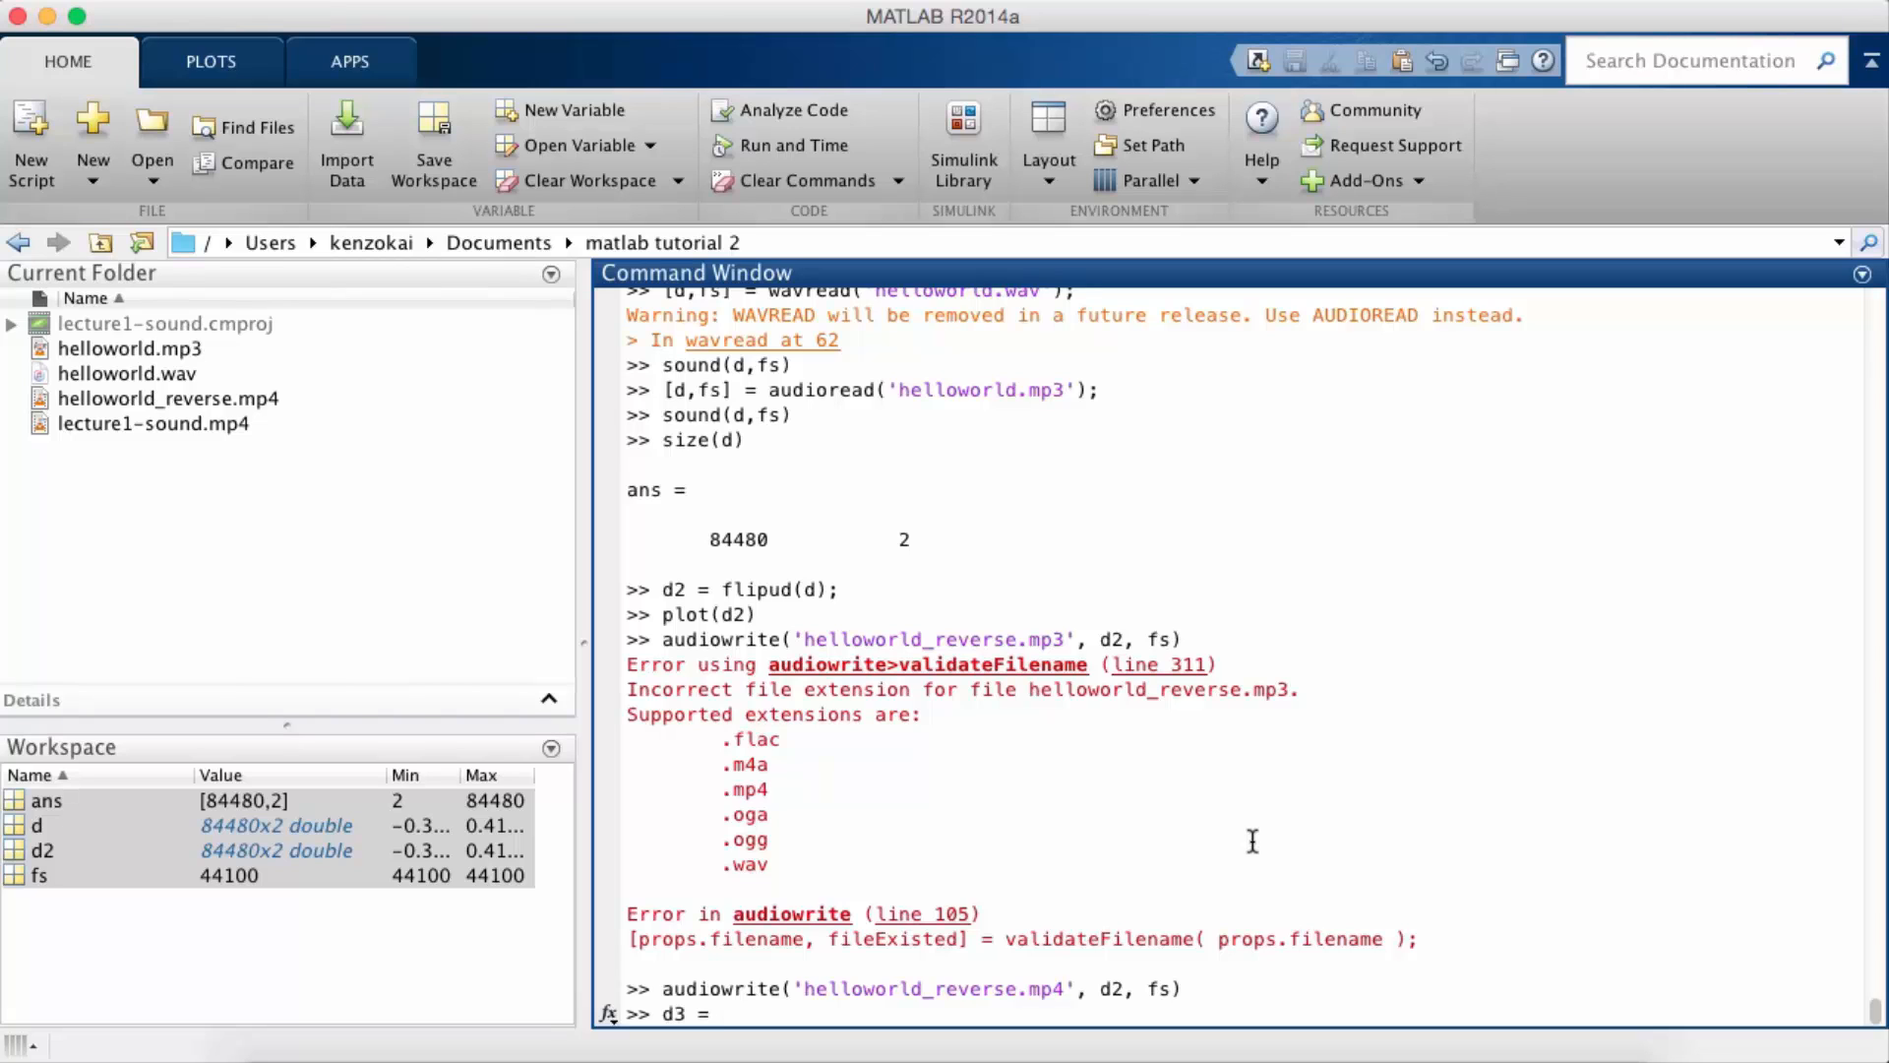
# Step: Read helloworld_reverse.mp4 back into d3 along with its sample rate fs
pyautogui.write('audioread(')
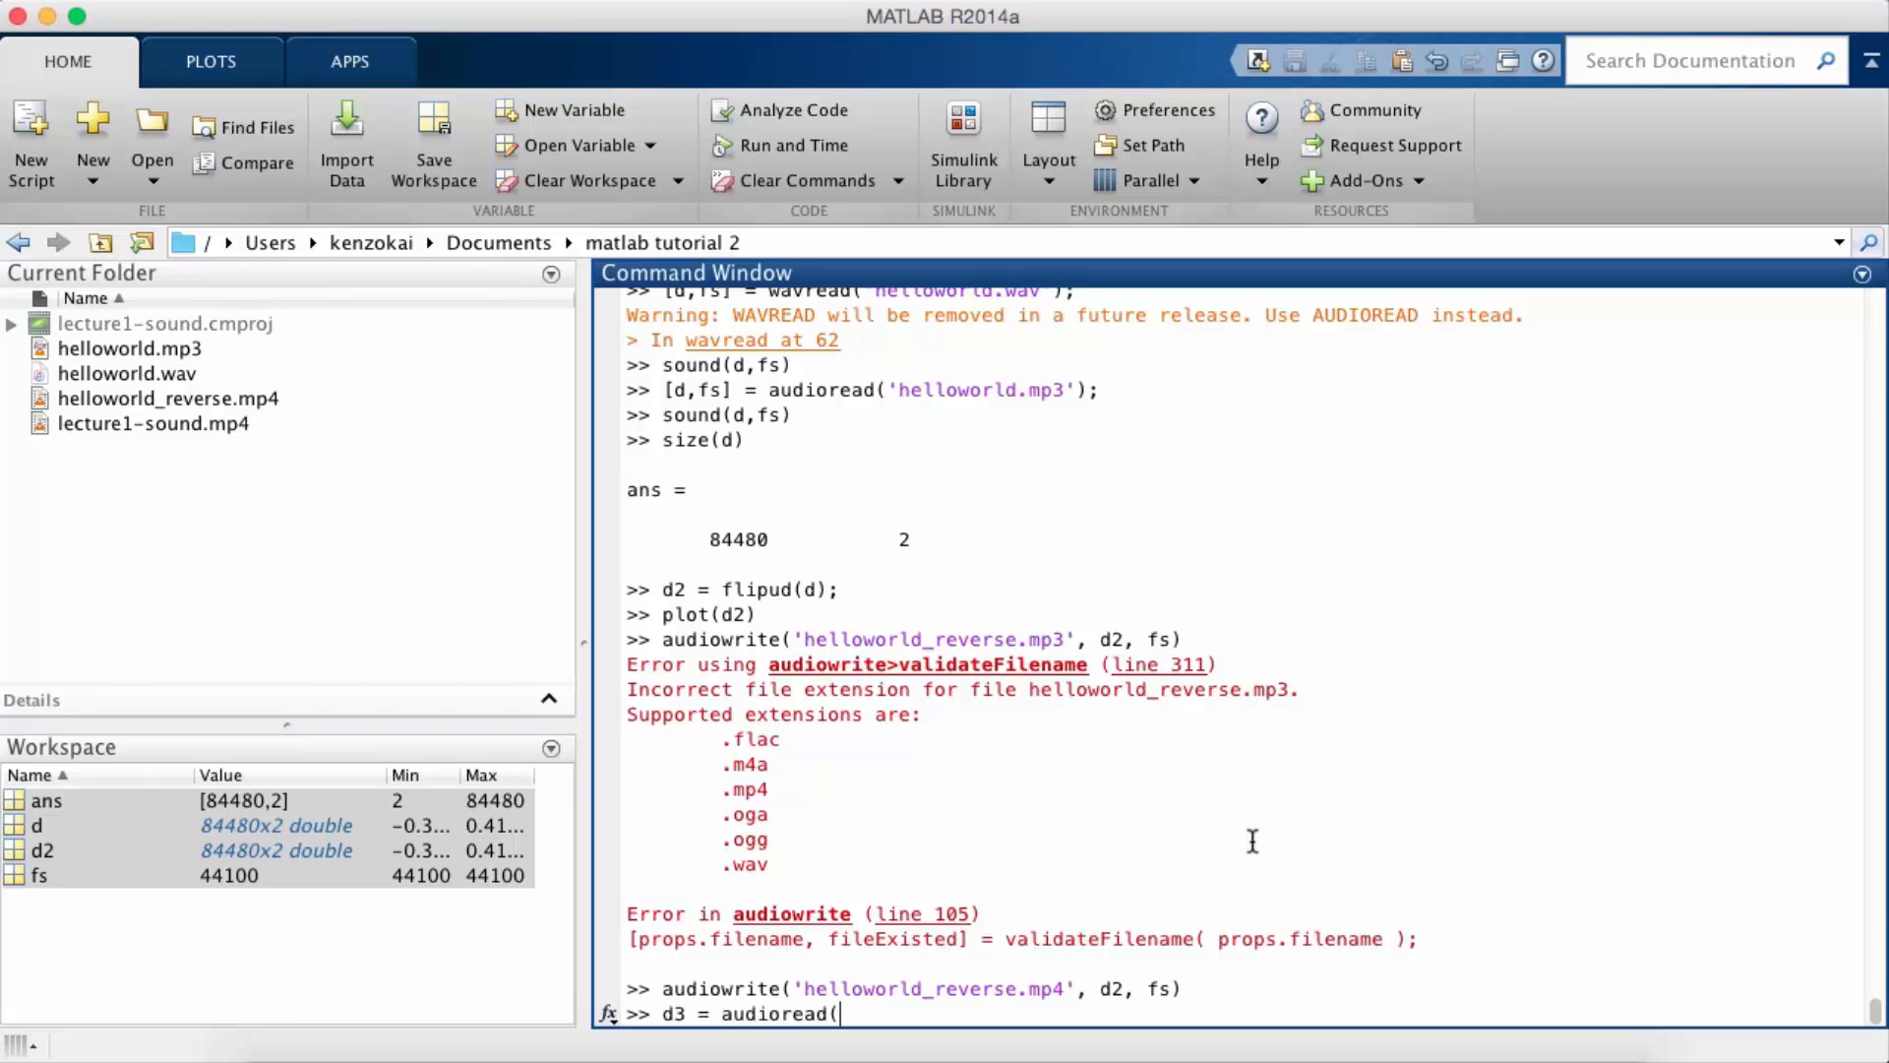
pyautogui.write("'helloworld")
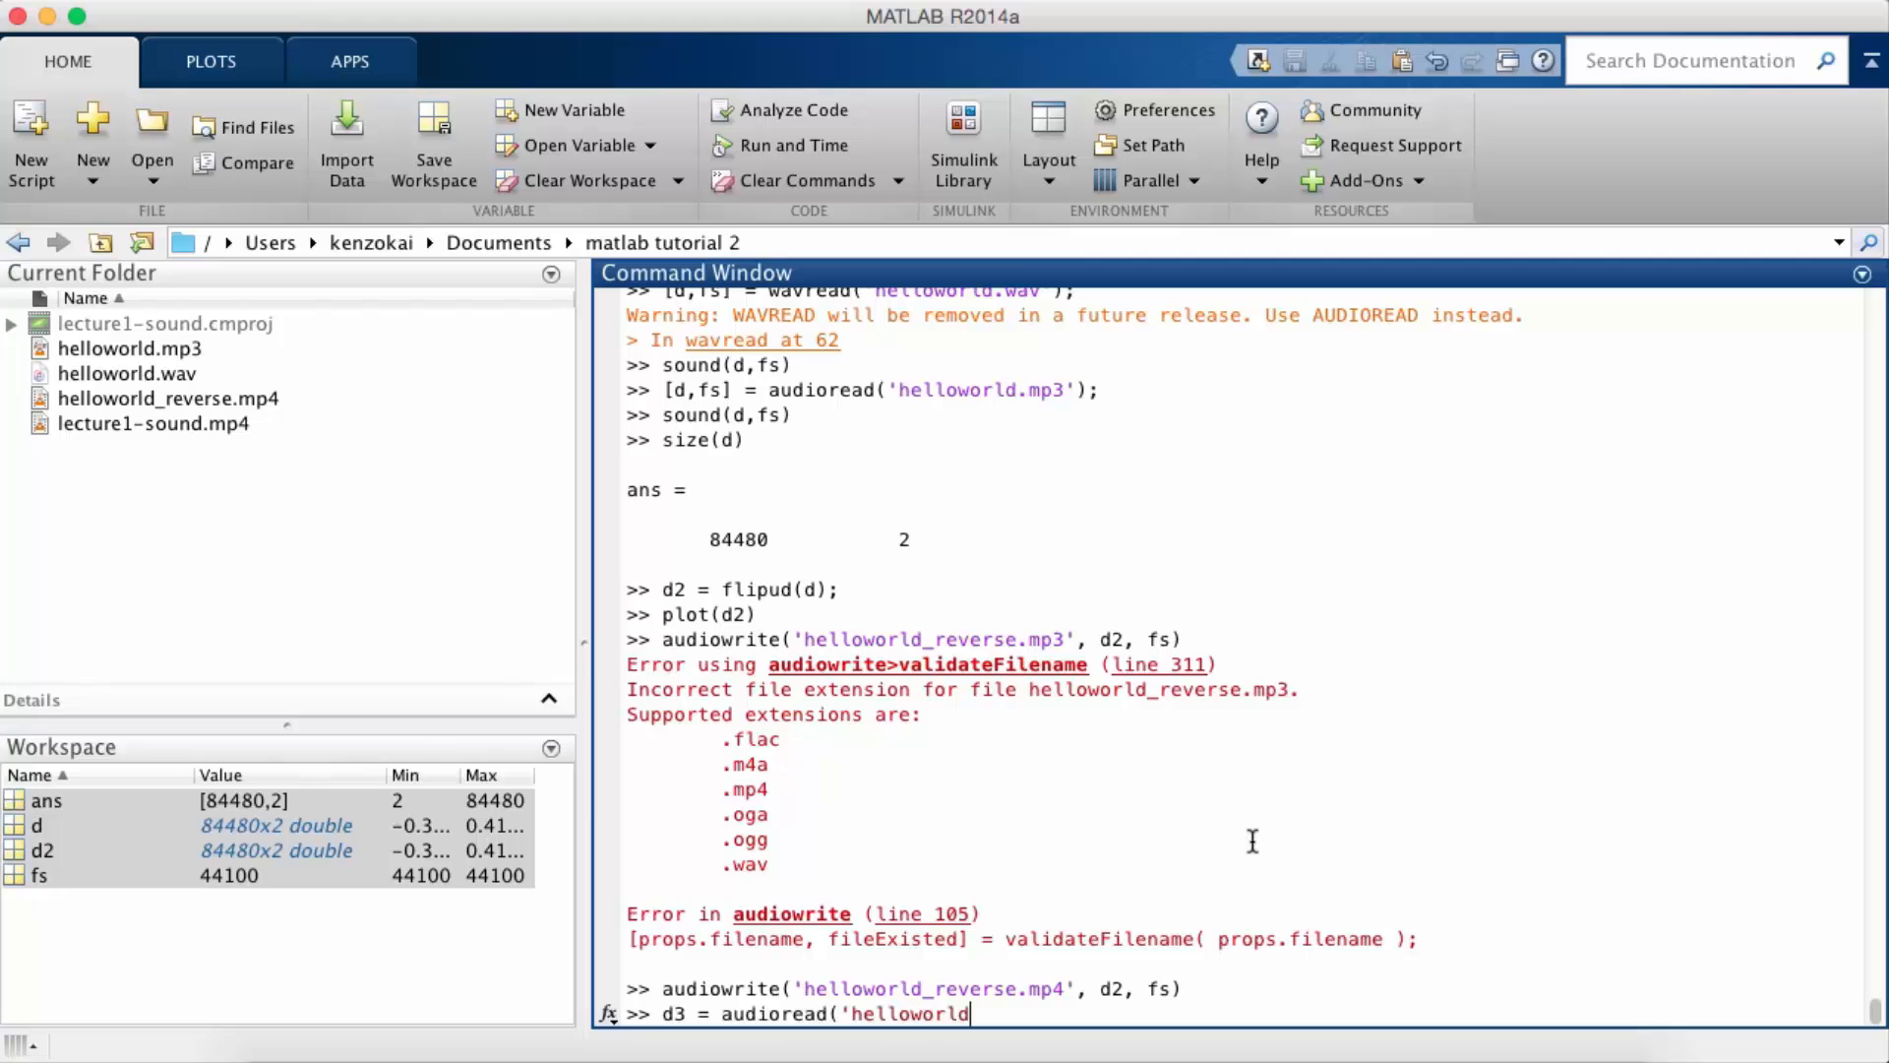
pyautogui.write('_reverse.mp3')
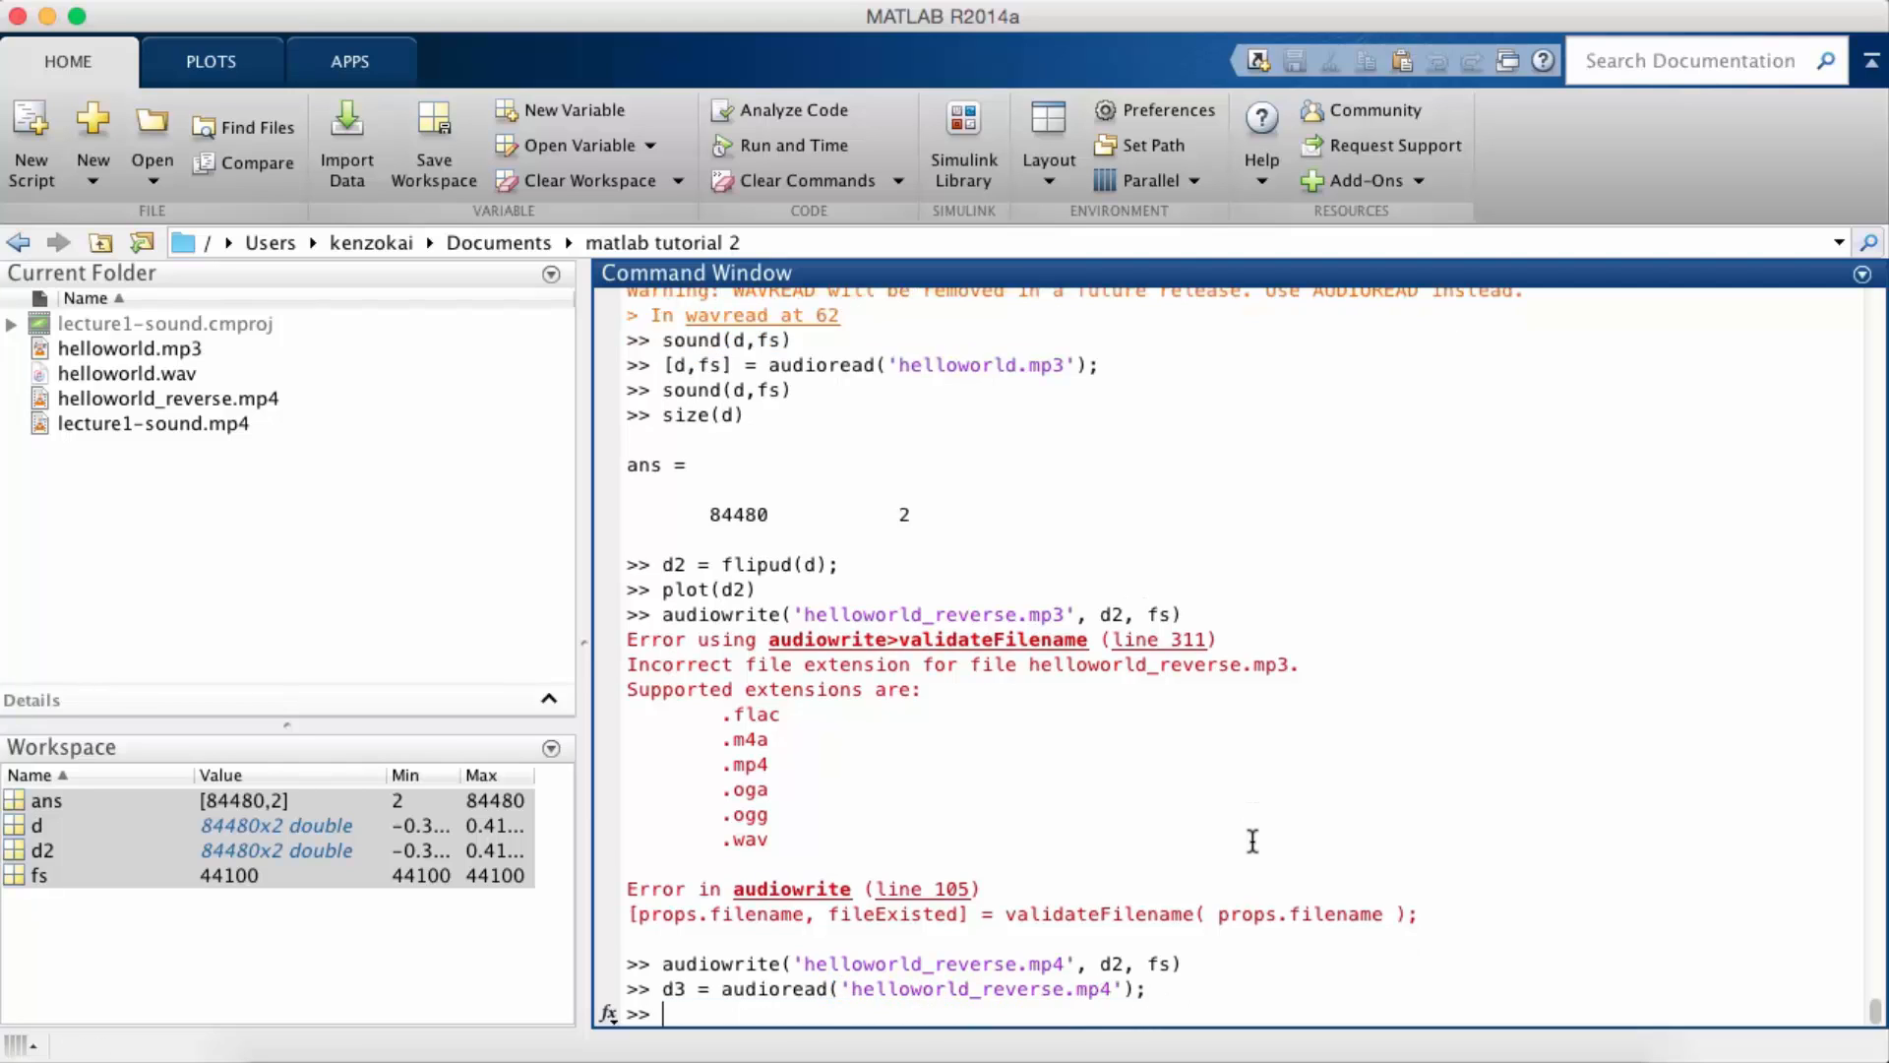
pyautogui.press('enter')
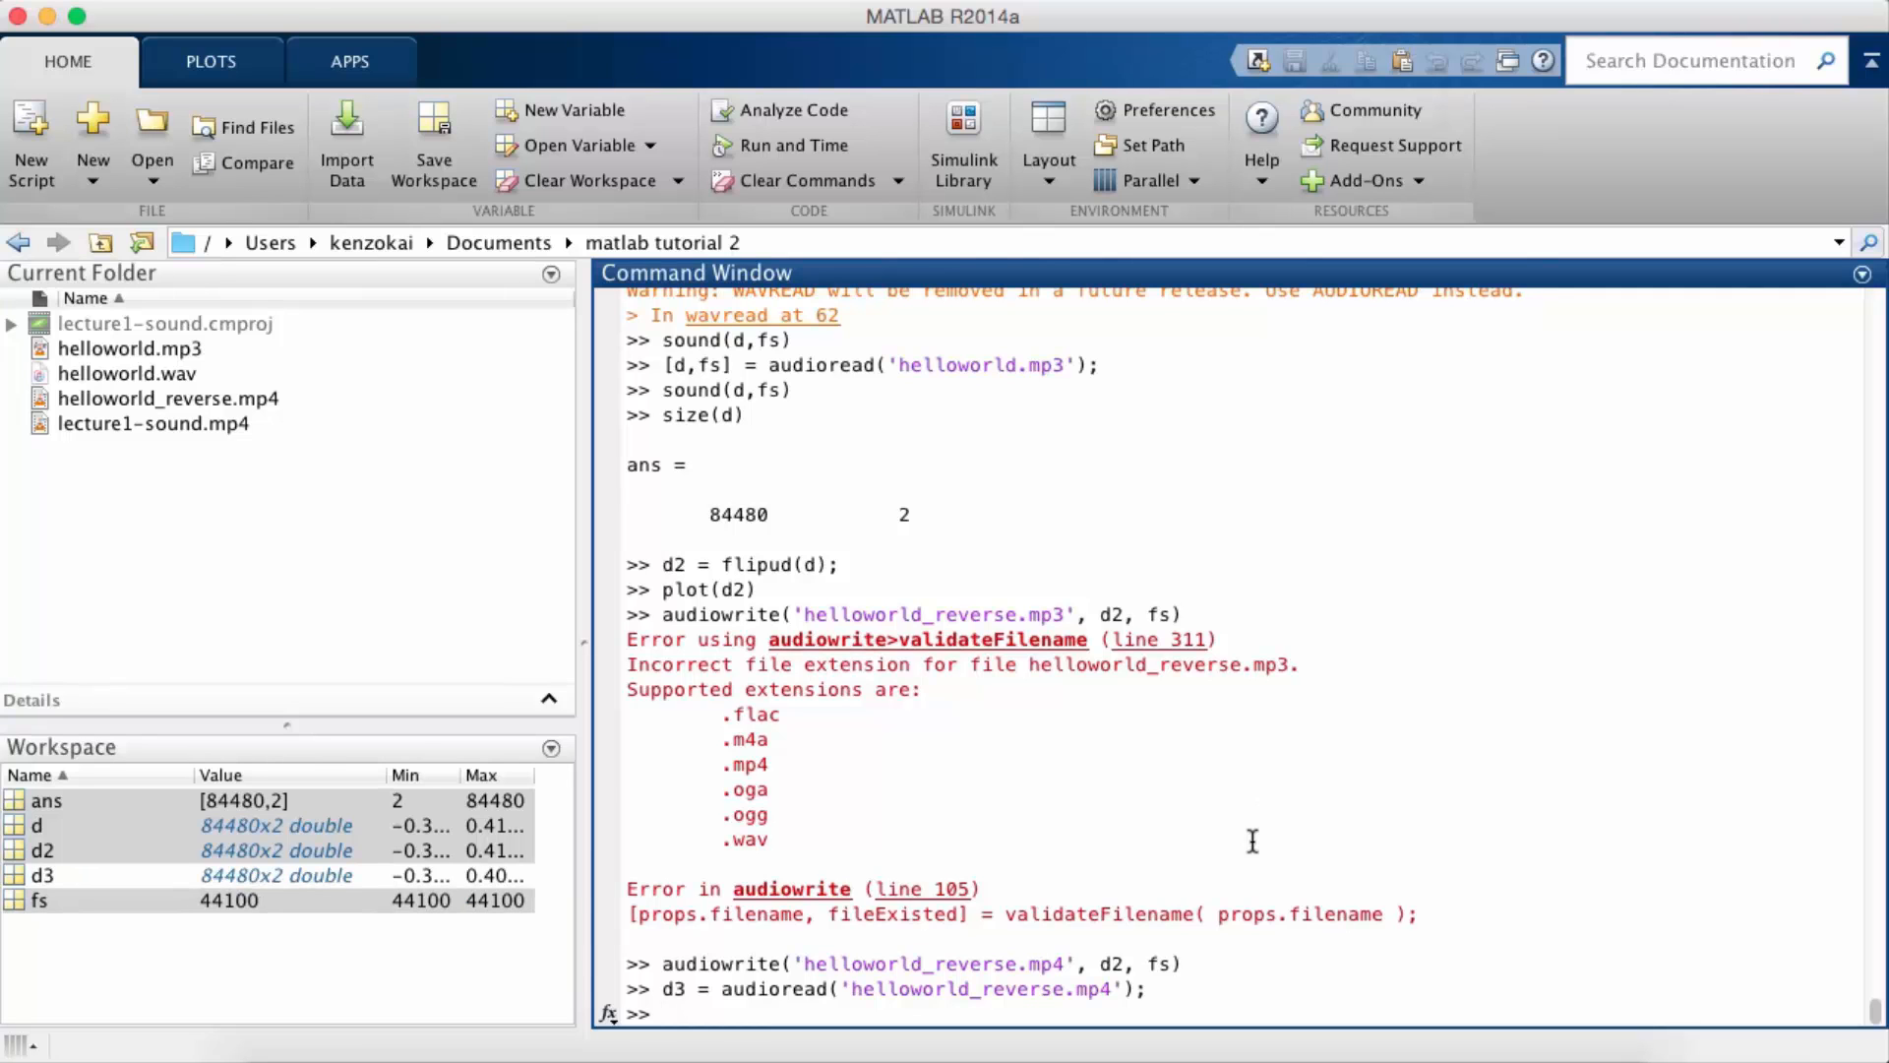
pyautogui.write("d3 = audioread('helloworld_reverse.mp4');")
pyautogui.write('sound(')
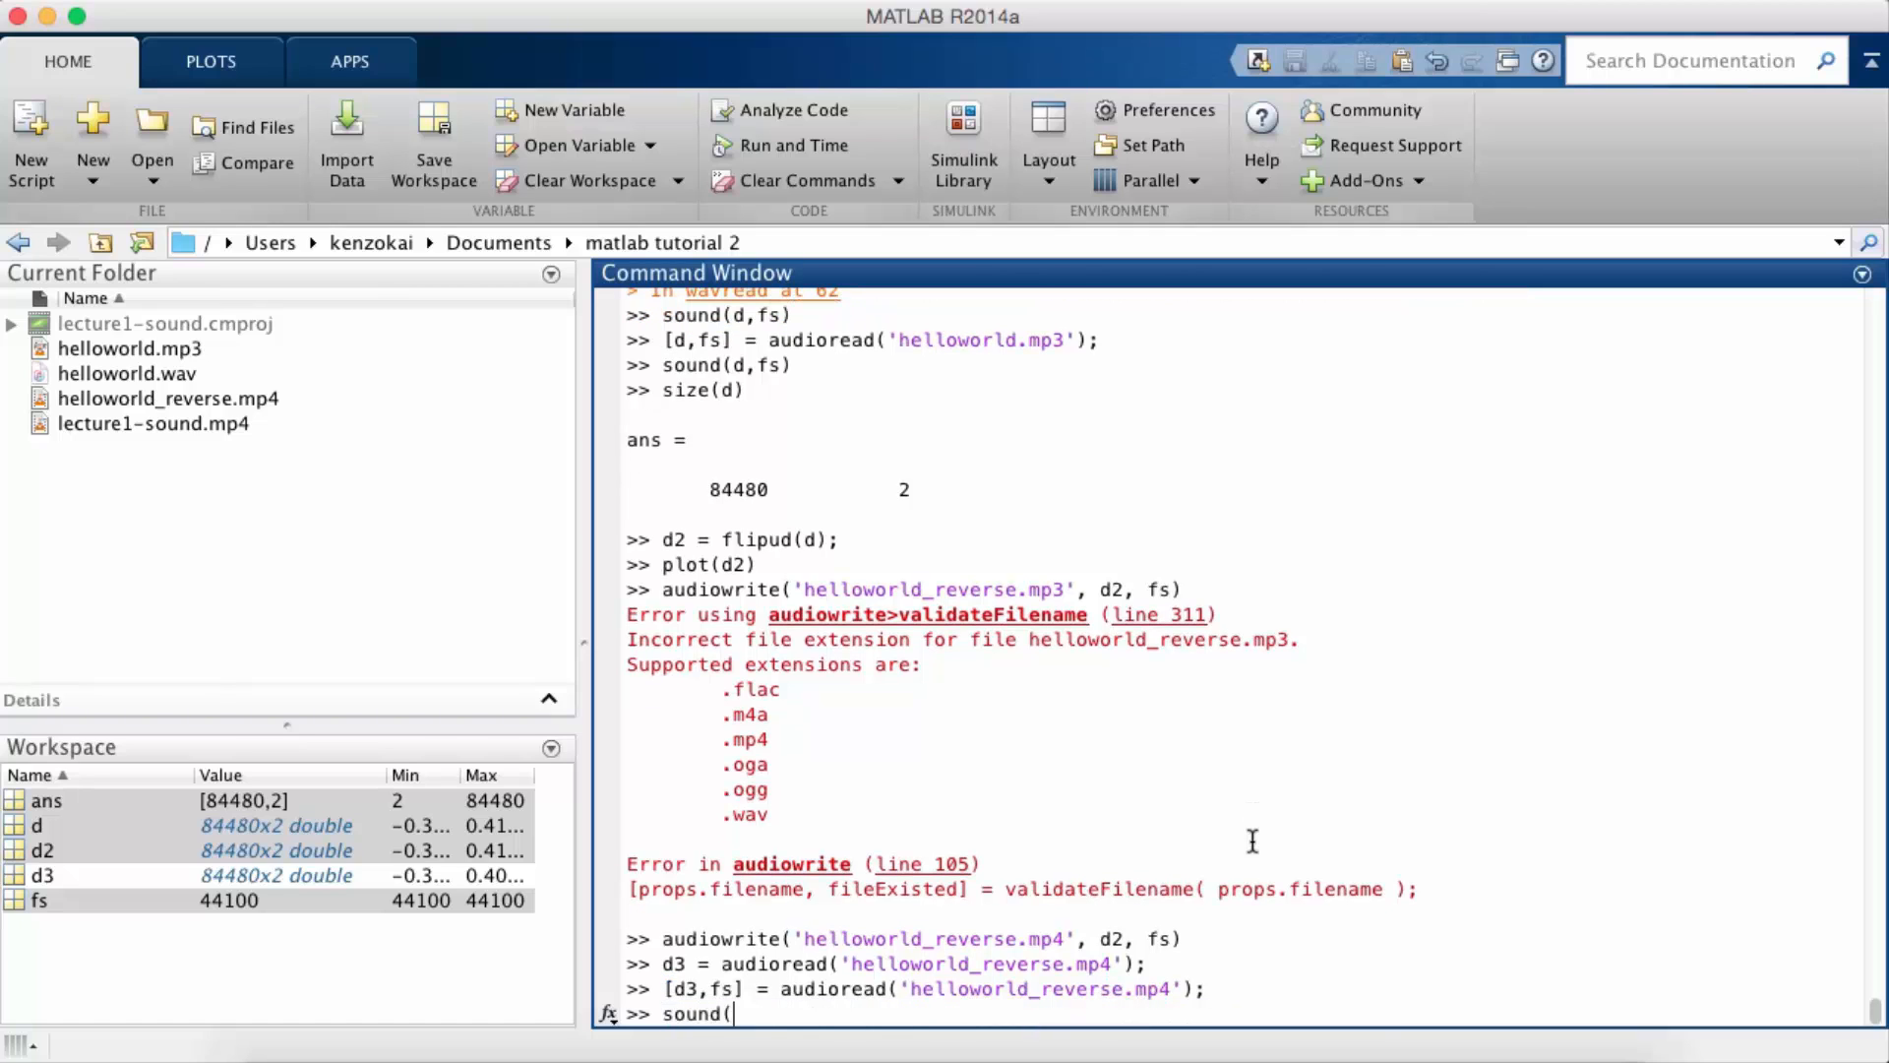
pyautogui.write('d3,fs)')
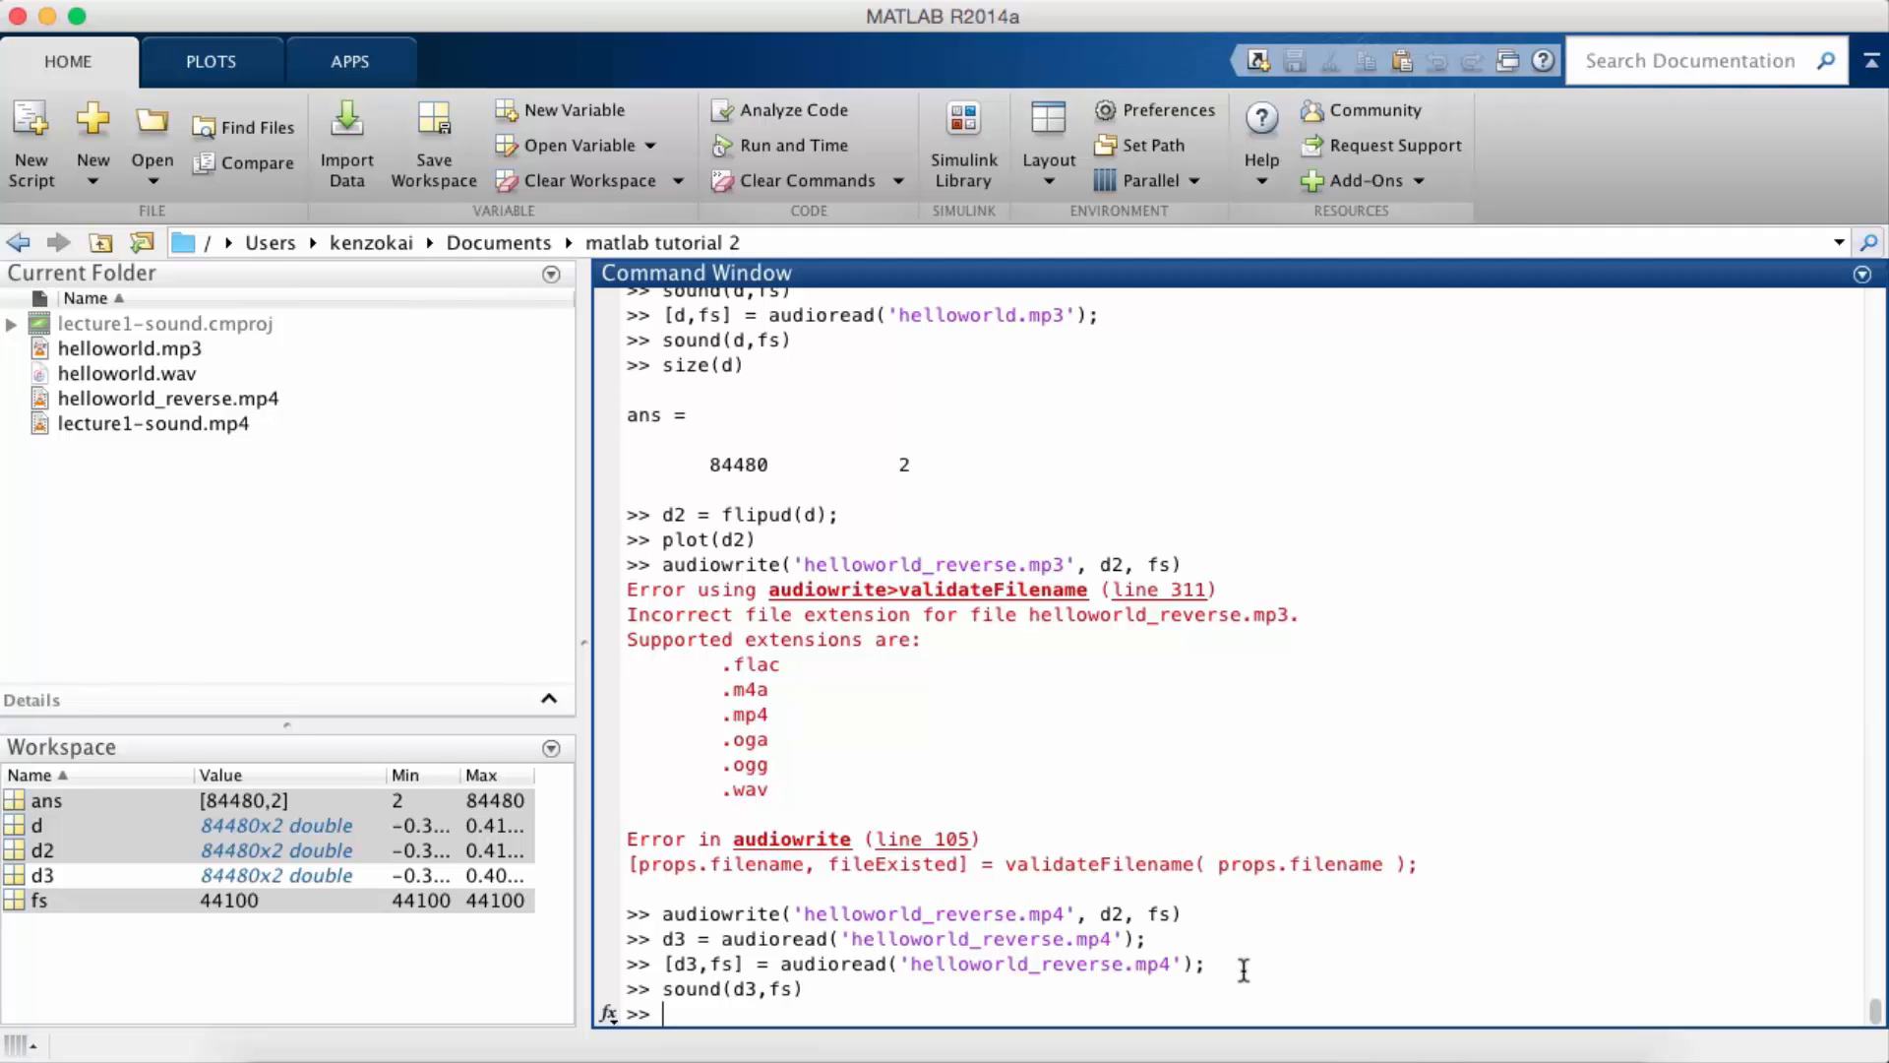
pyautogui.moveTo(1204, 670)
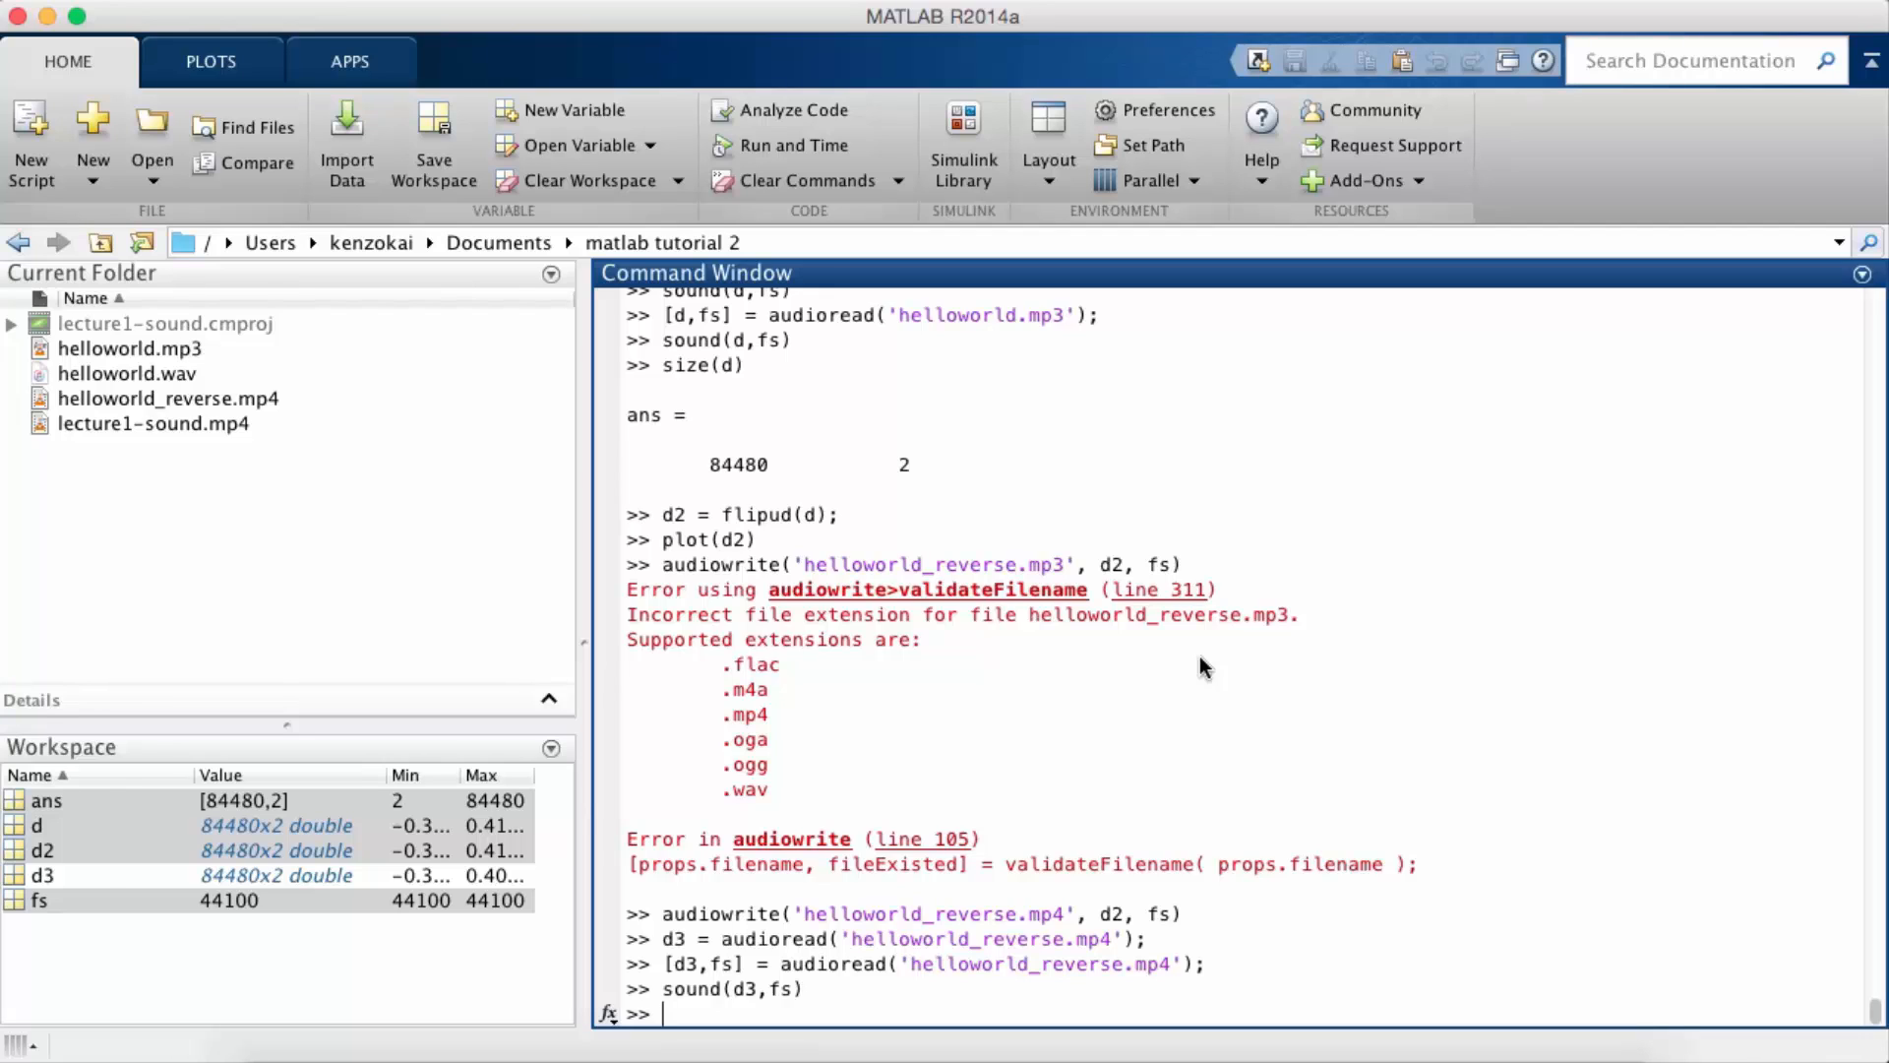
pyautogui.moveTo(976, 1019)
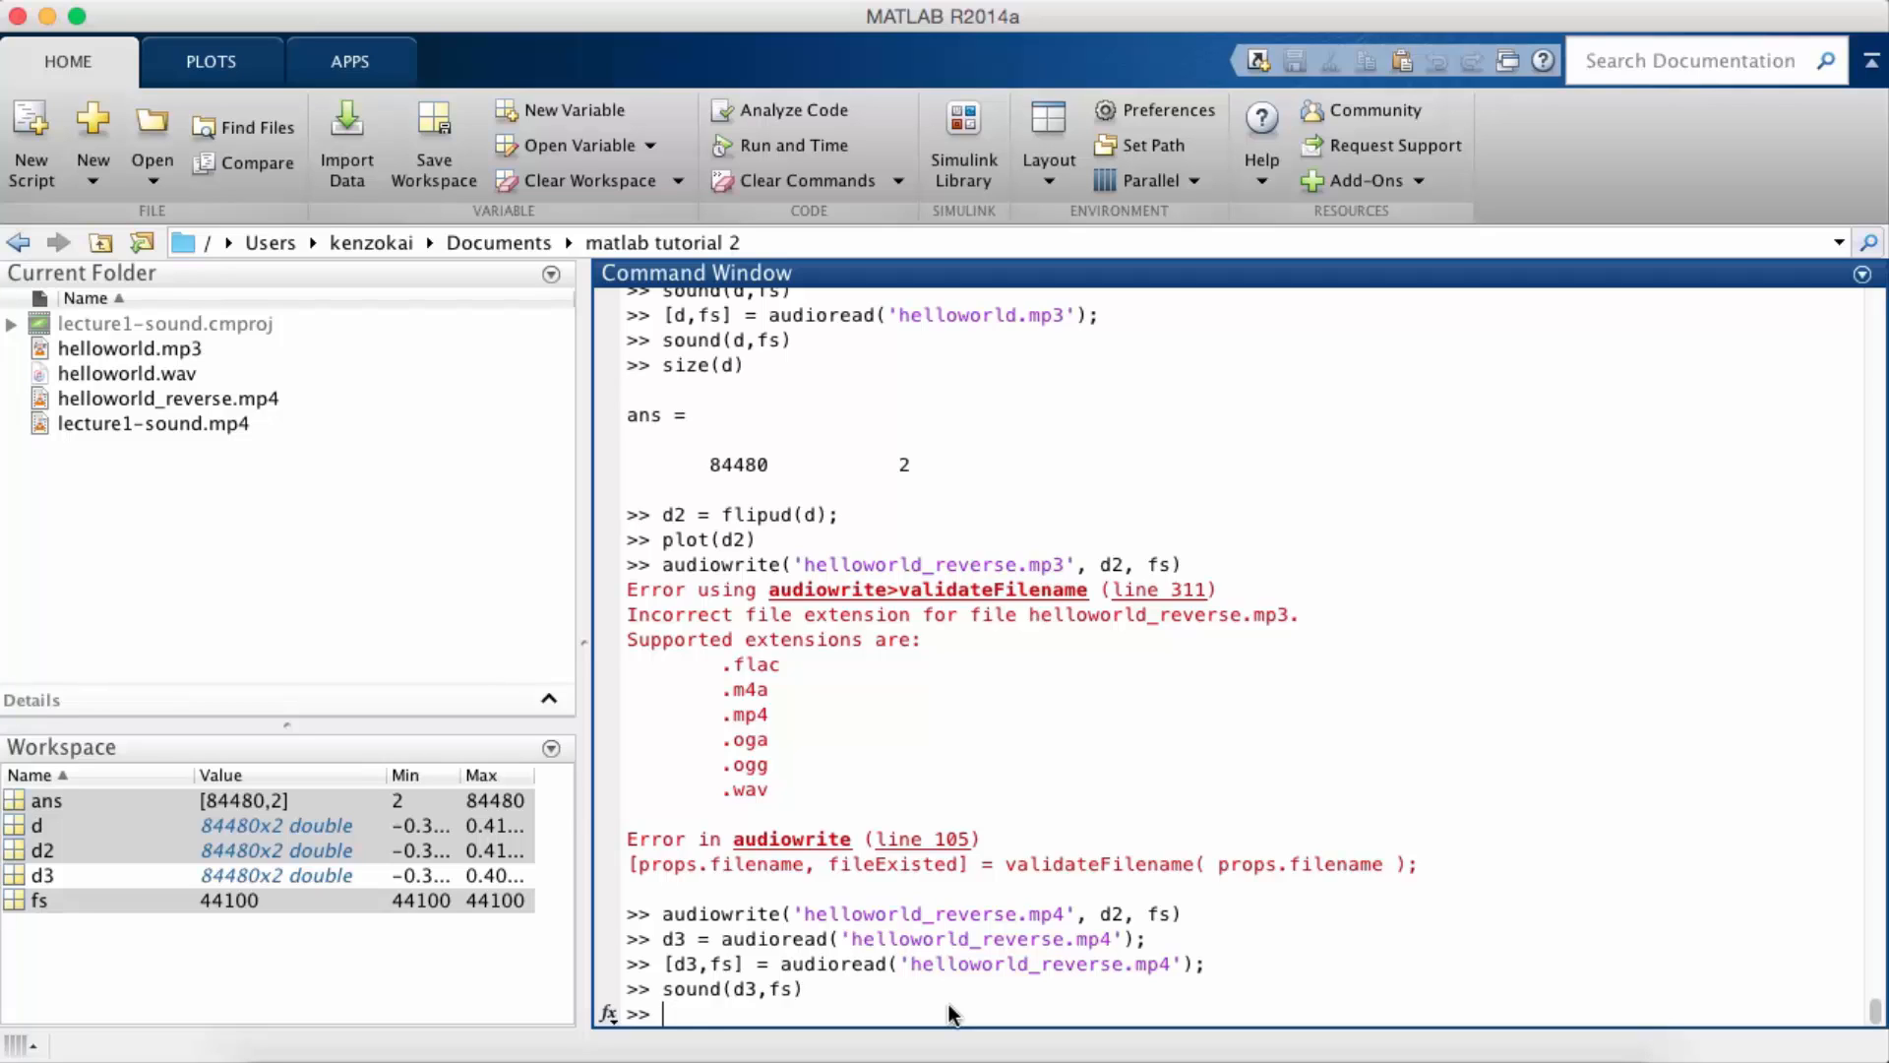
pyautogui.write('d4 = downsampl')
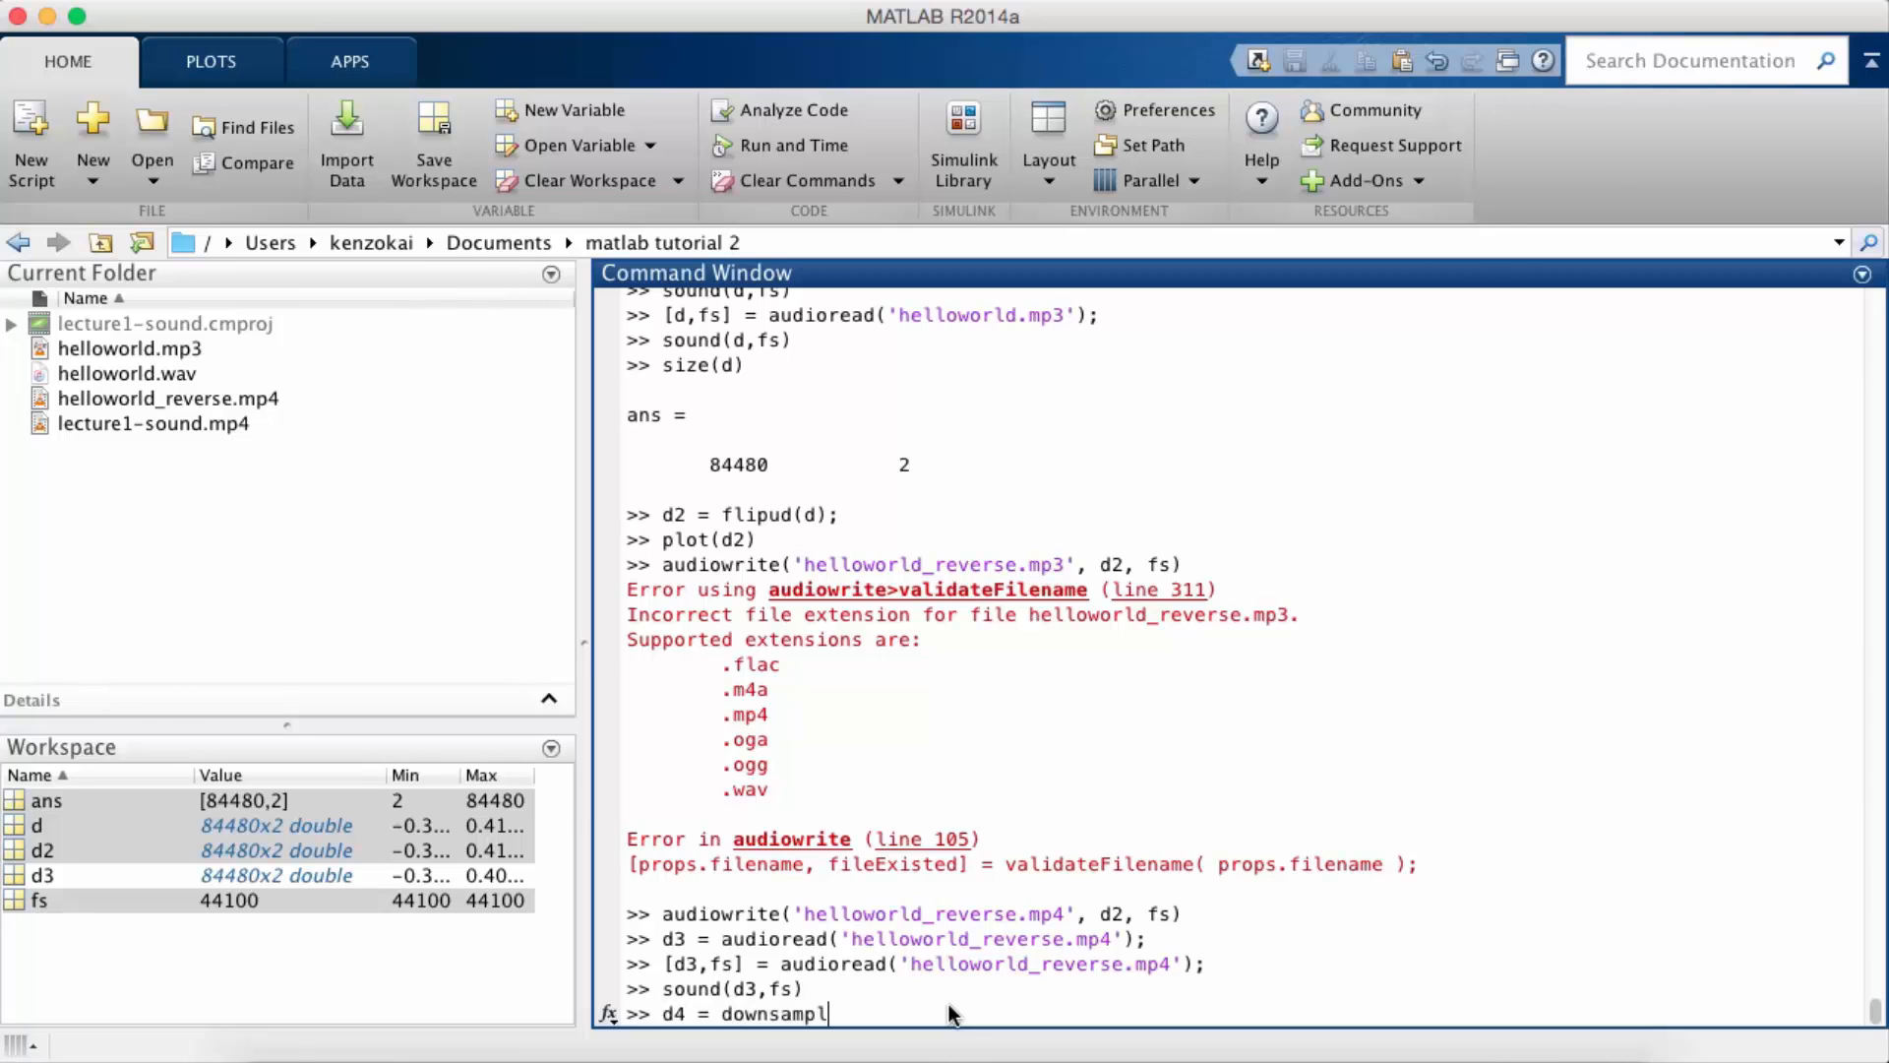
# Step: Create d4 = downsample(d, 2) and confirm size(d4) is 42240 by 2
pyautogui.write('e(d')
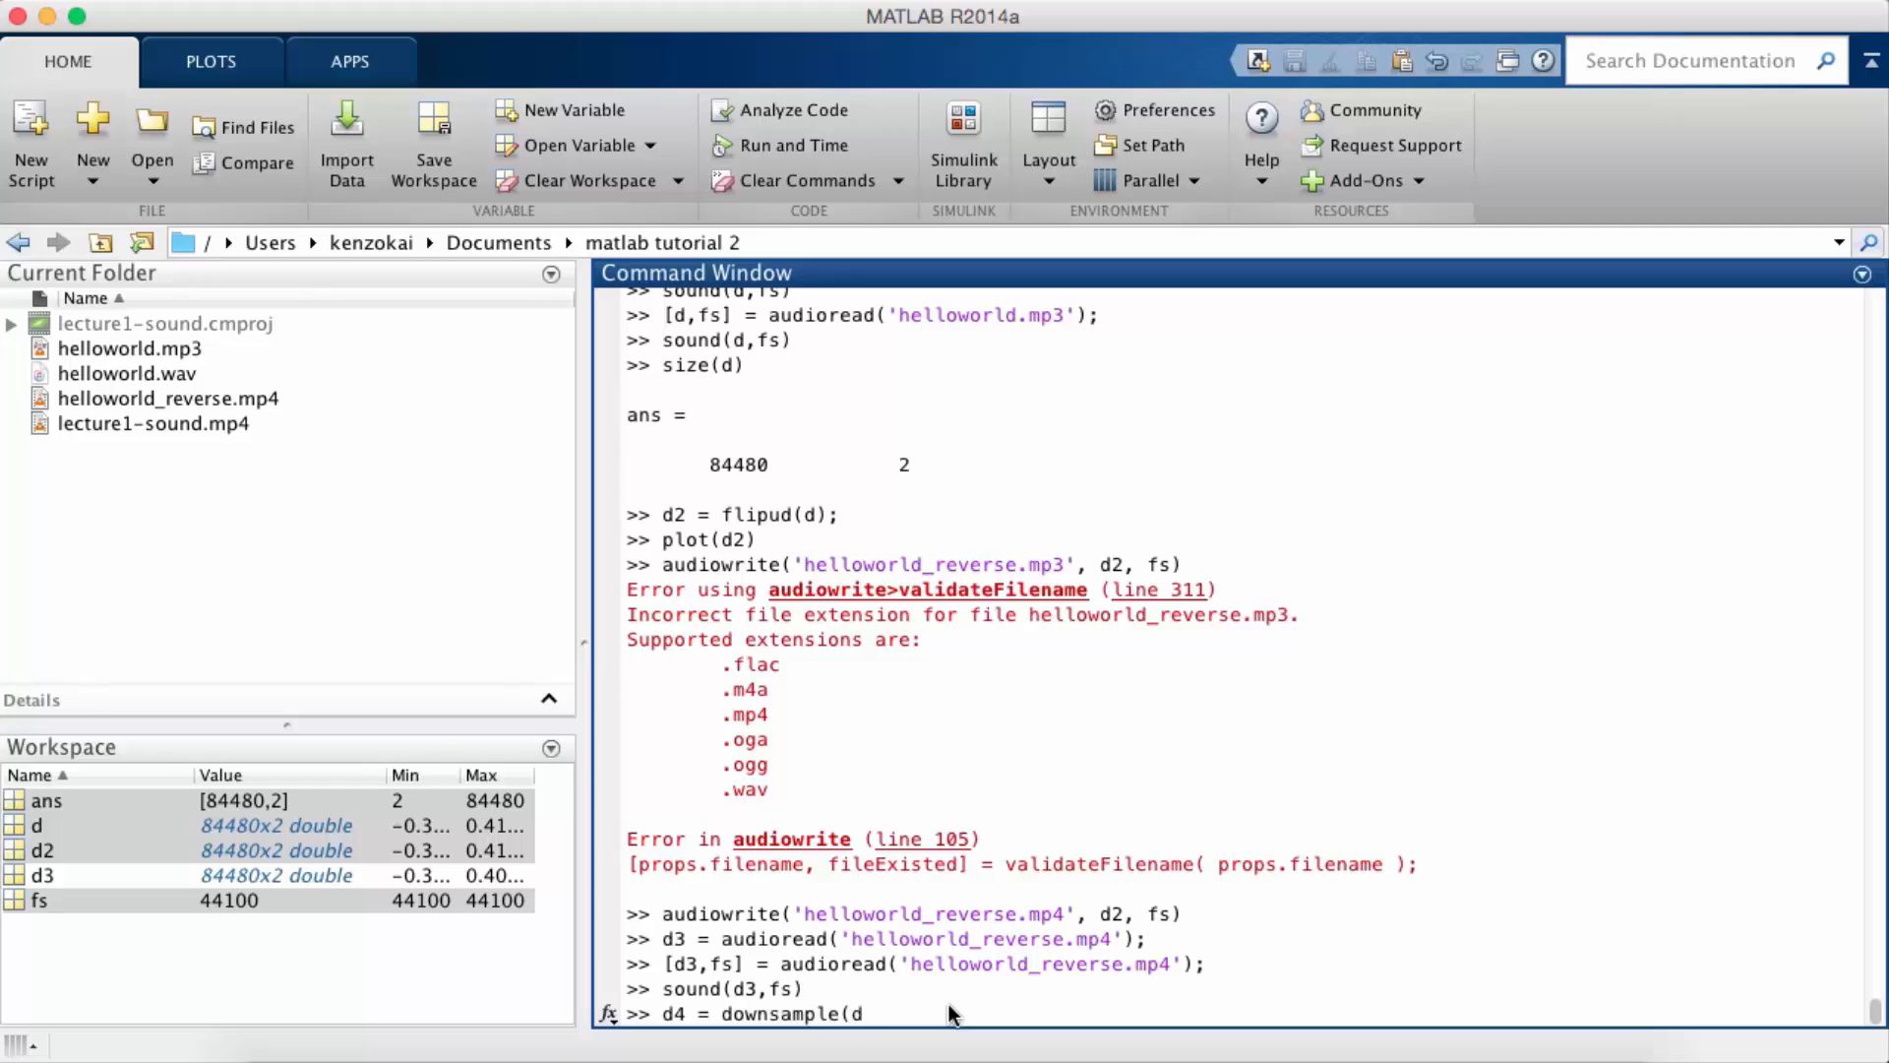
pyautogui.write(', 2')
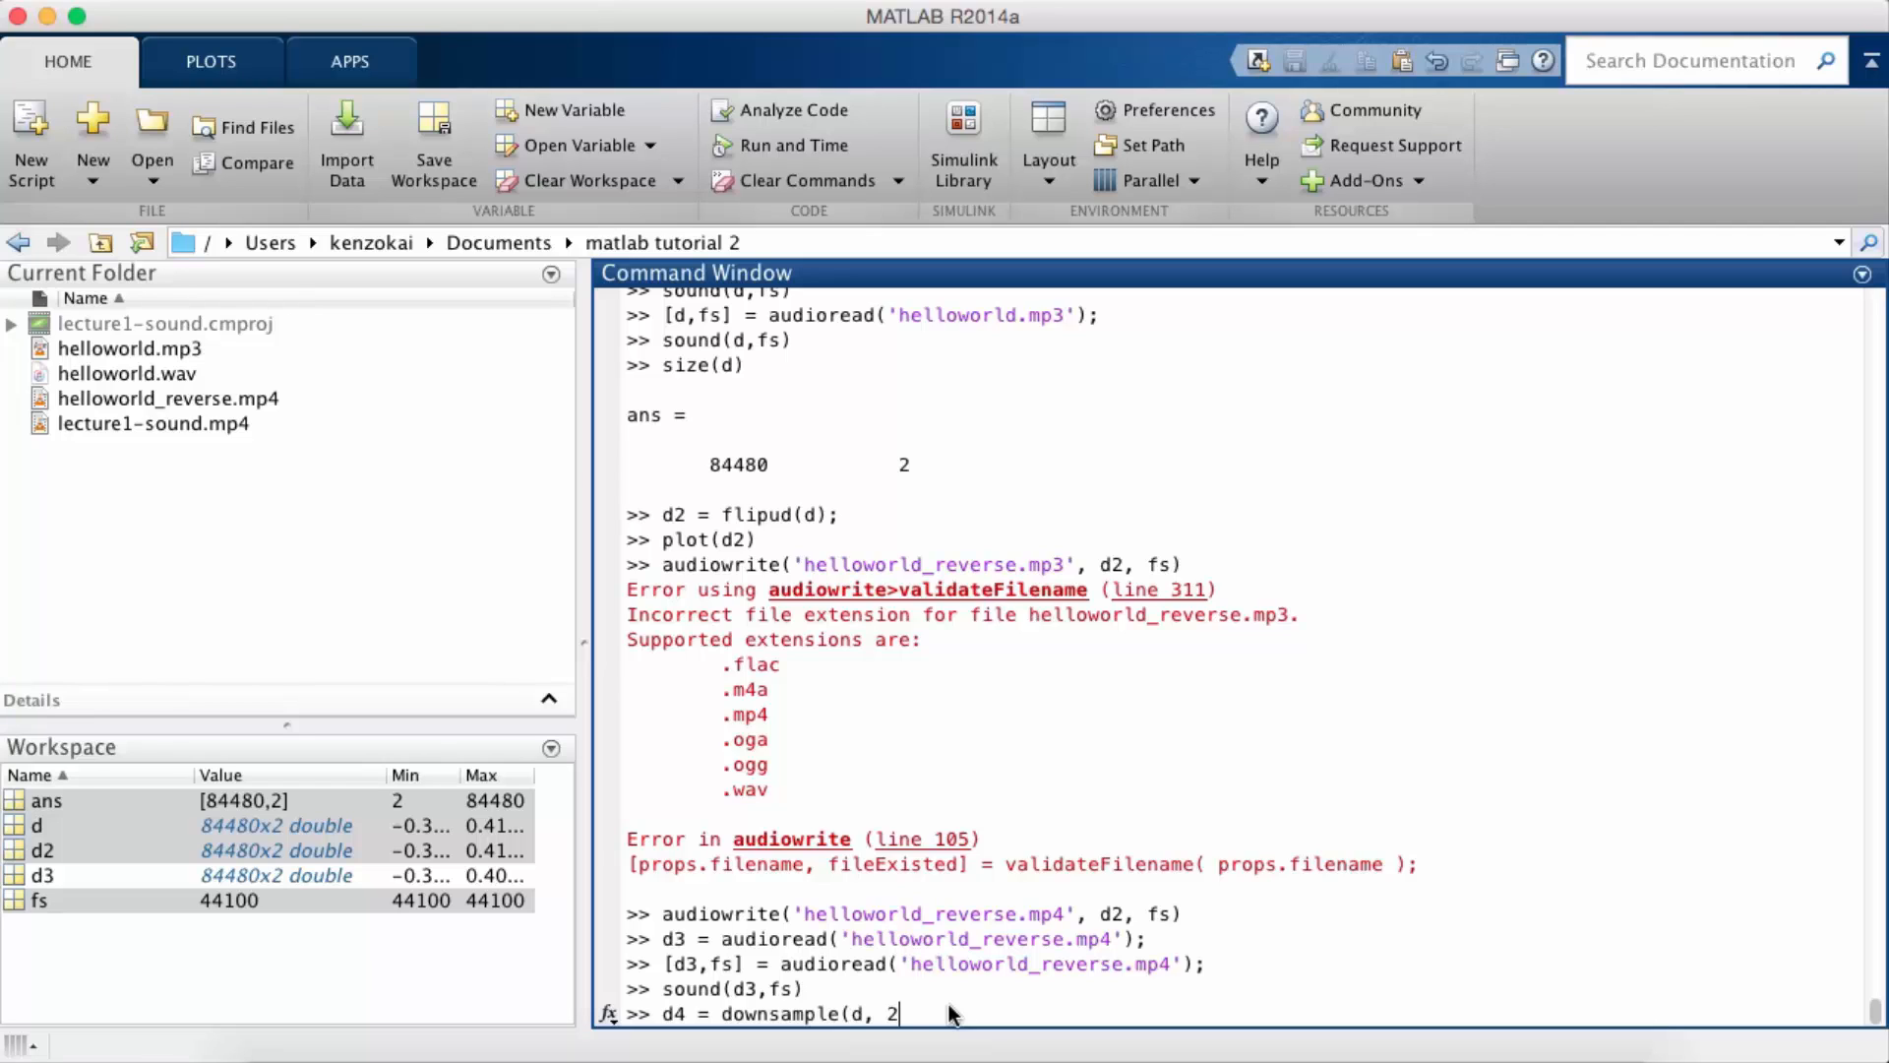
pyautogui.write(');')
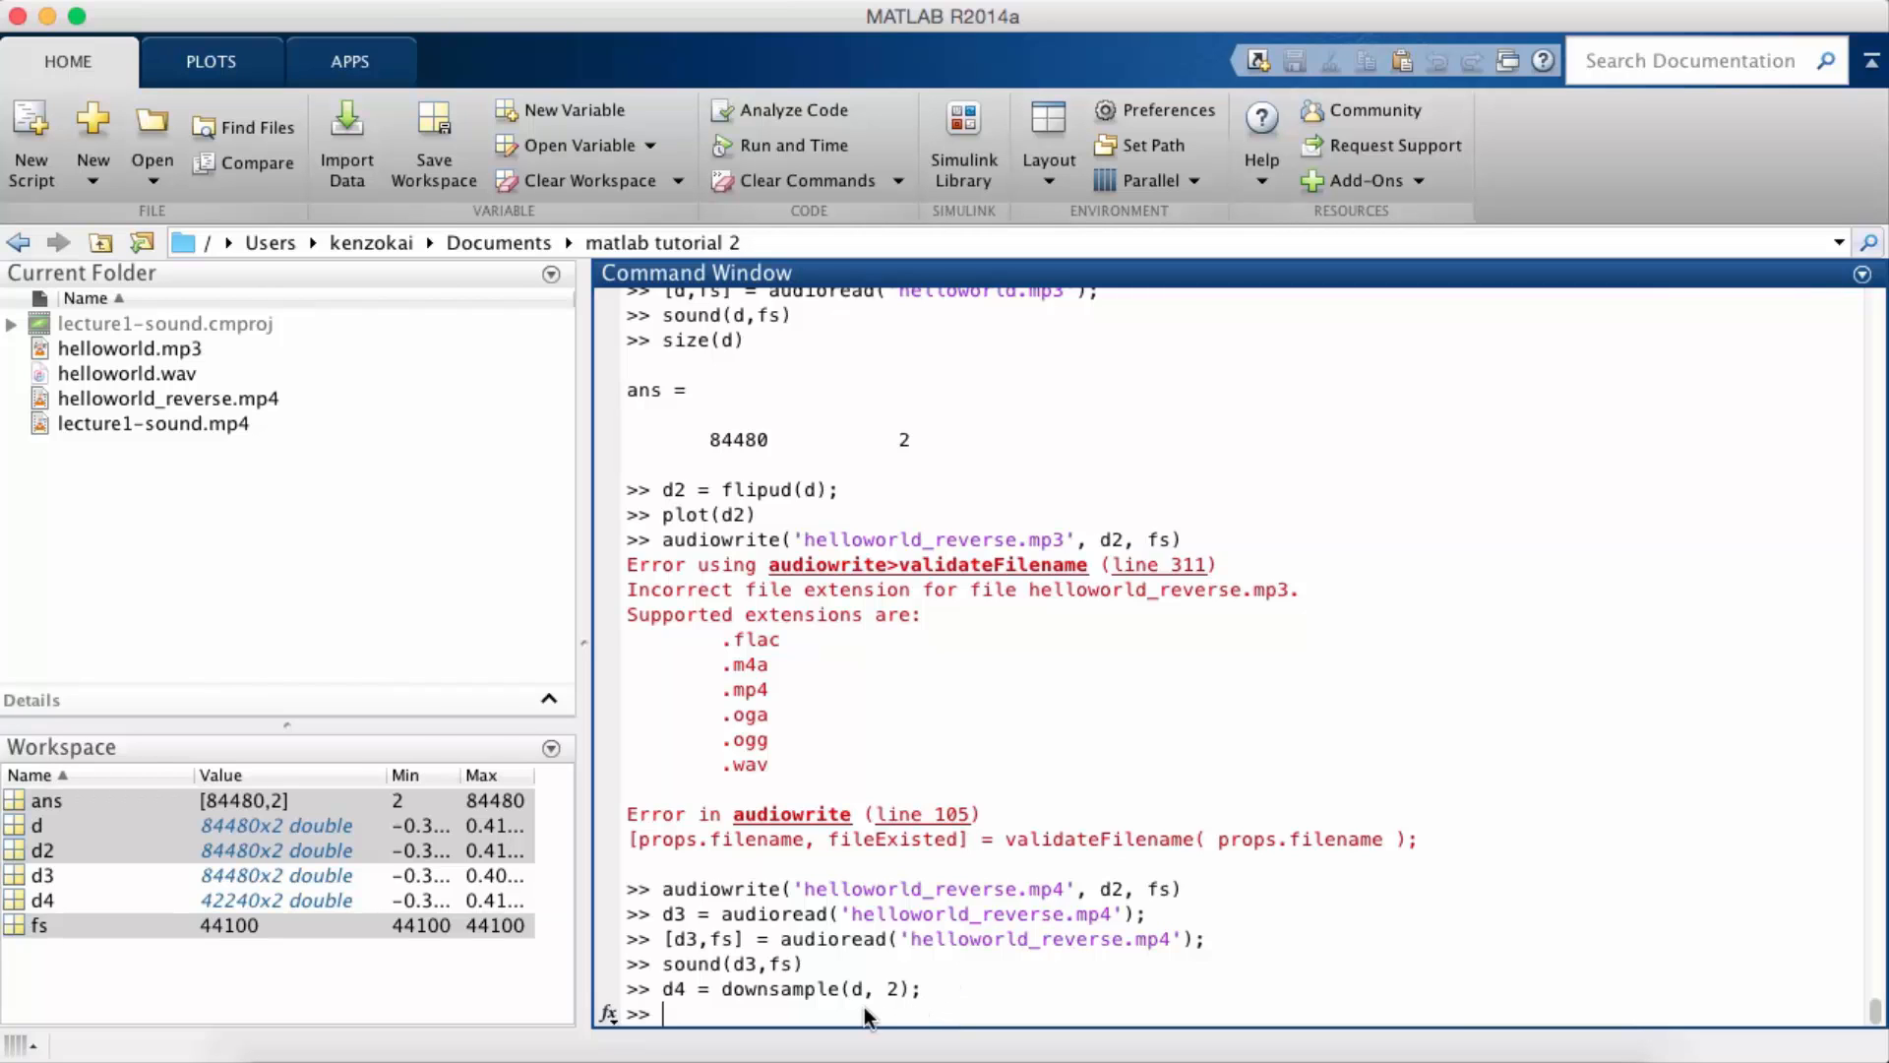
pyautogui.write('size(d4)')
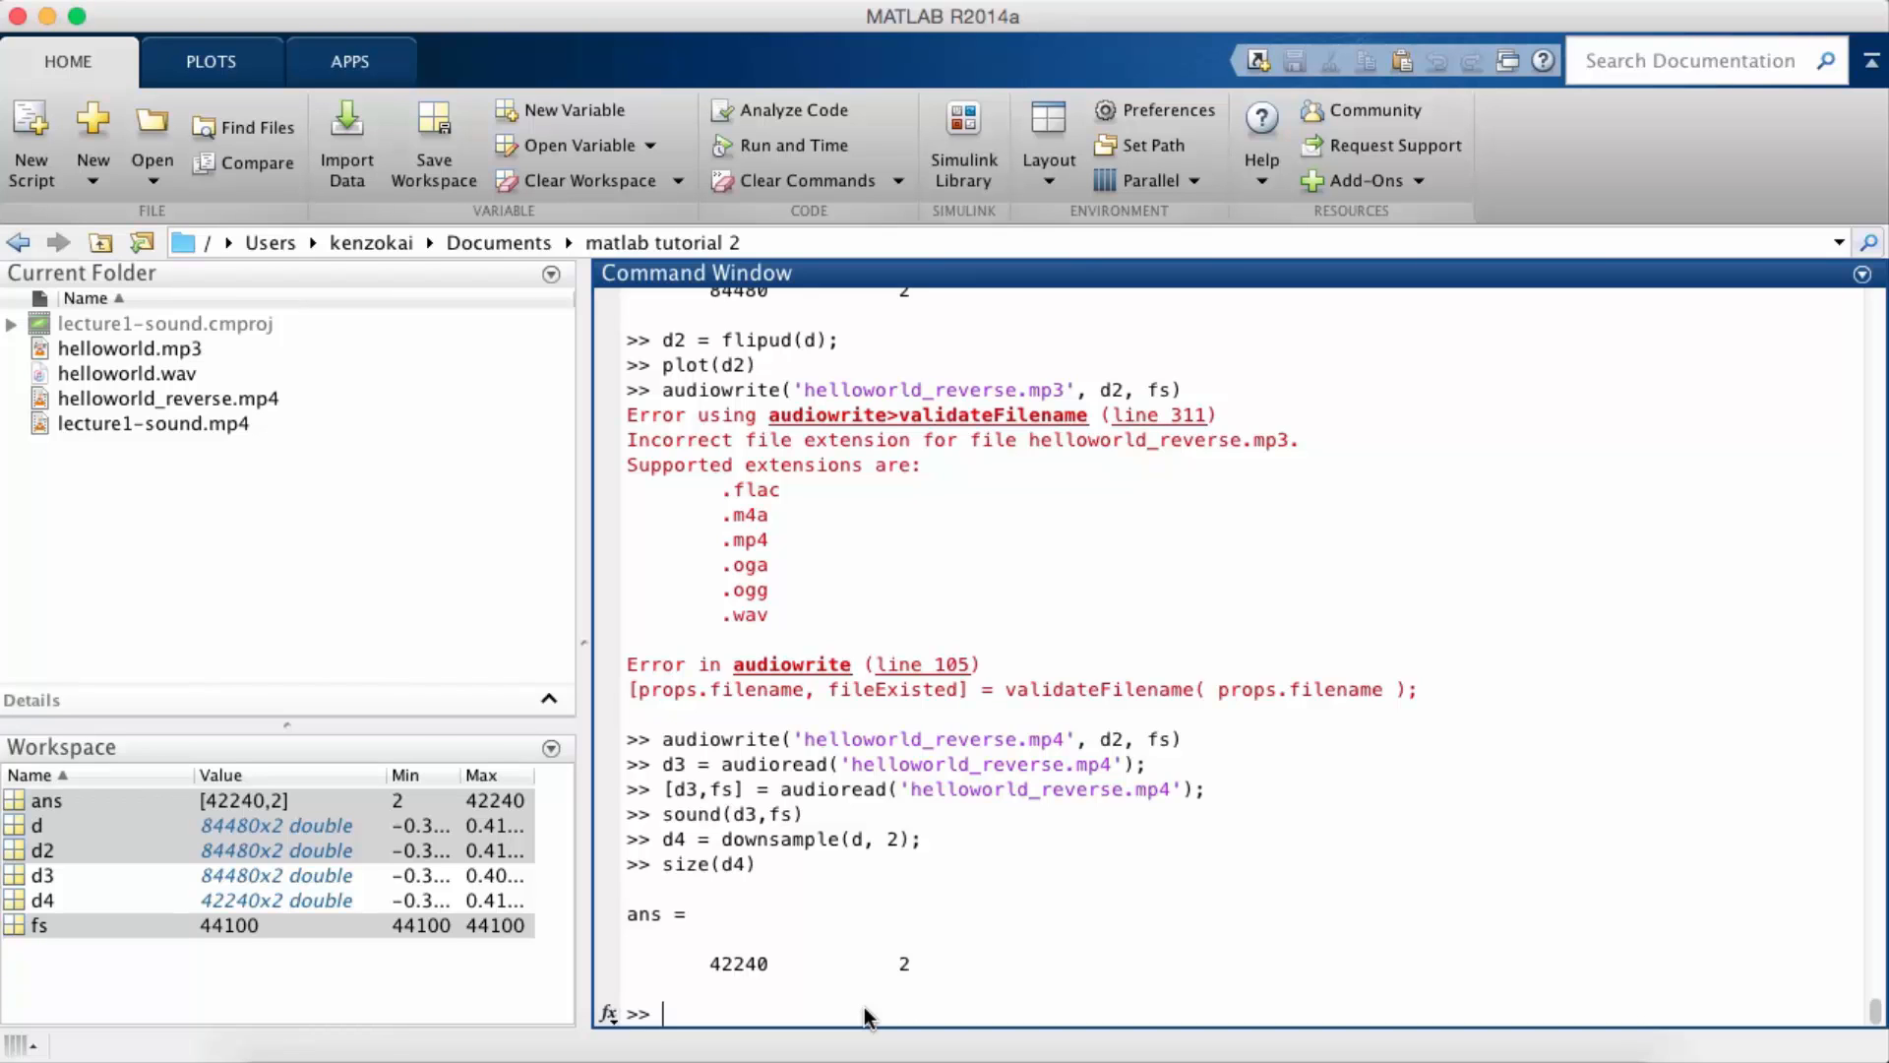
# Step: Play d4 at the original sample rate with sound(d4, fs)
pyautogui.write('sou')
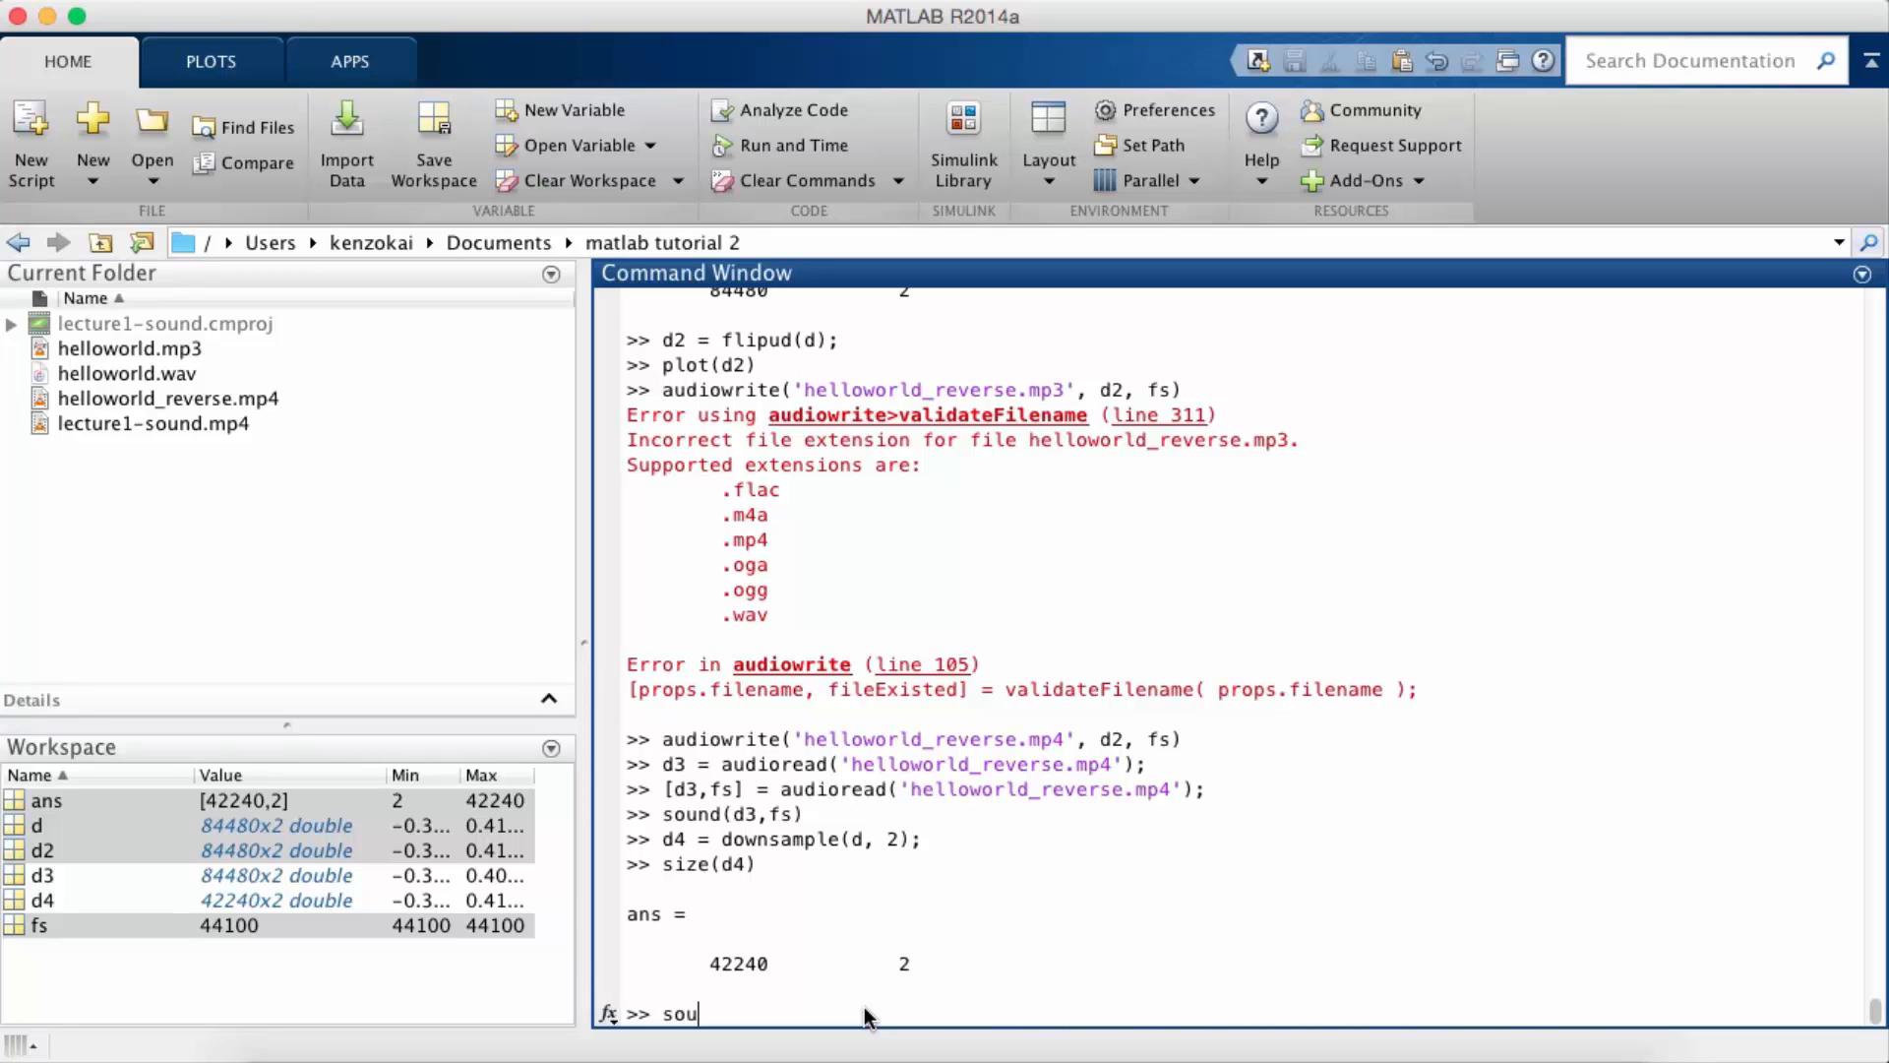
pyautogui.write('nd(')
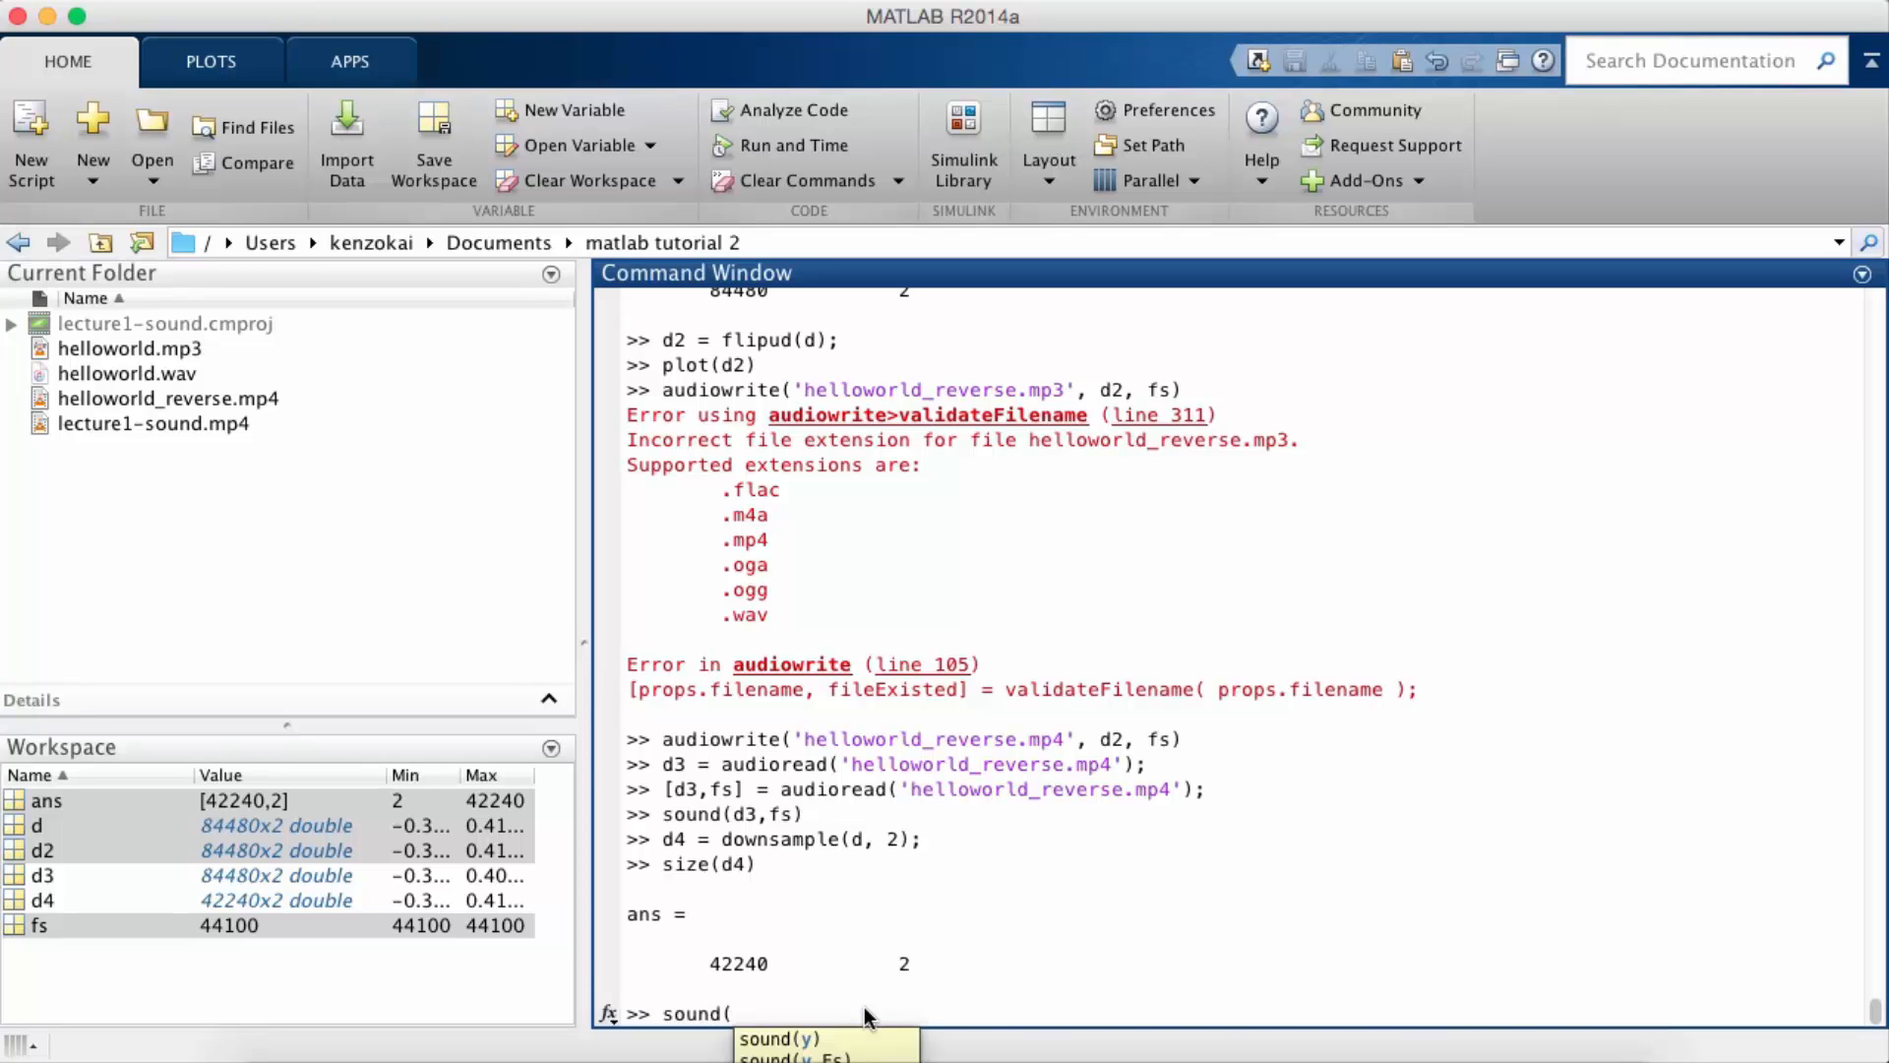
pyautogui.write('d4, fs);')
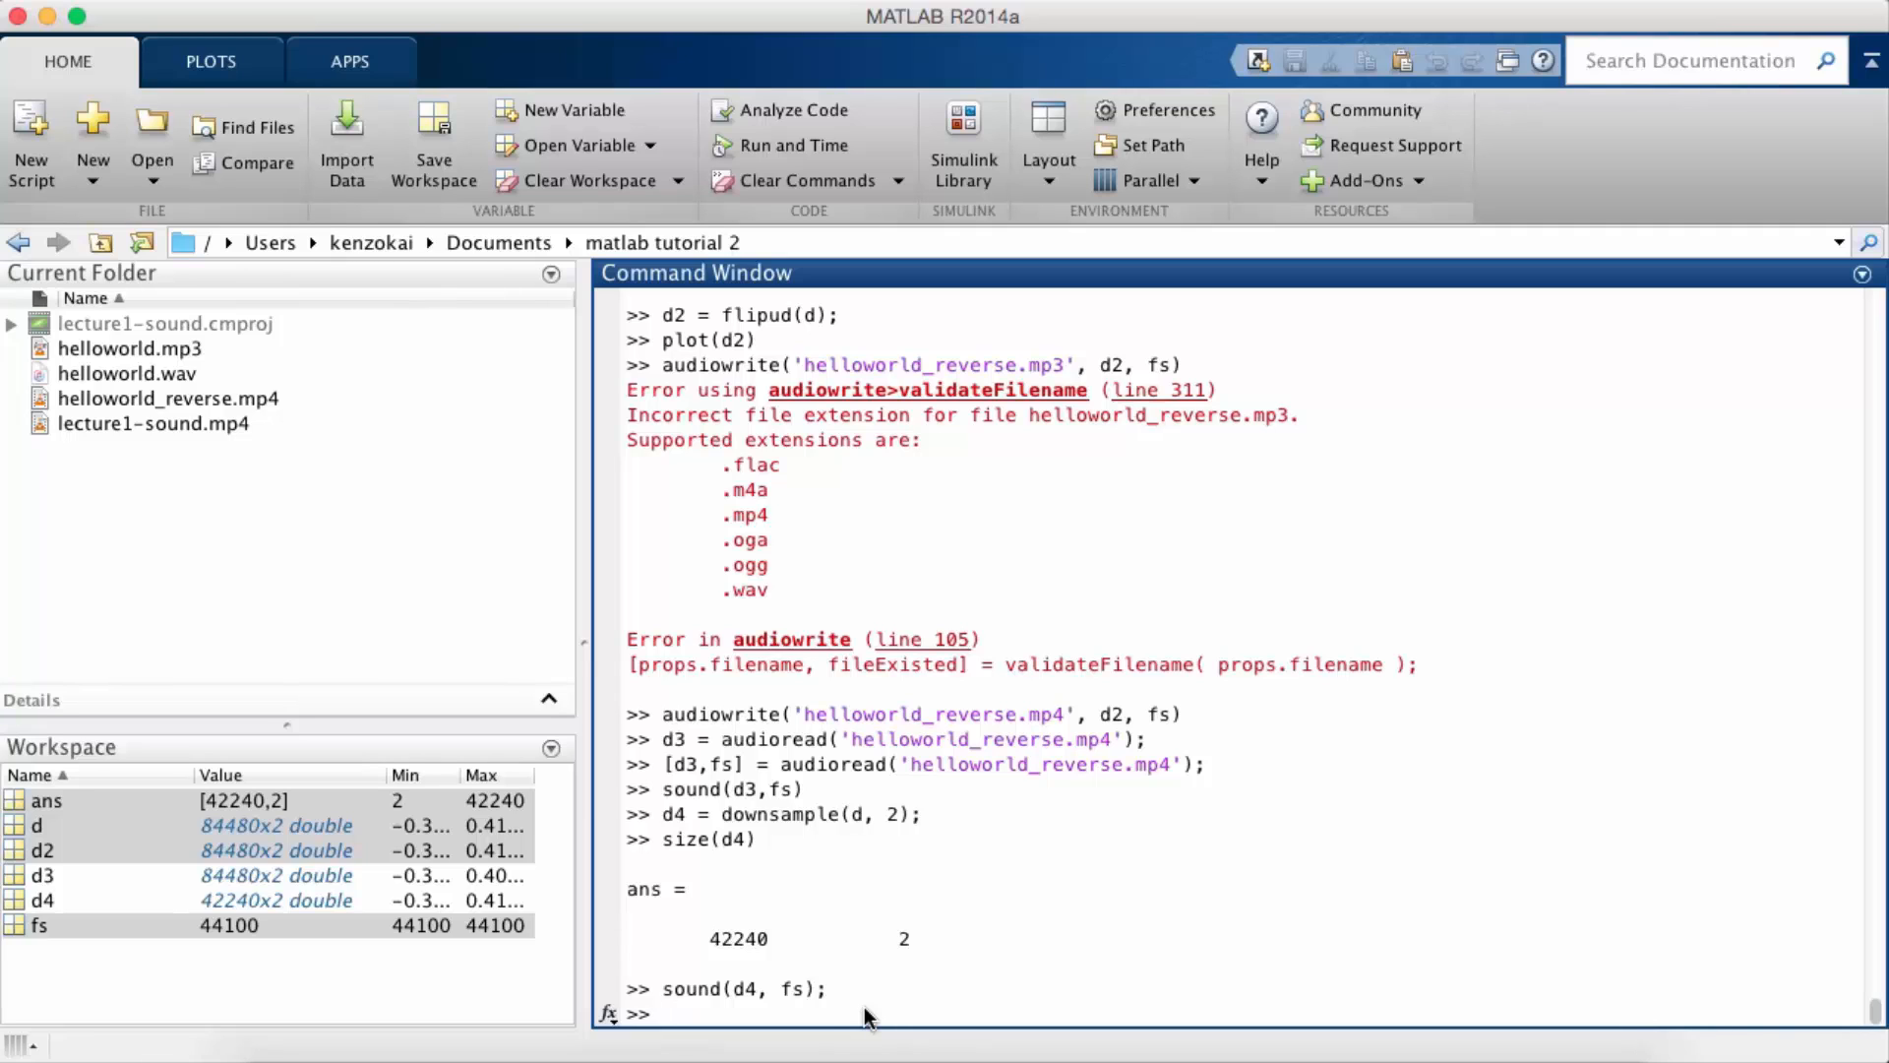
# Step: Play d4 at half the sample rate with sound(d4, fs/2)
pyautogui.click(660, 1014)
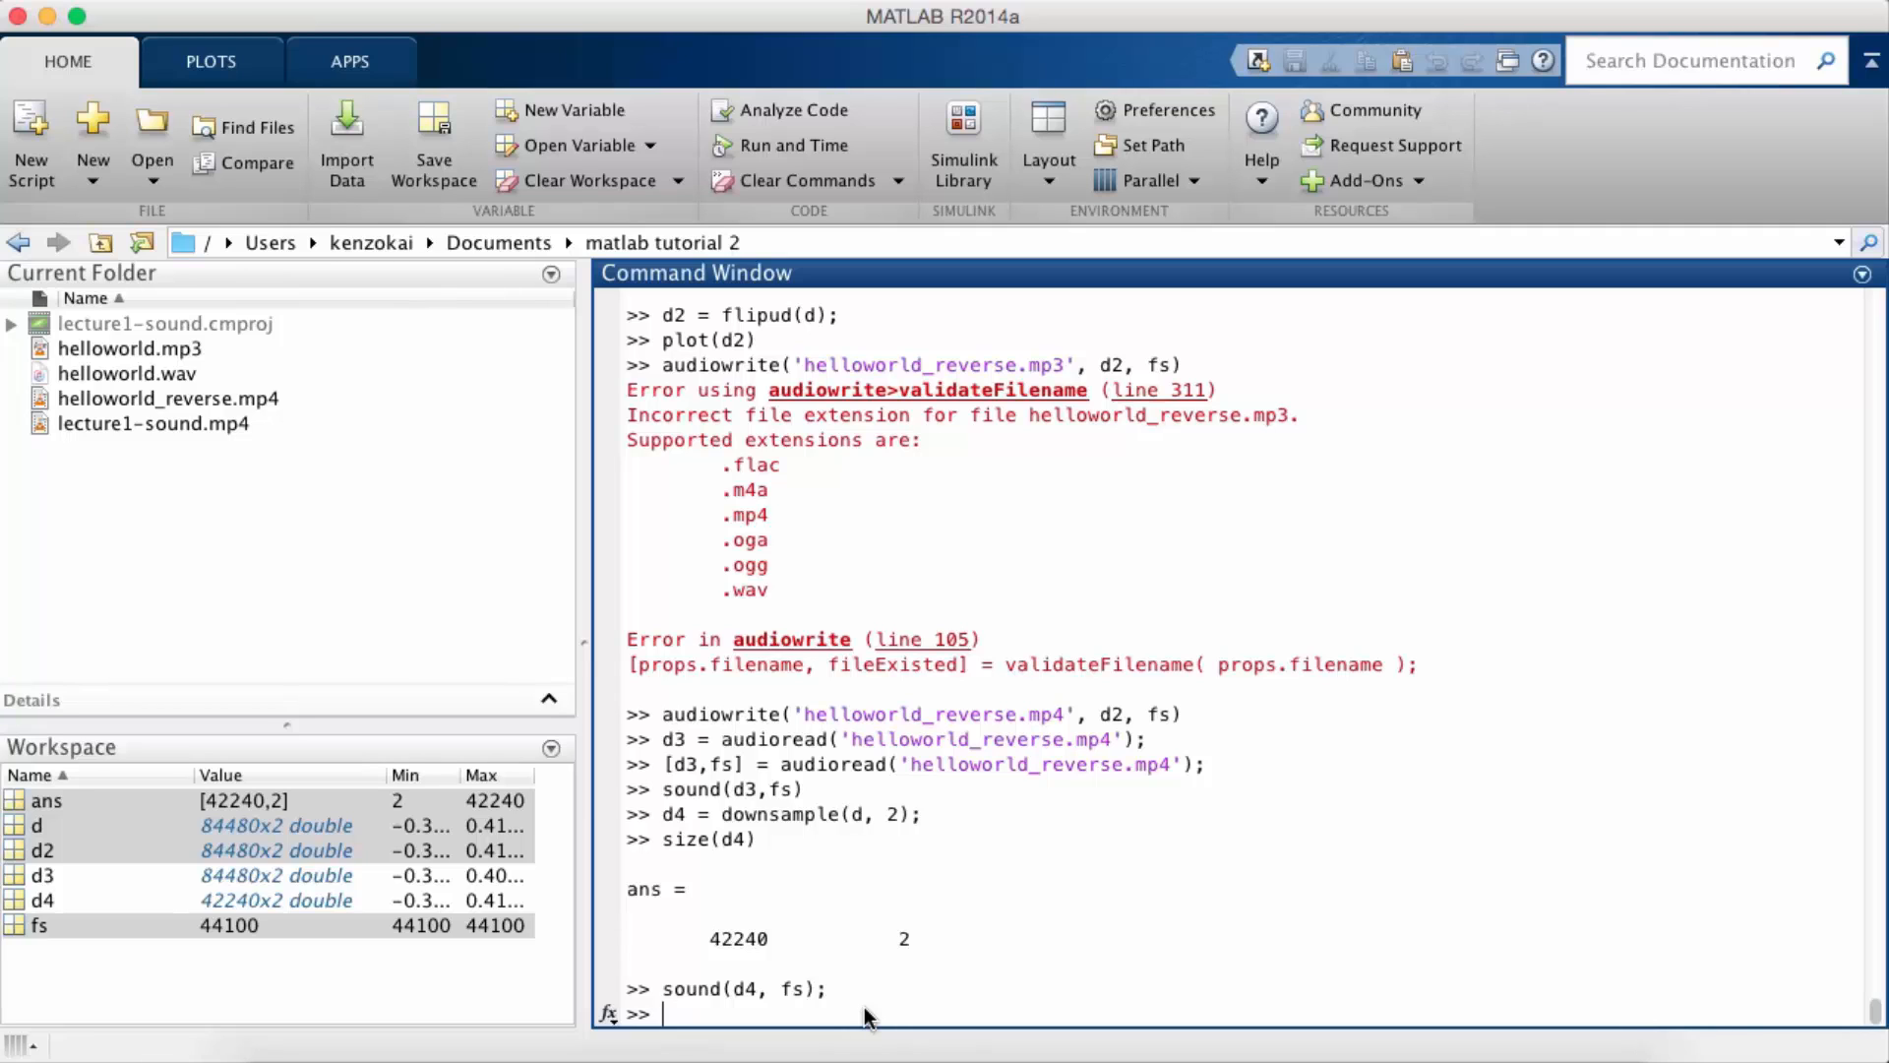
pyautogui.write('sound(d4, fs);')
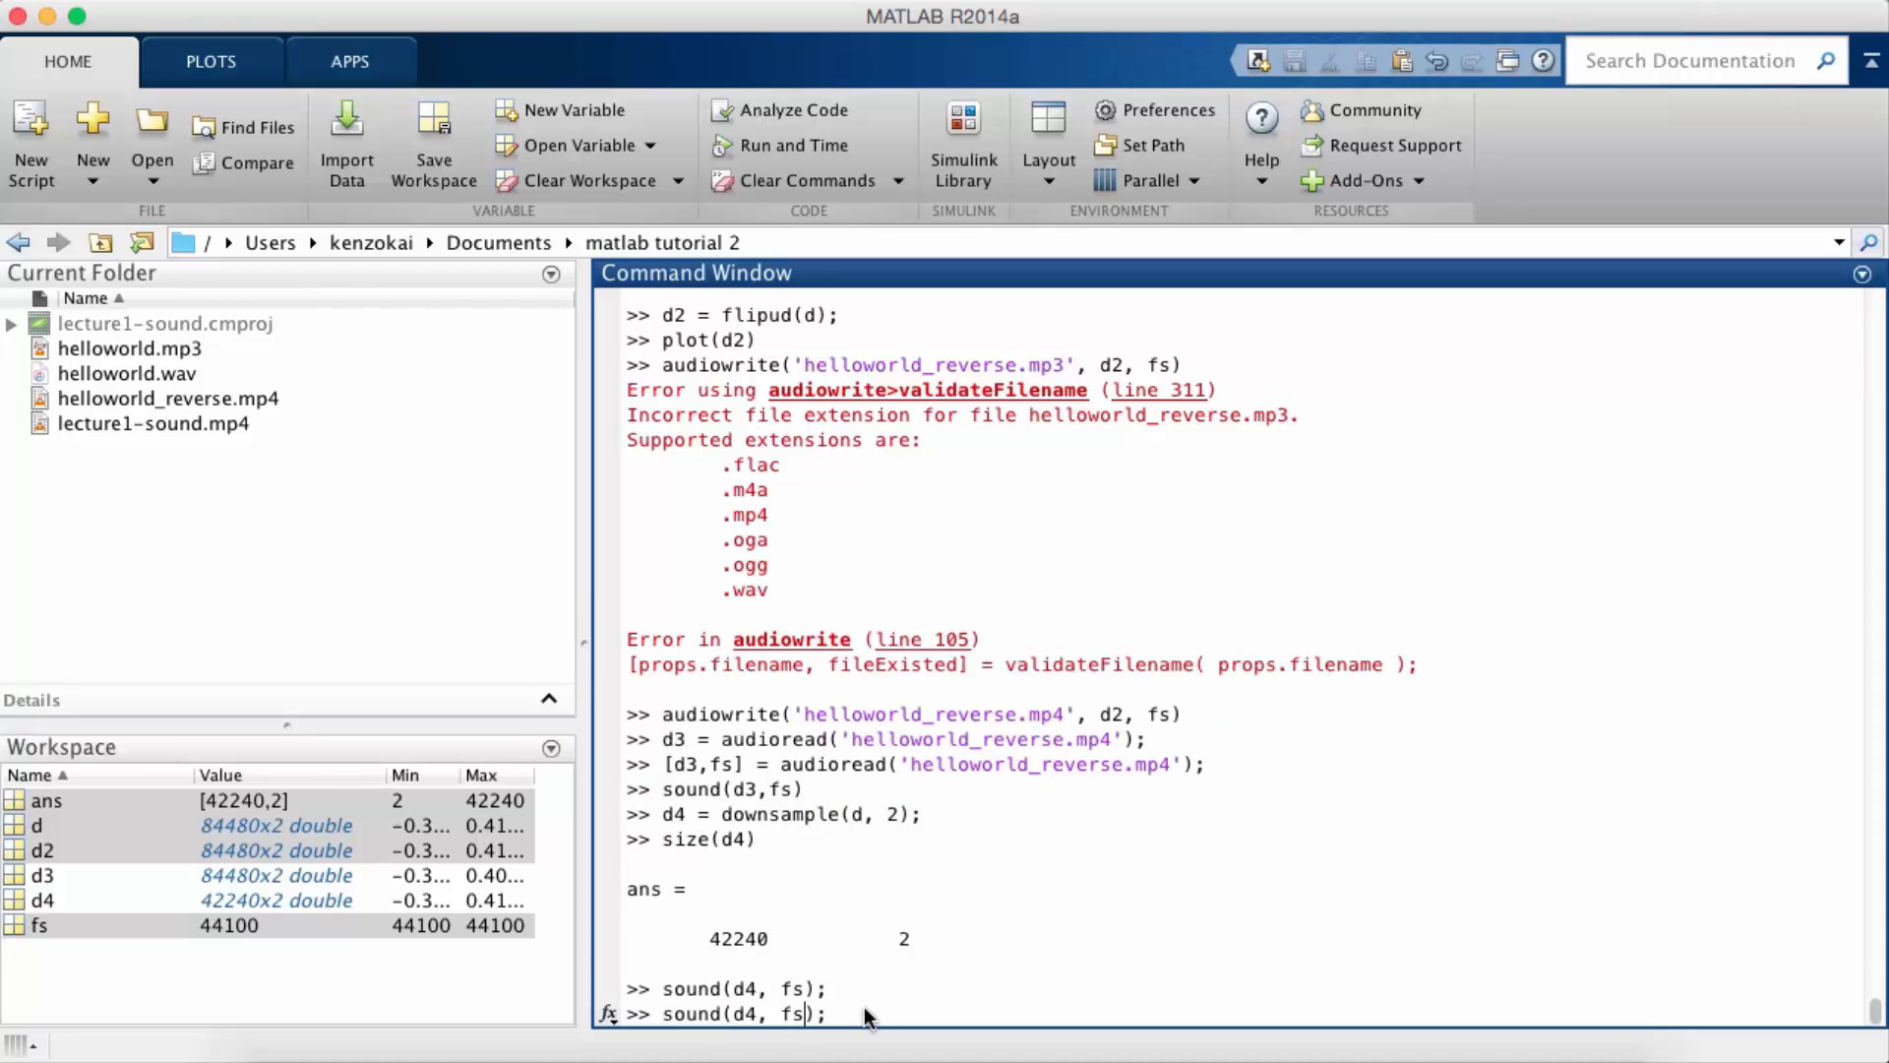
pyautogui.write('/2')
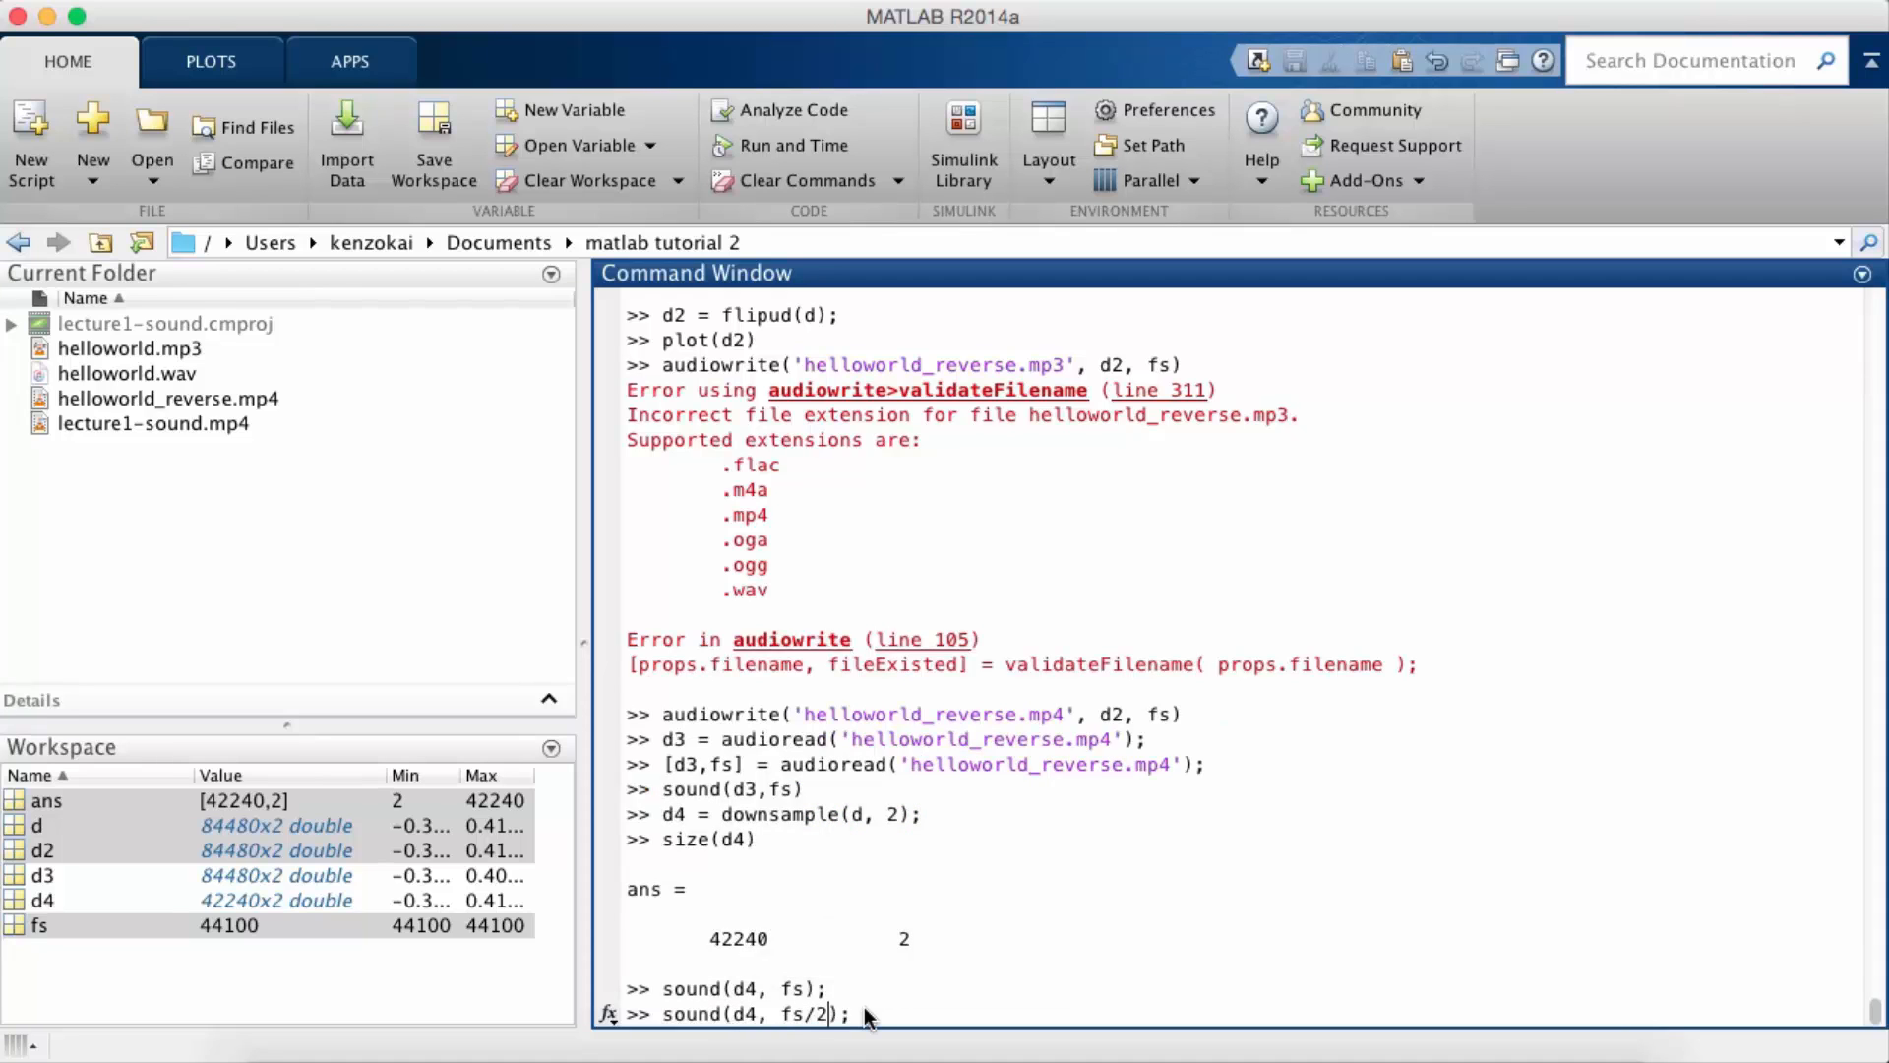